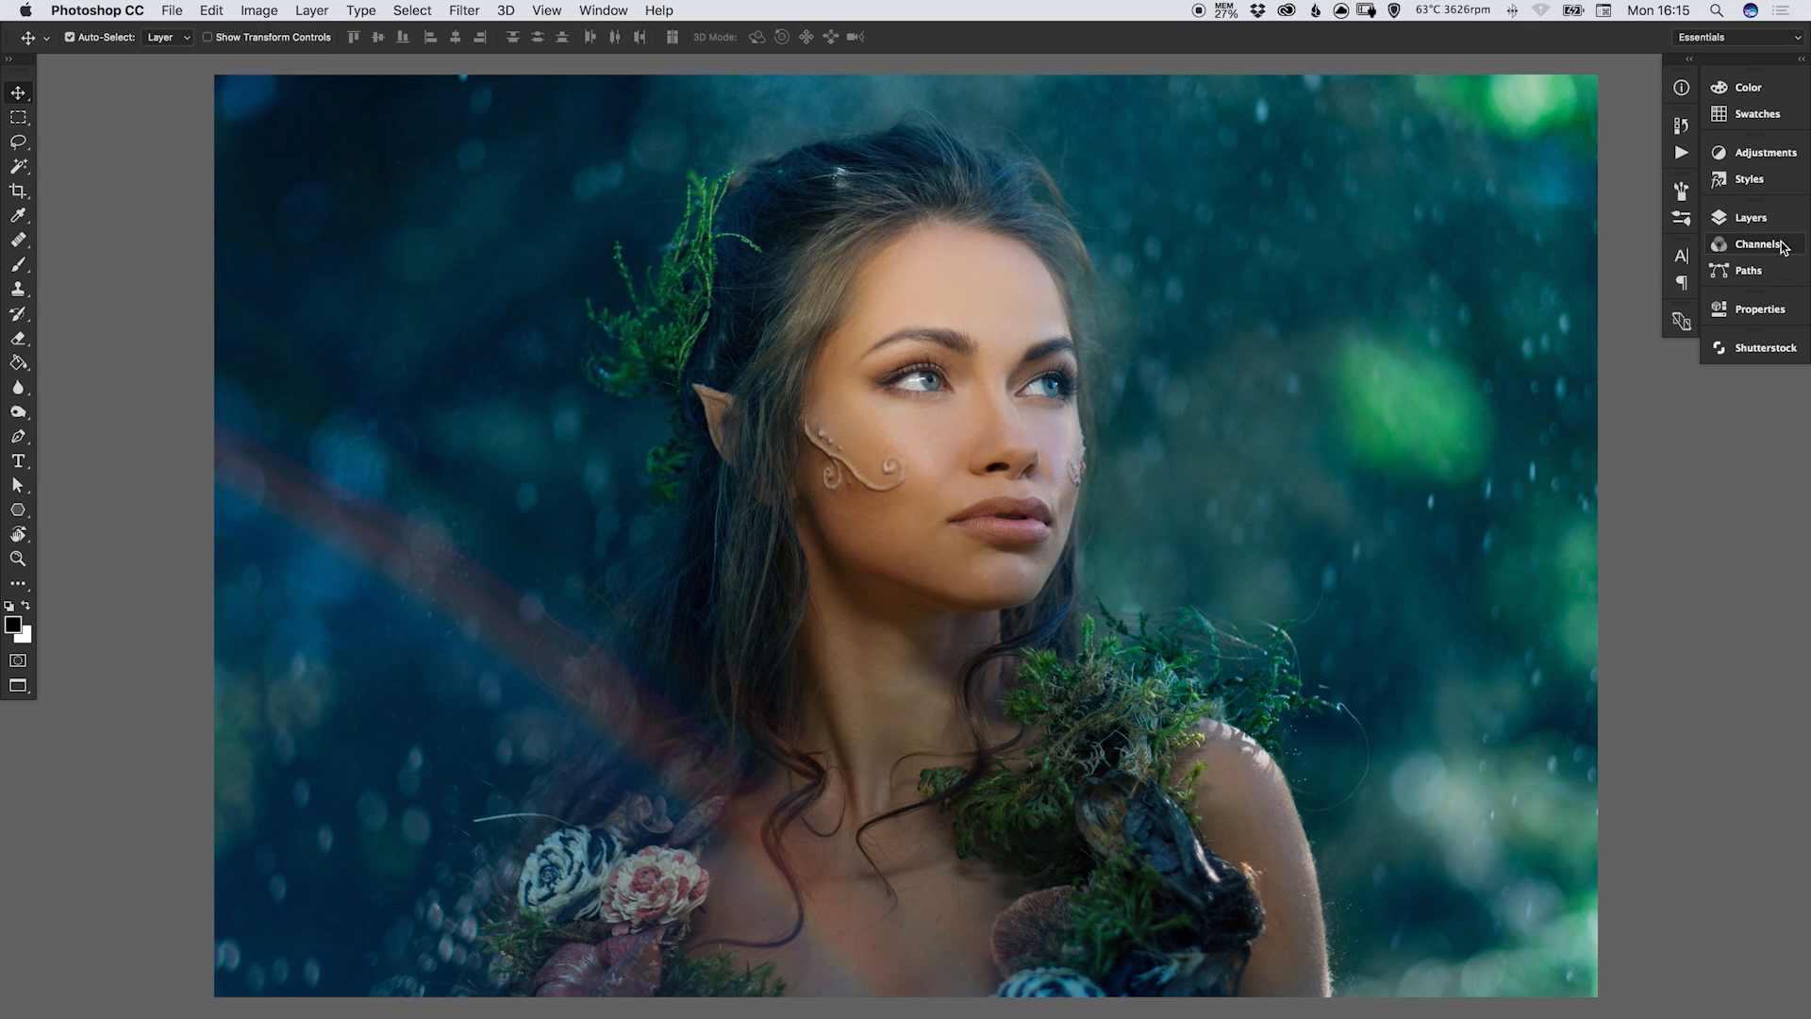
Show the Layers panel and list the available adjustment layer types.
{"action": "left_click", "coordinate": [1751, 217]}
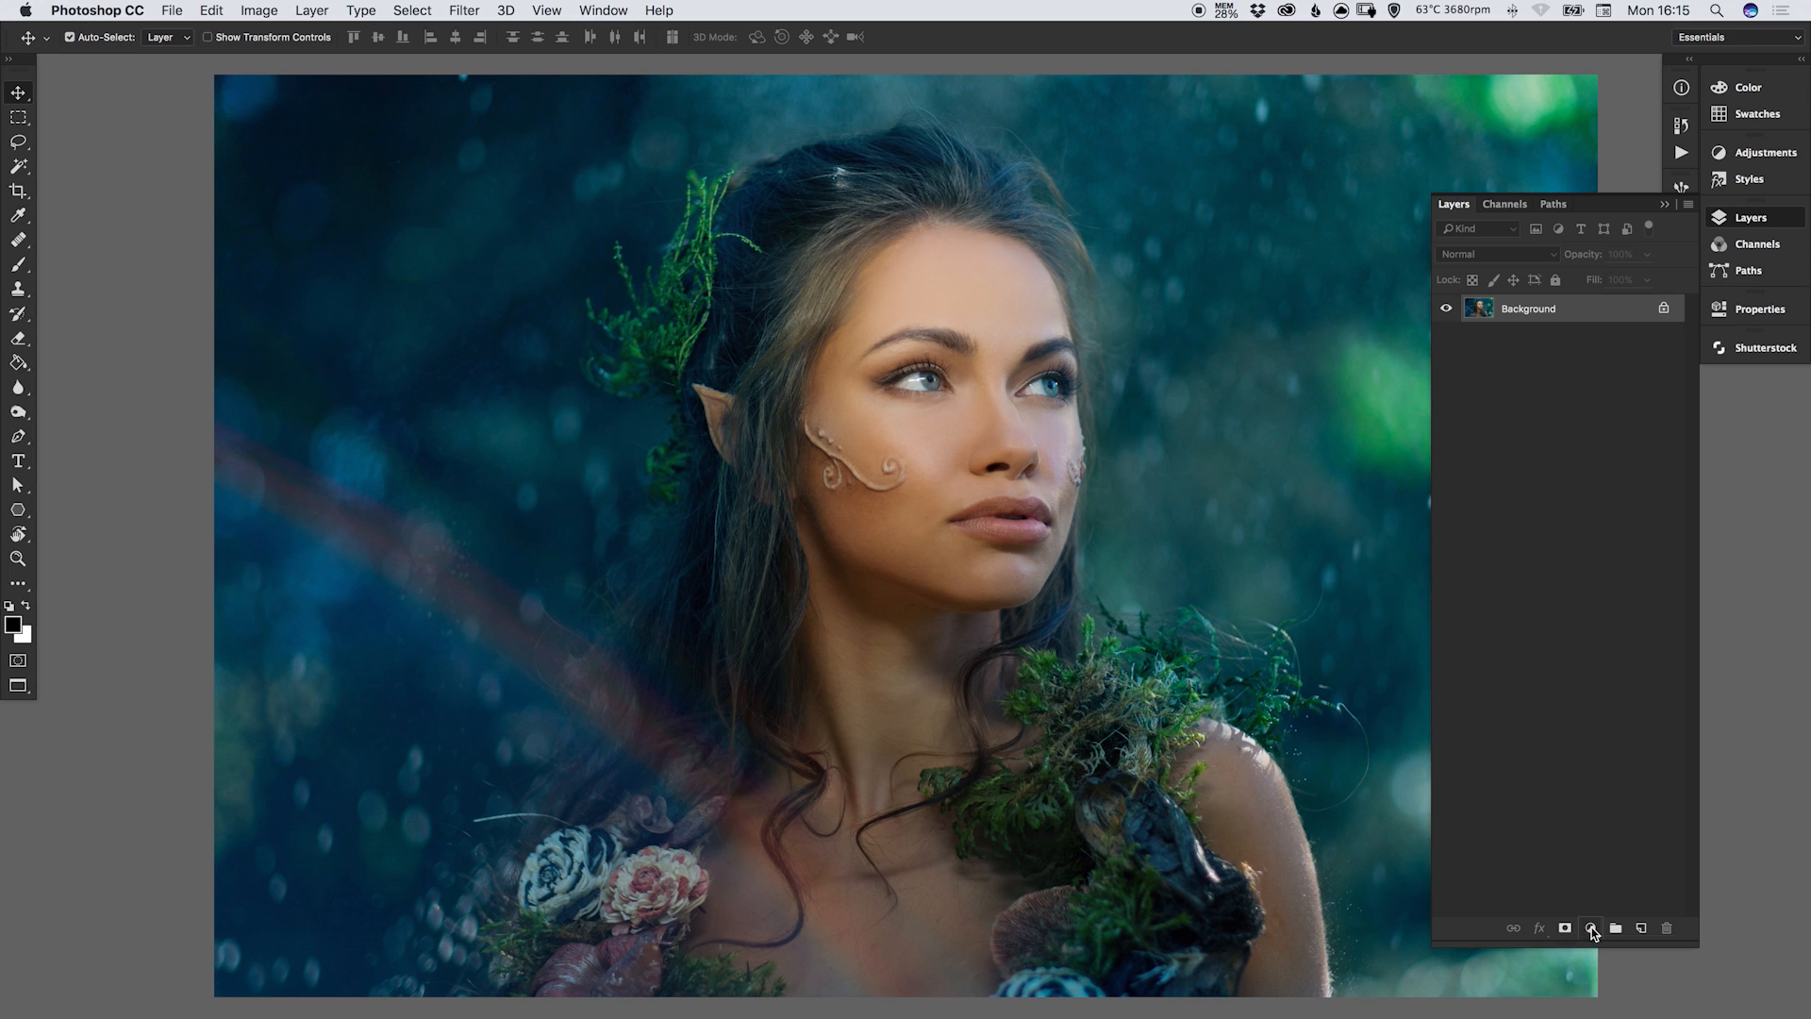
{"action": "left_click", "coordinate": [1591, 928]}
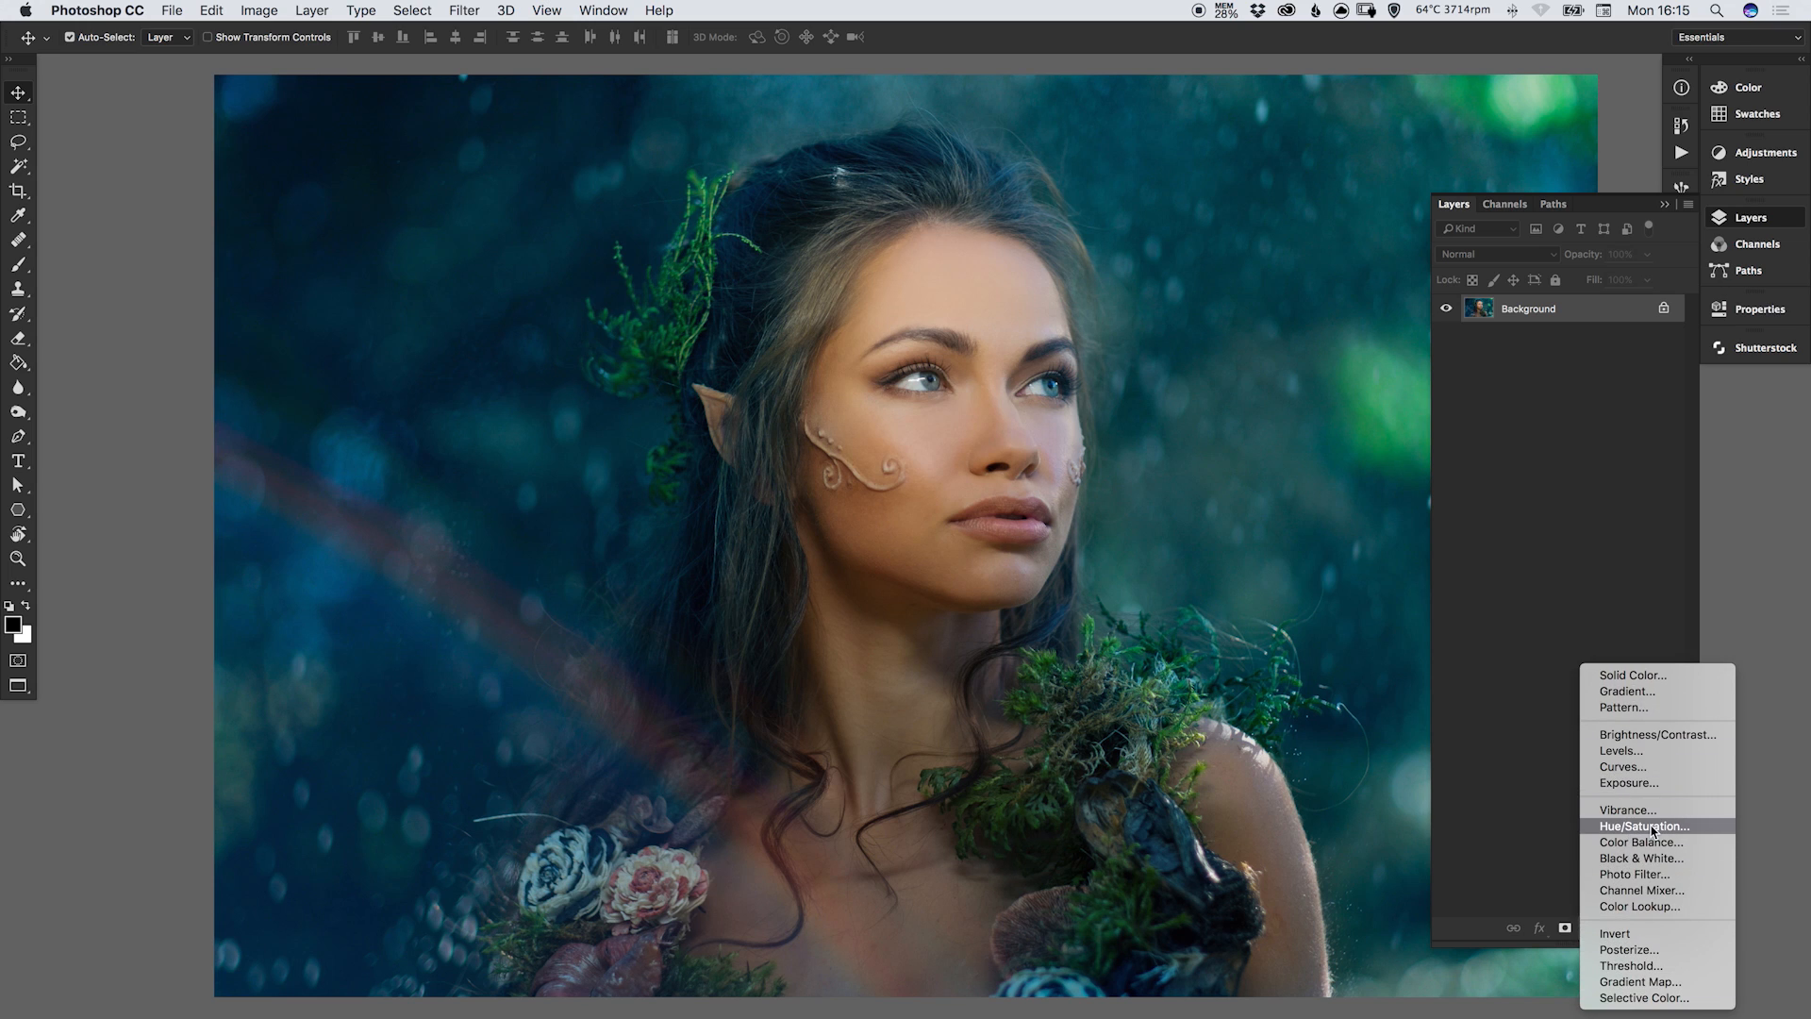
Add a colorized Hue/Saturation layer with saturation 80 and hue about 218, tinting the portrait blue.
{"action": "left_click", "coordinate": [1643, 824]}
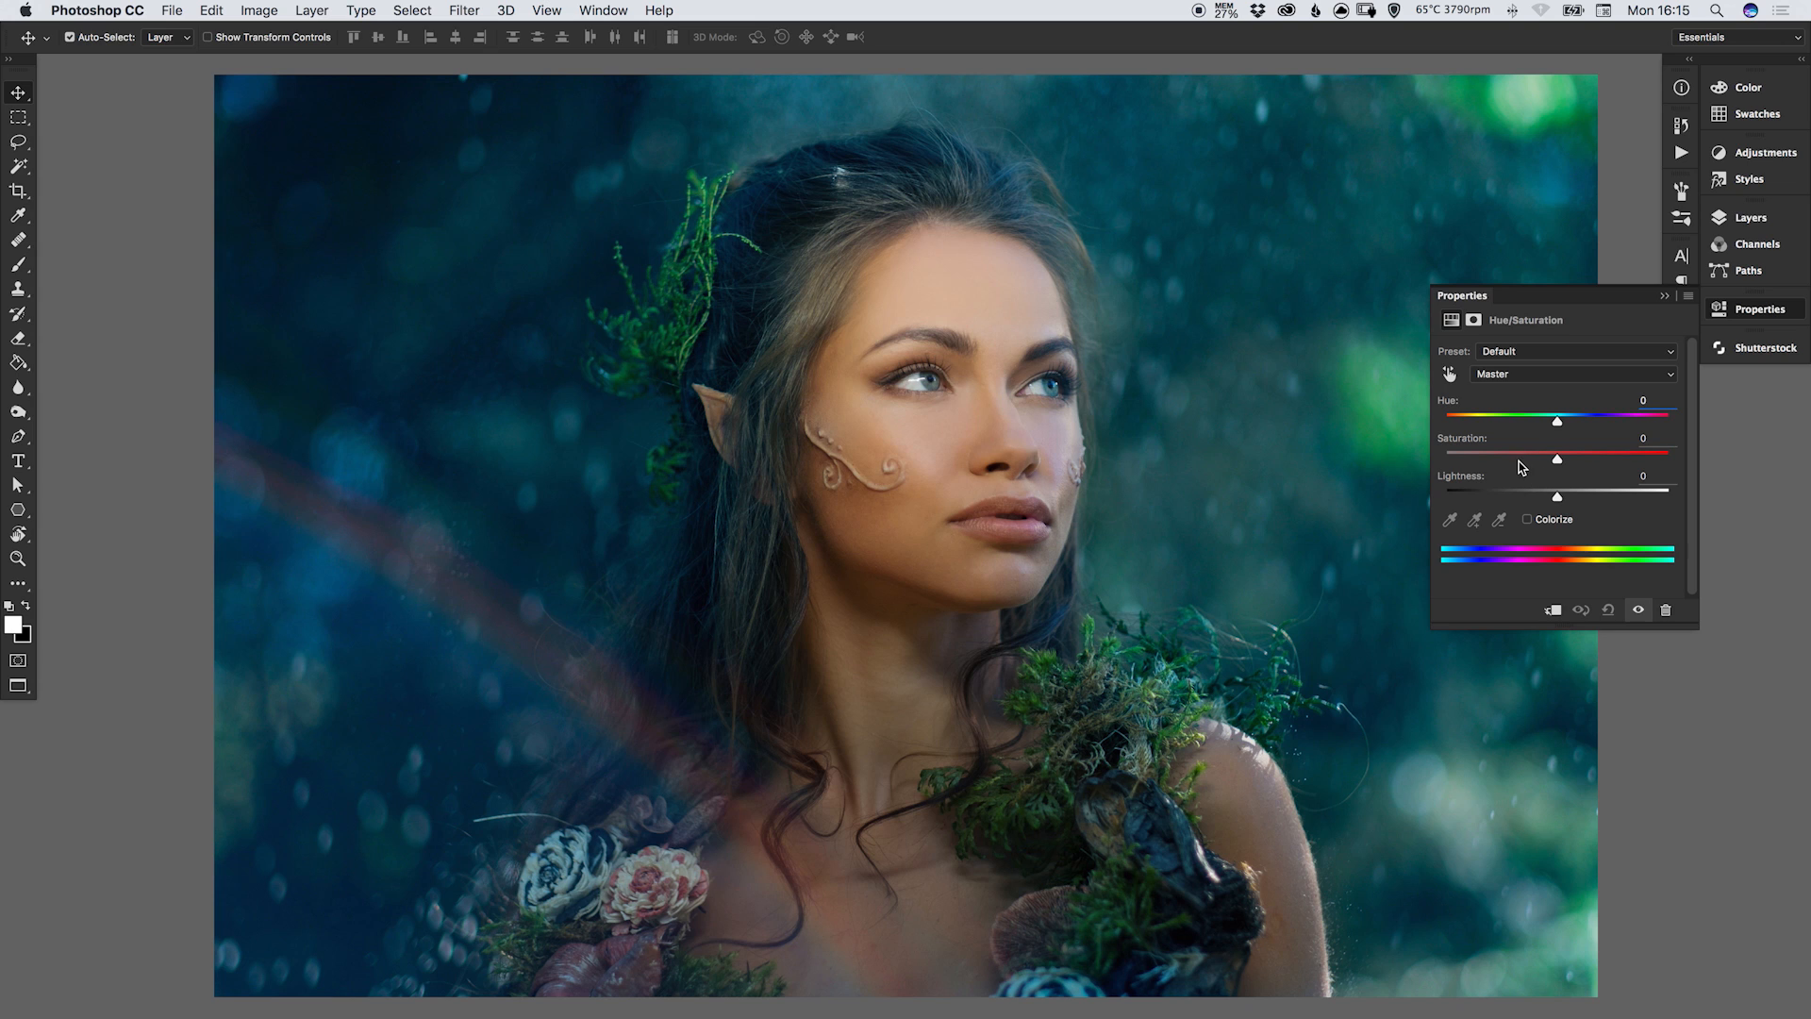
{"action": "left_click", "coordinate": [1527, 518]}
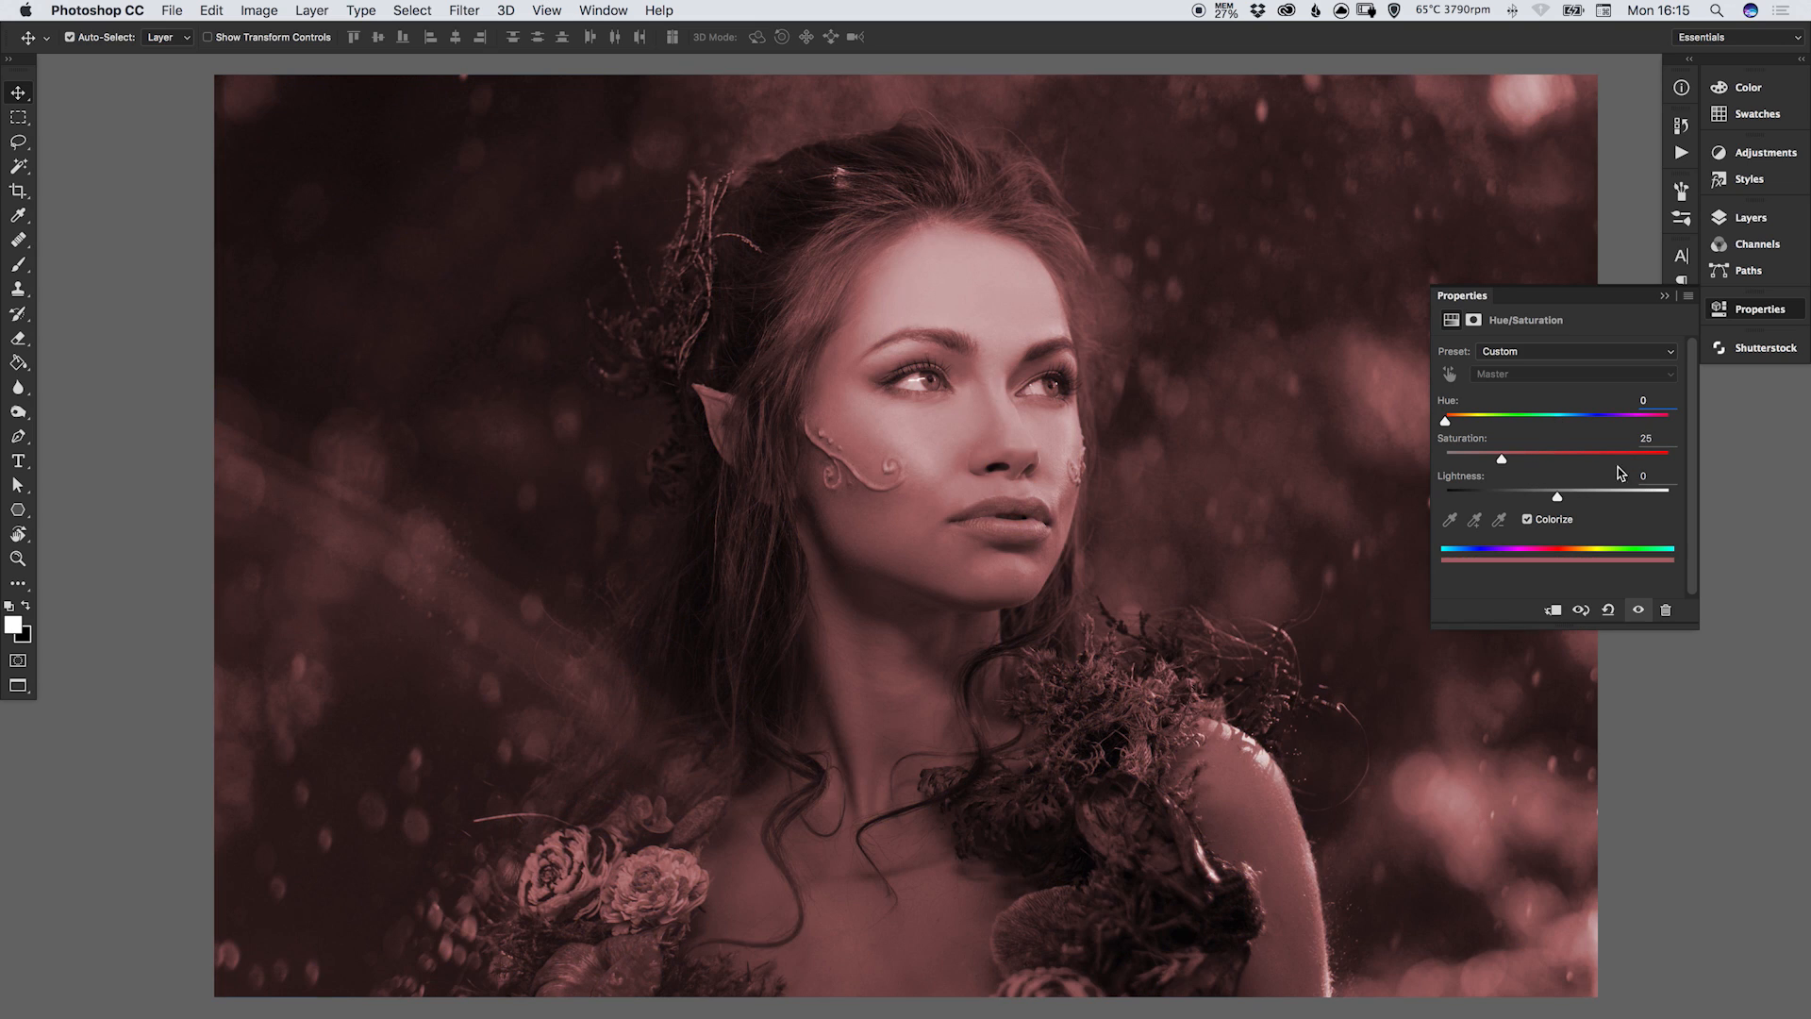
{"action": "left_click_drag", "start_coordinate": [1501, 456], "coordinate": [1617, 456]}
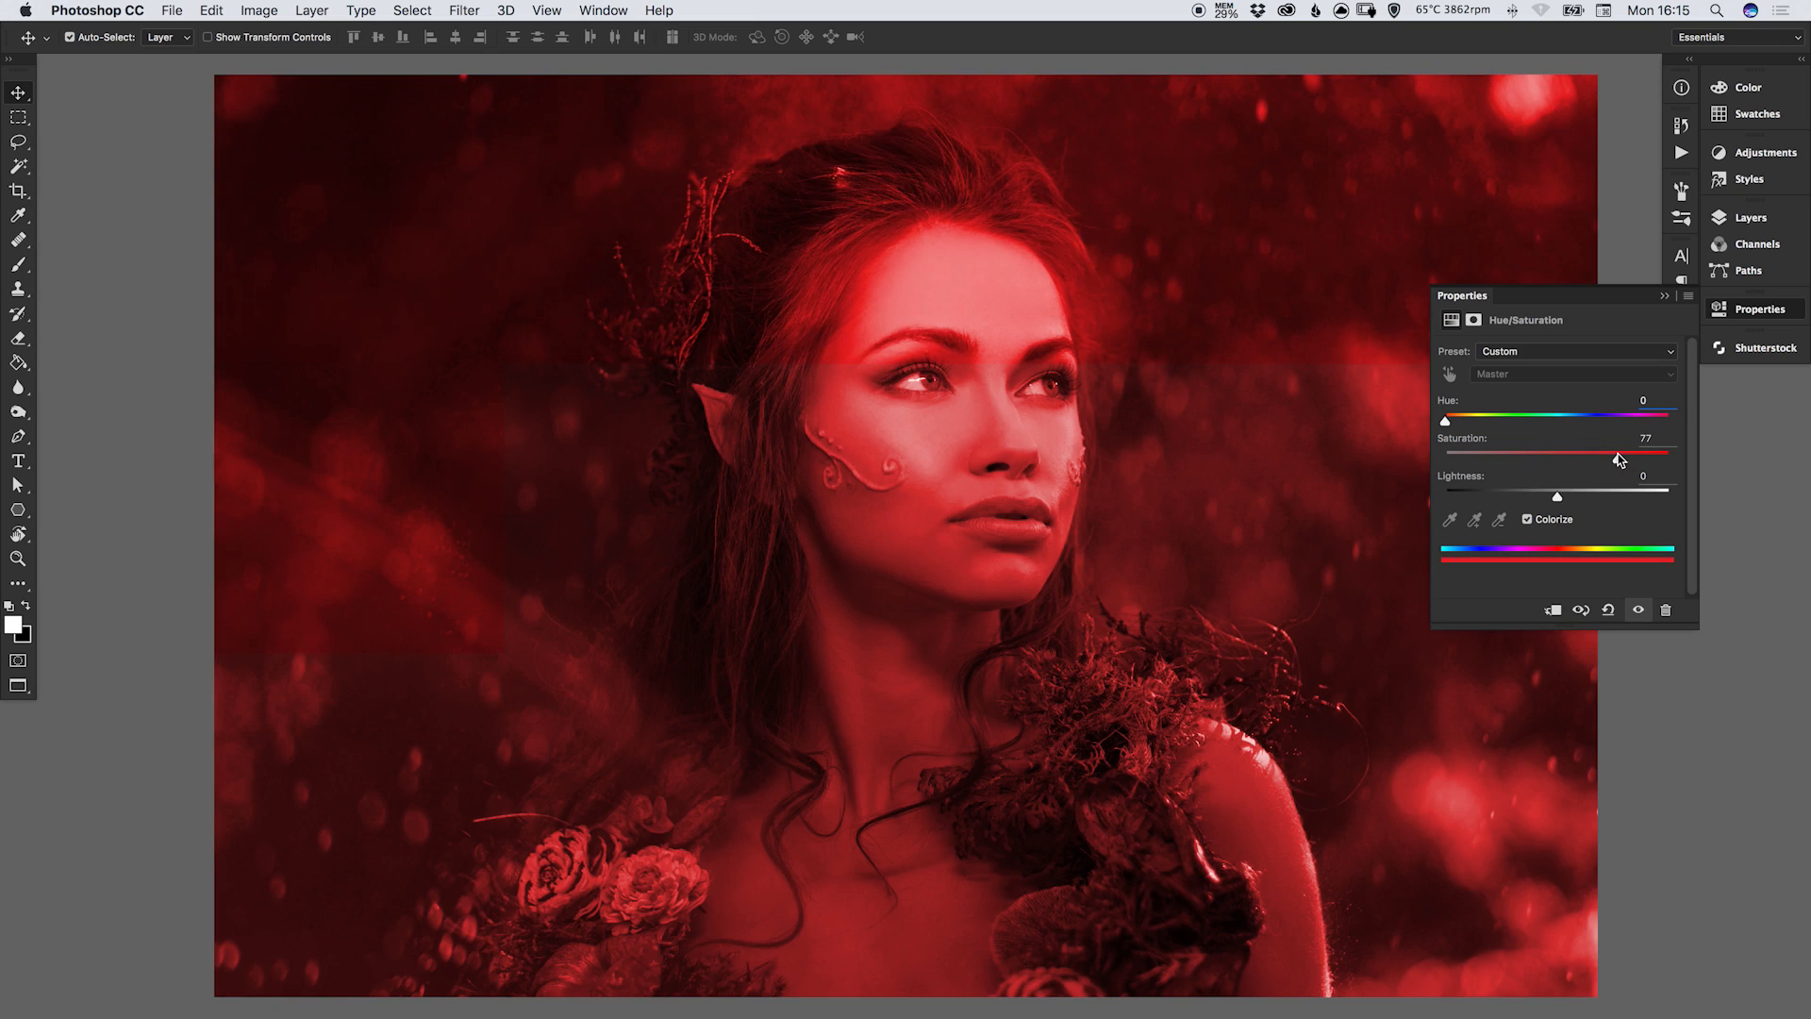
{"action": "left_click_drag", "start_coordinate": [1616, 460], "coordinate": [1628, 453]}
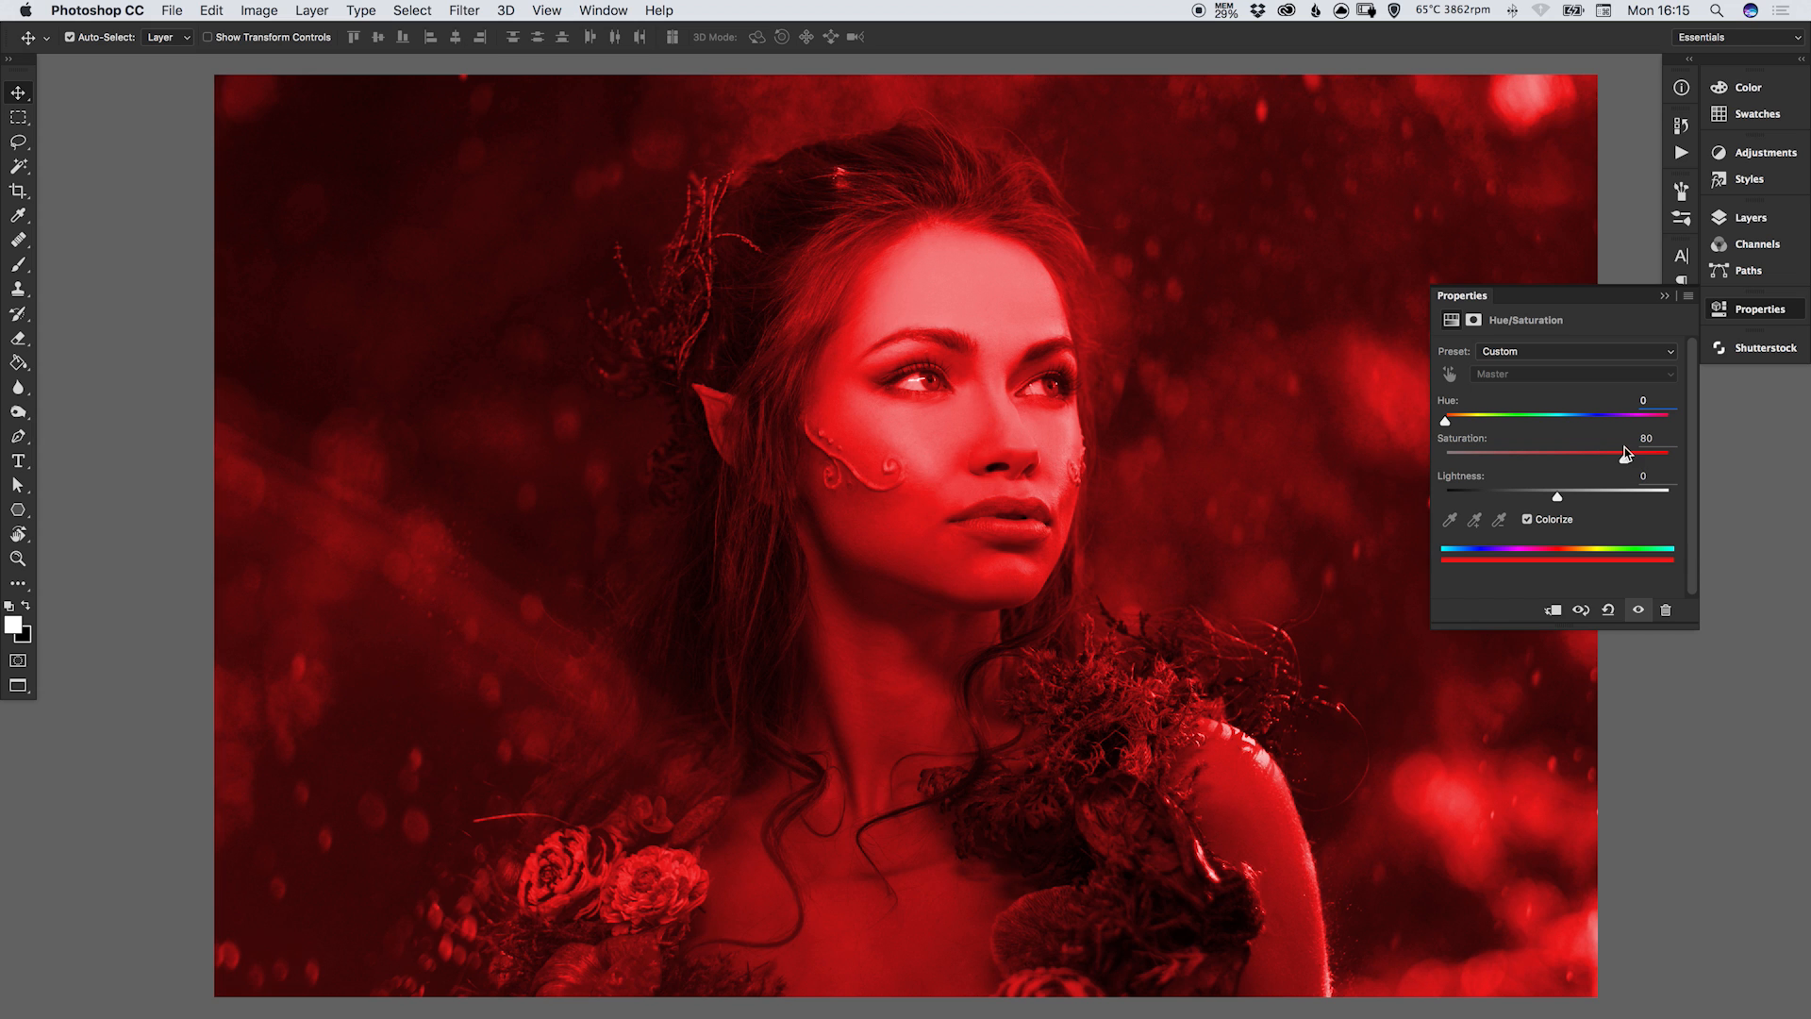
{"action": "left_click_drag", "start_coordinate": [1449, 413], "coordinate": [1622, 413]}
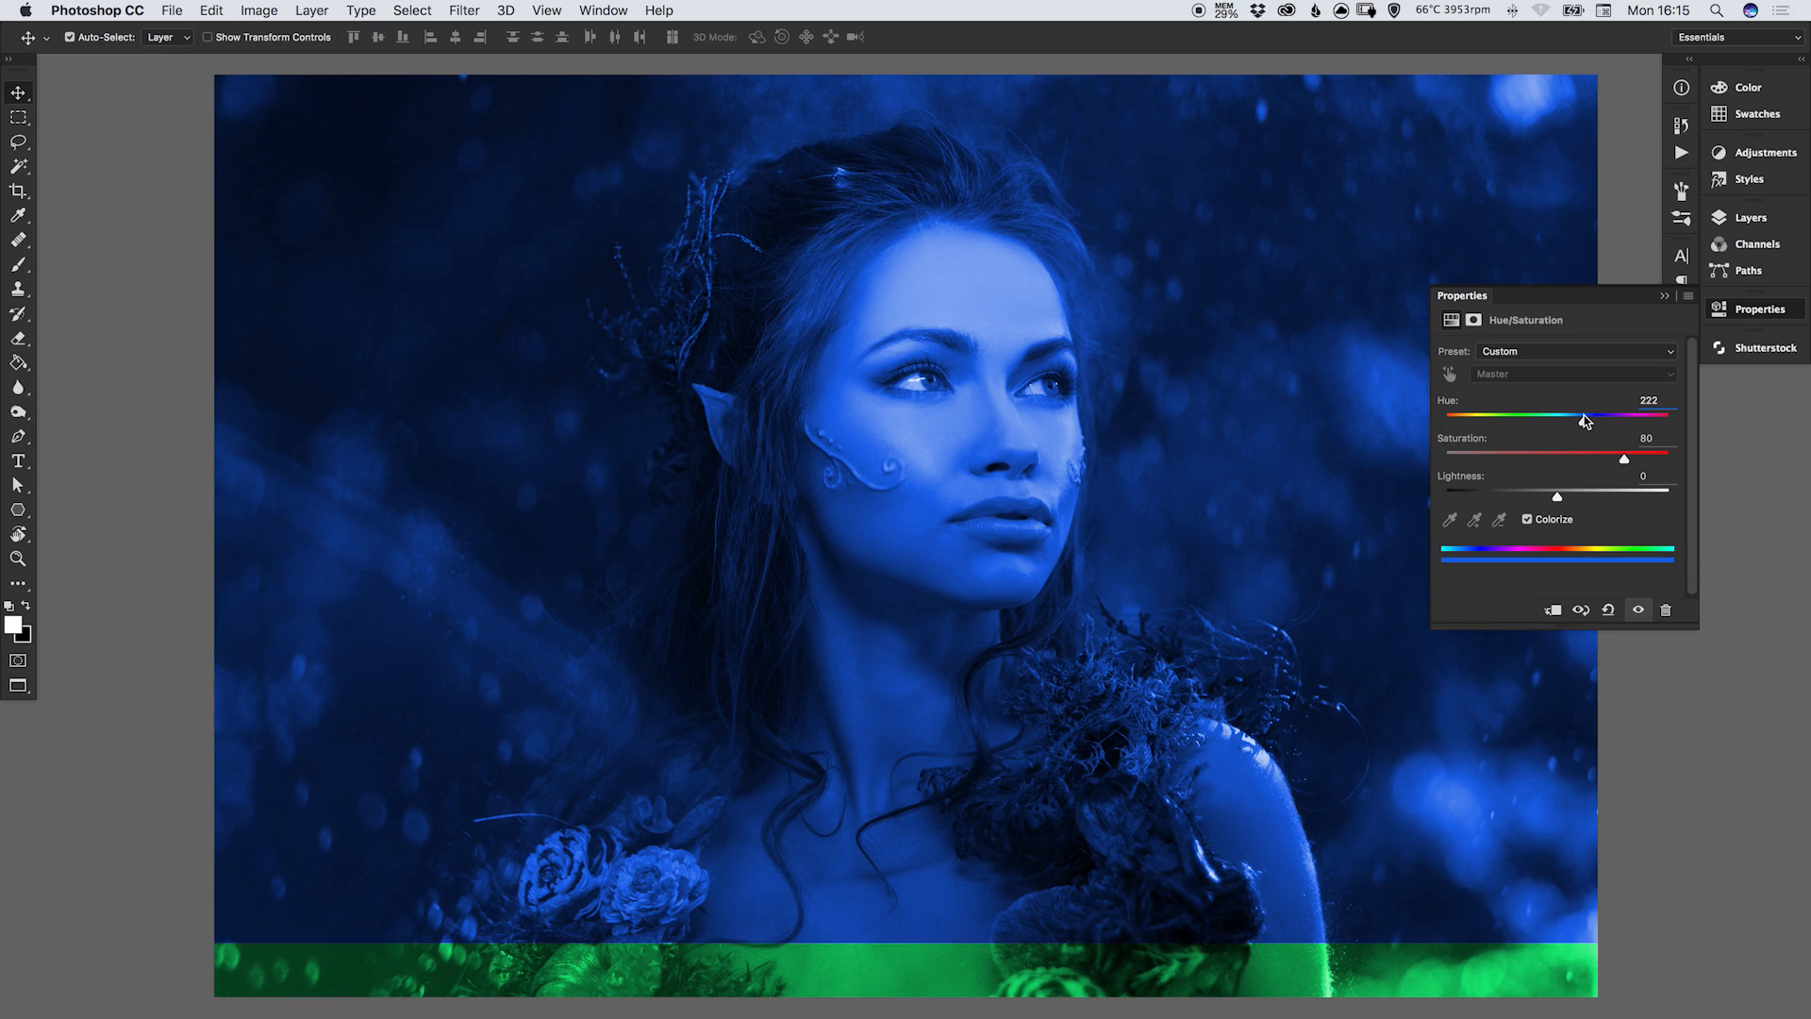
{"action": "left_click_drag", "start_coordinate": [1592, 418], "coordinate": [1581, 419]}
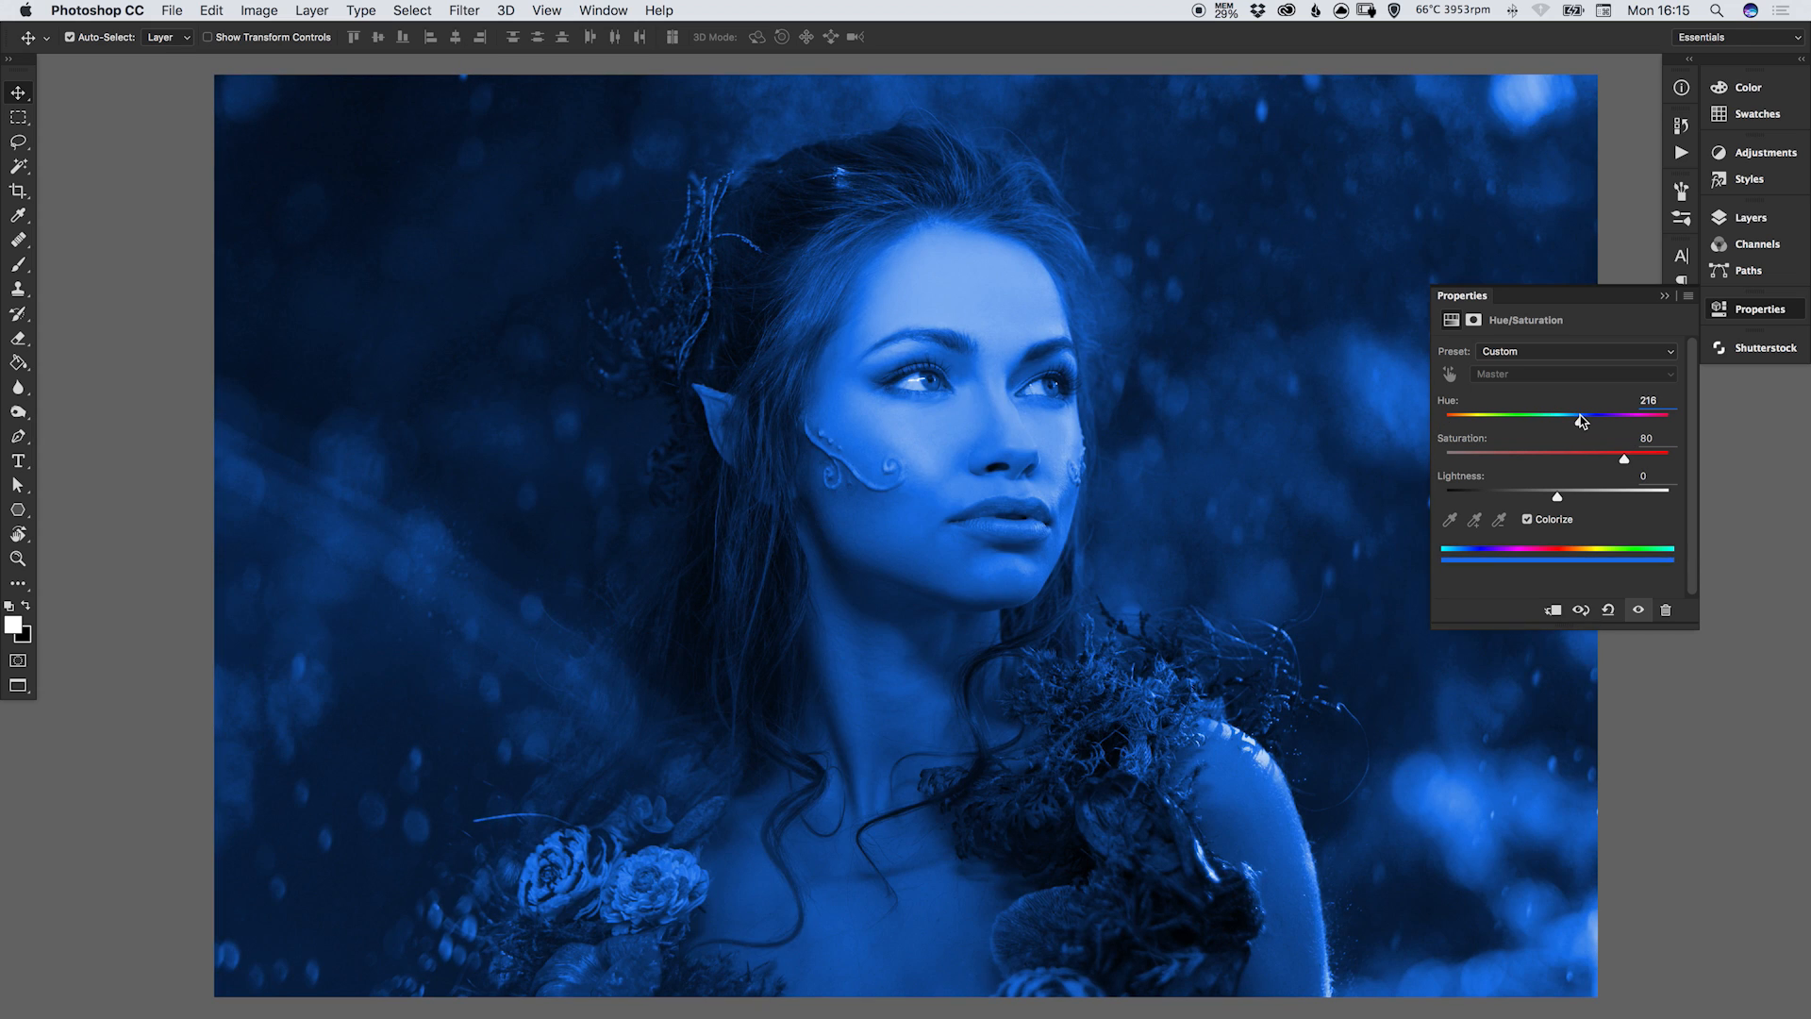
{"action": "left_click_drag", "start_coordinate": [1572, 418], "coordinate": [1580, 419]}
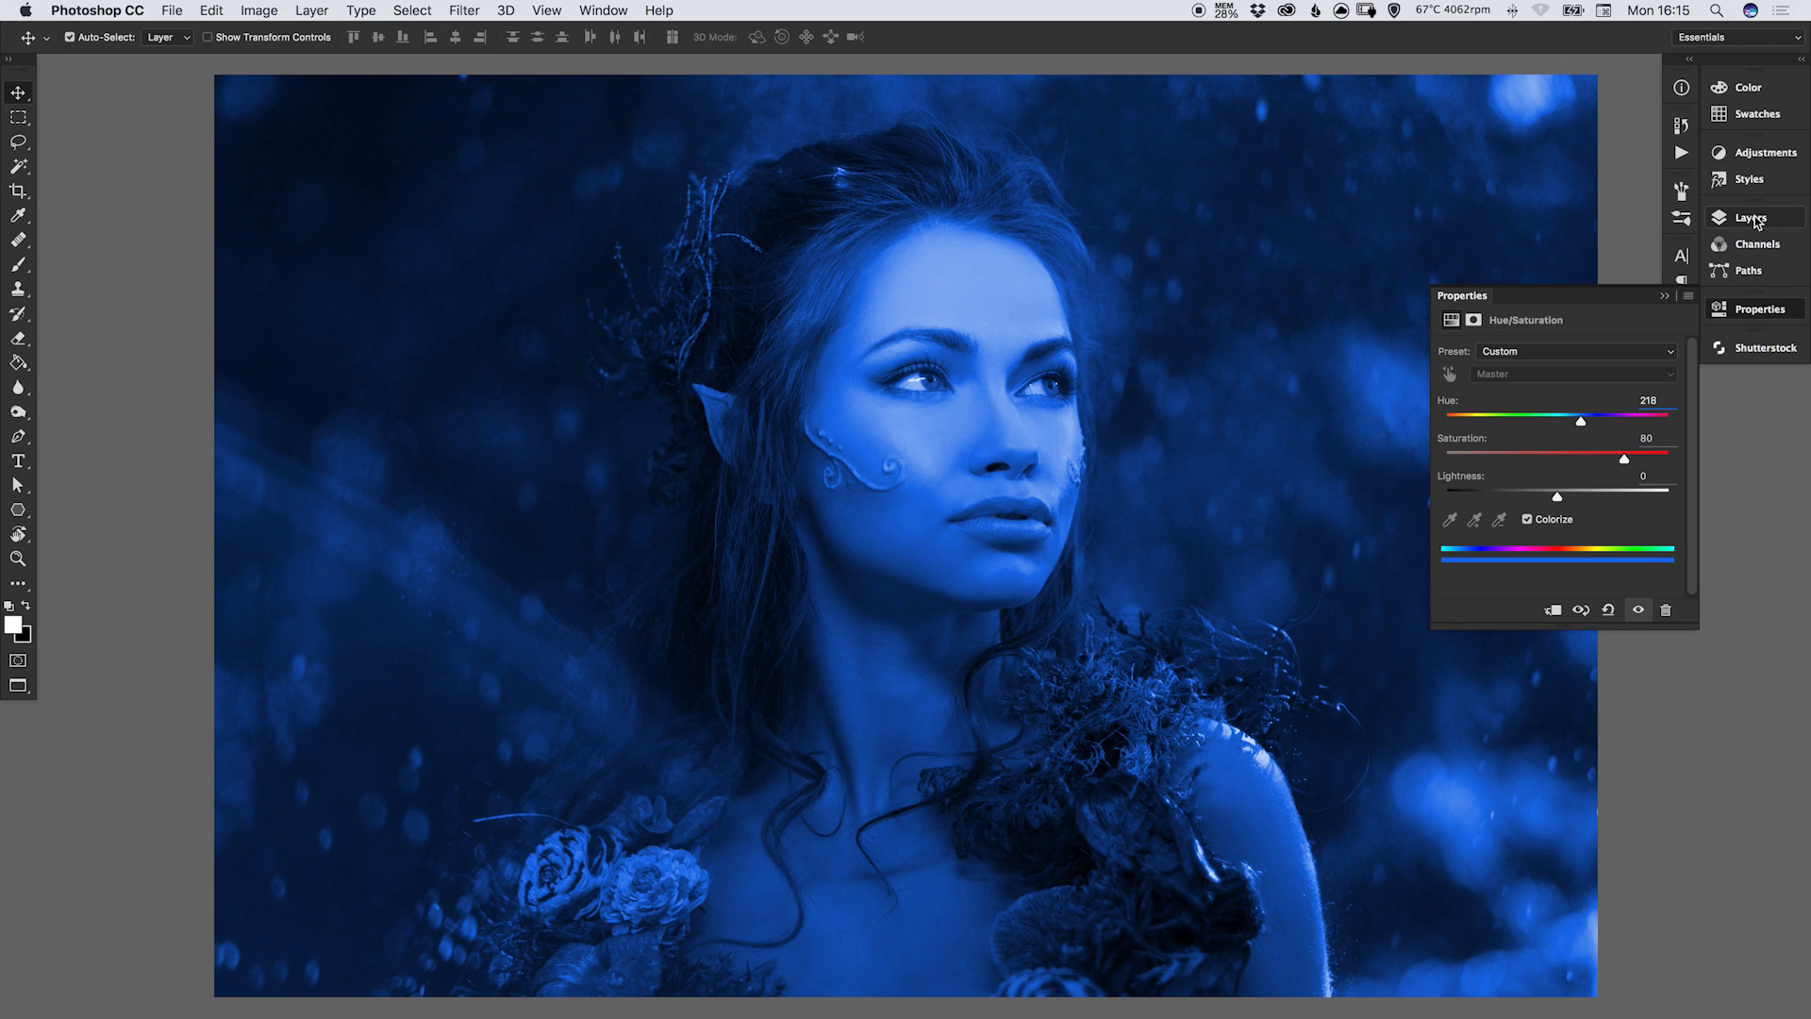
Bring the Layers panel back into view showing Hue/Saturation 1 above the background.
{"action": "left_click", "coordinate": [1750, 217]}
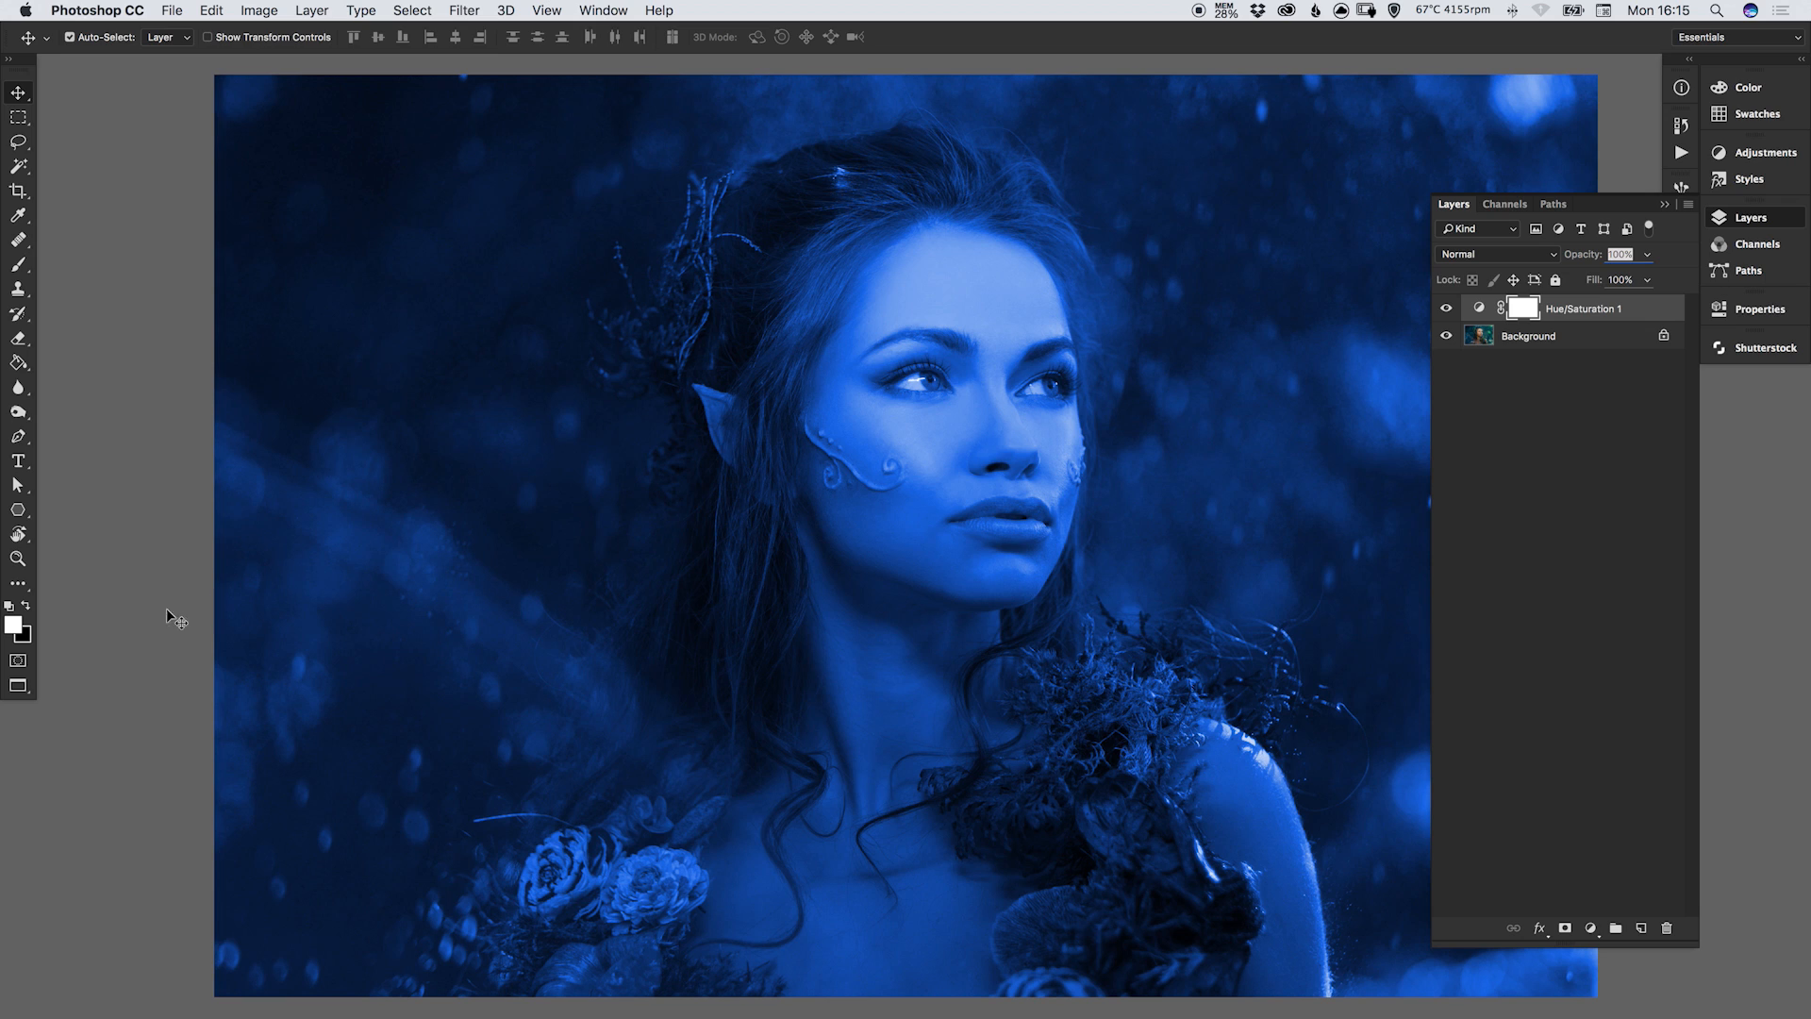
{"action": "mouse_move", "coordinate": [60, 359]}
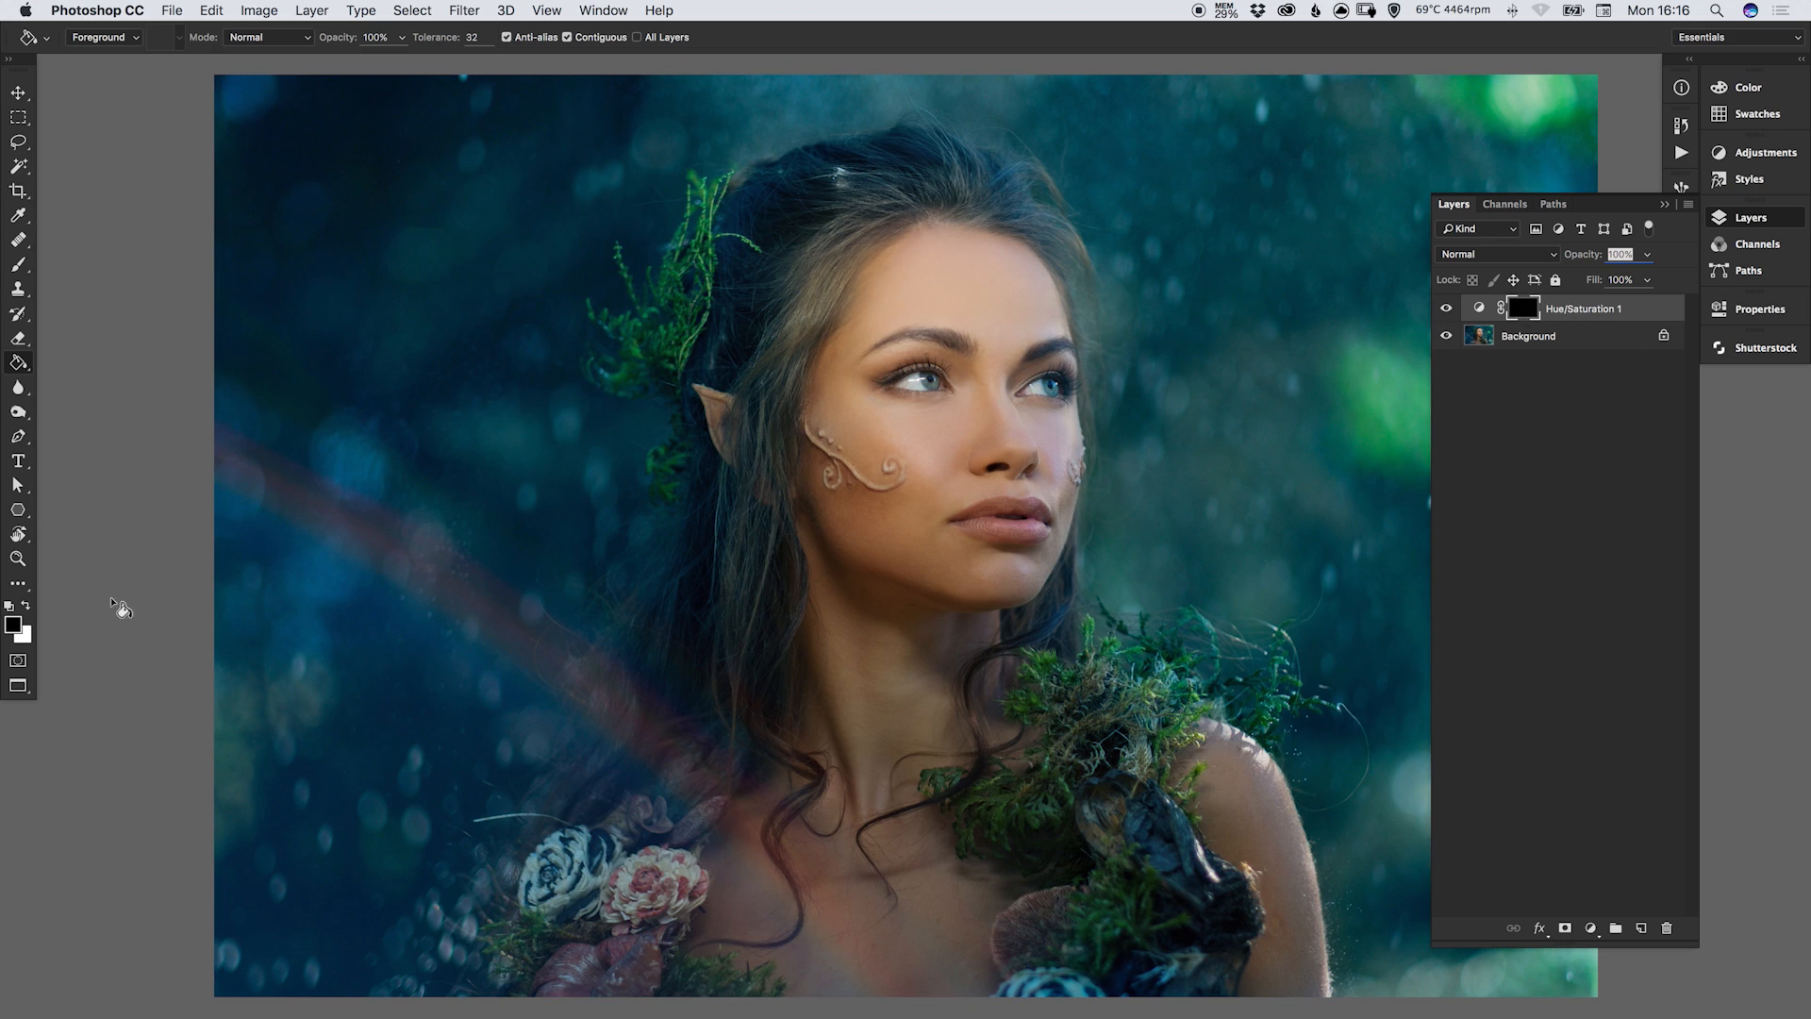
{"action": "mouse_move", "coordinate": [72, 645]}
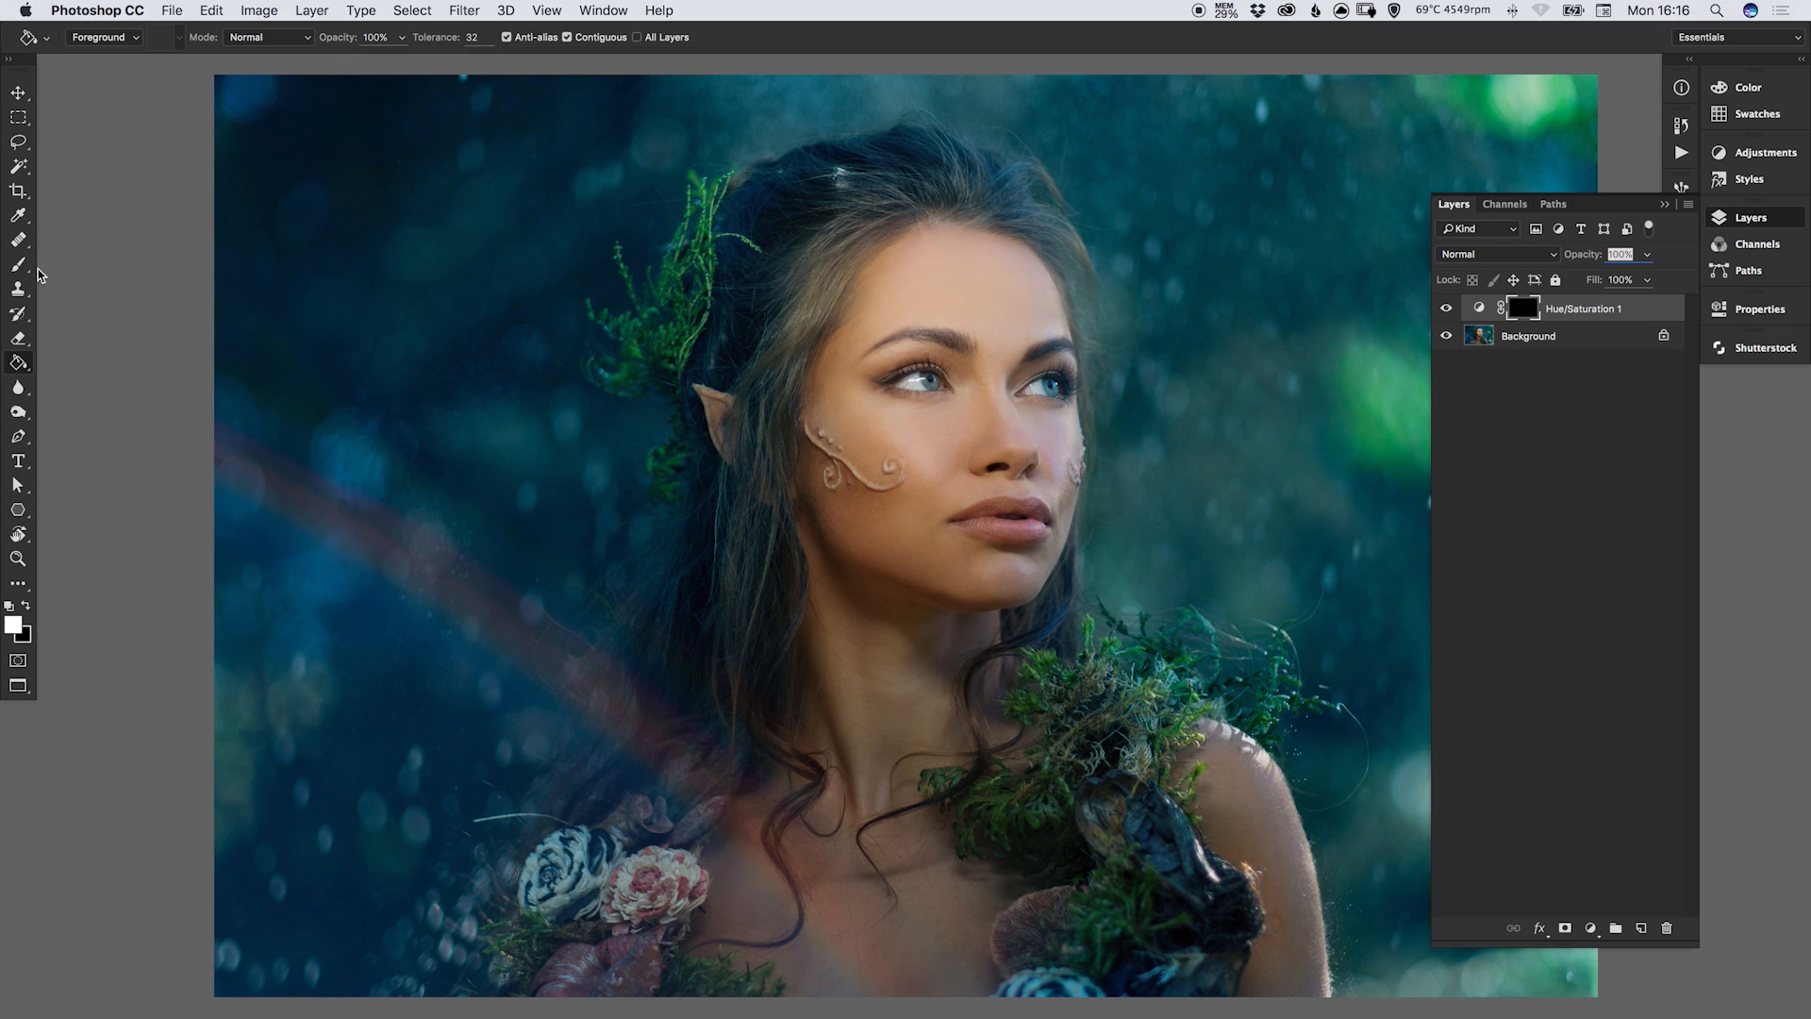
With a smaller white brush, reveal the blue tint on the left temple, cheek and forehead.
{"action": "left_click", "coordinate": [19, 264]}
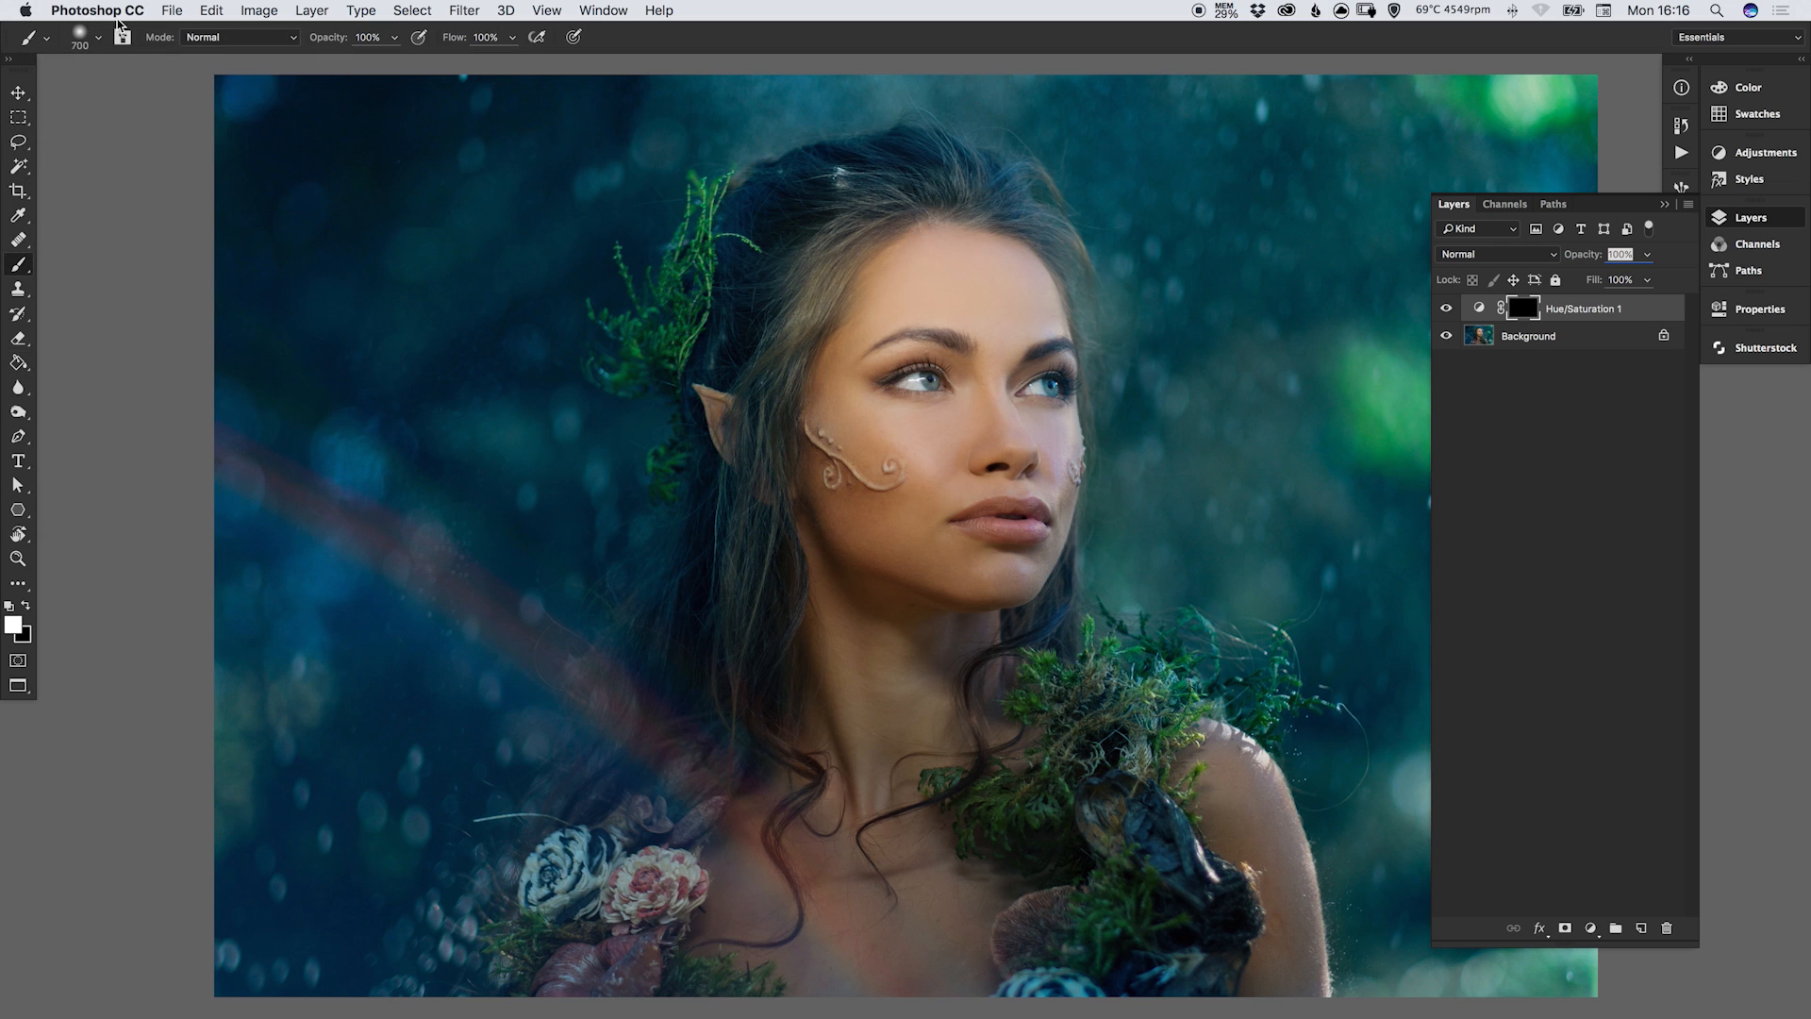
{"action": "left_click", "coordinate": [106, 36]}
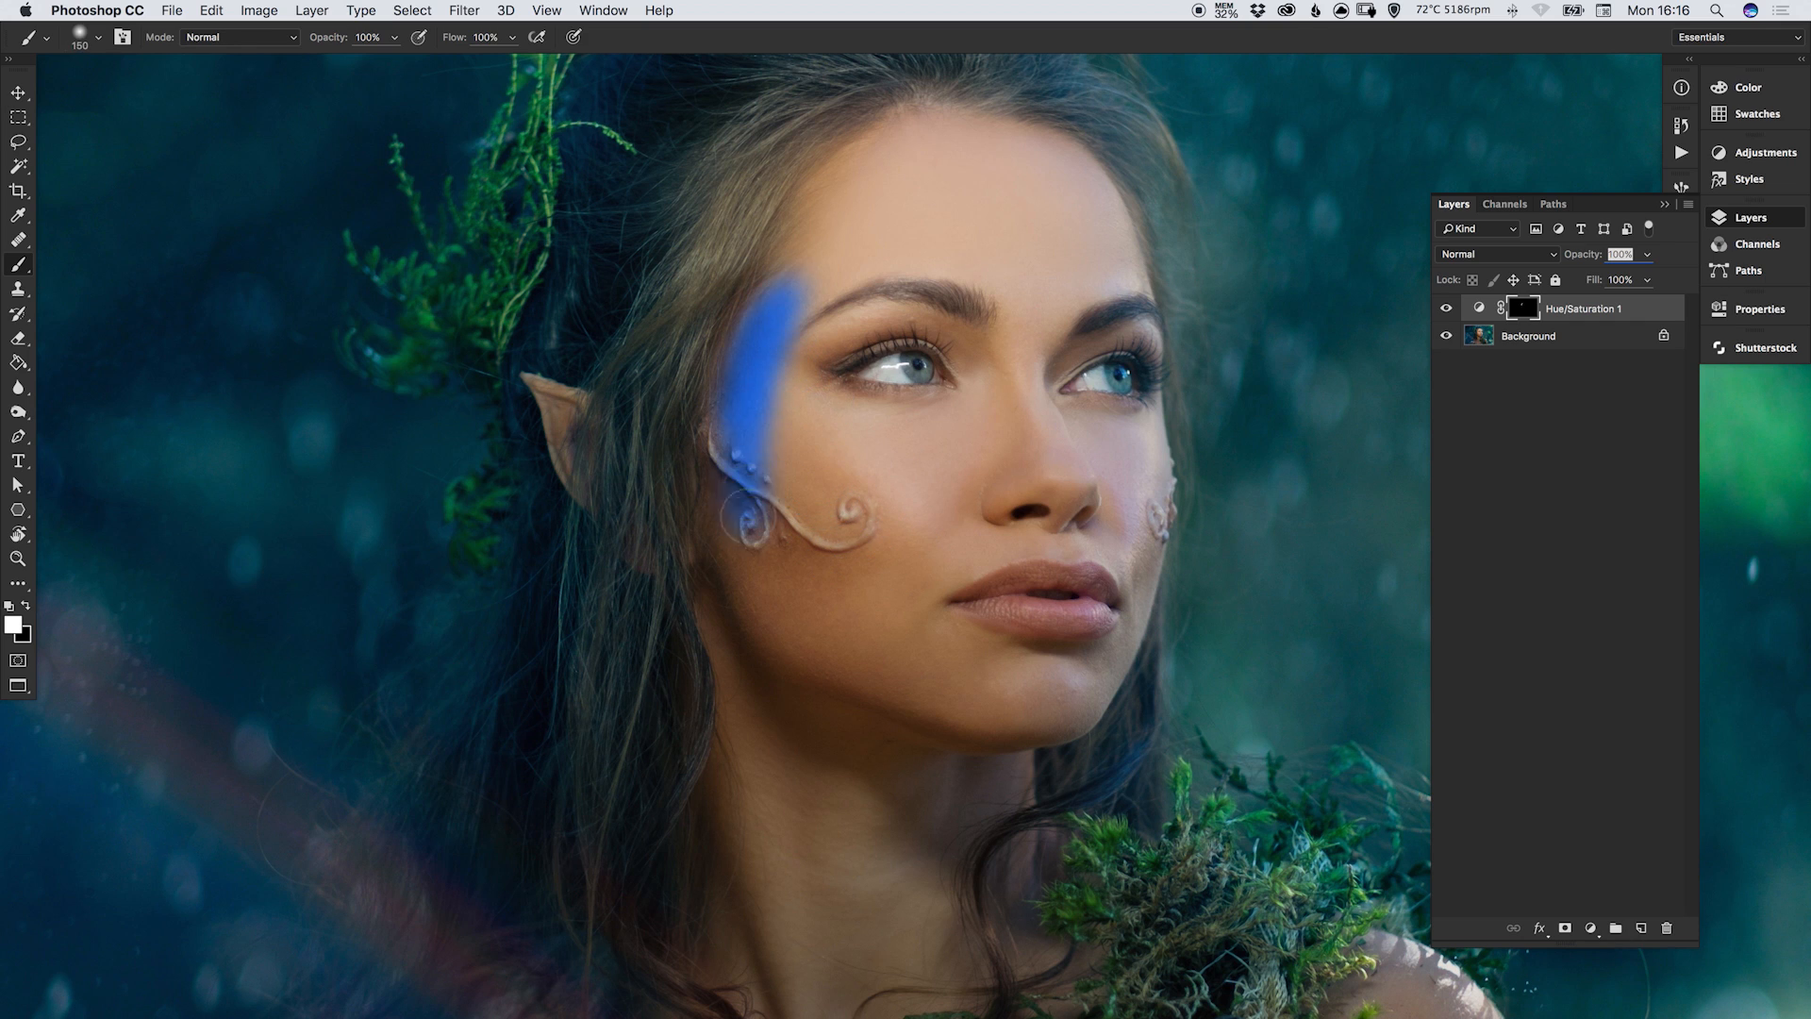
{"action": "left_click_drag", "start_coordinate": [717, 392], "coordinate": [734, 566]}
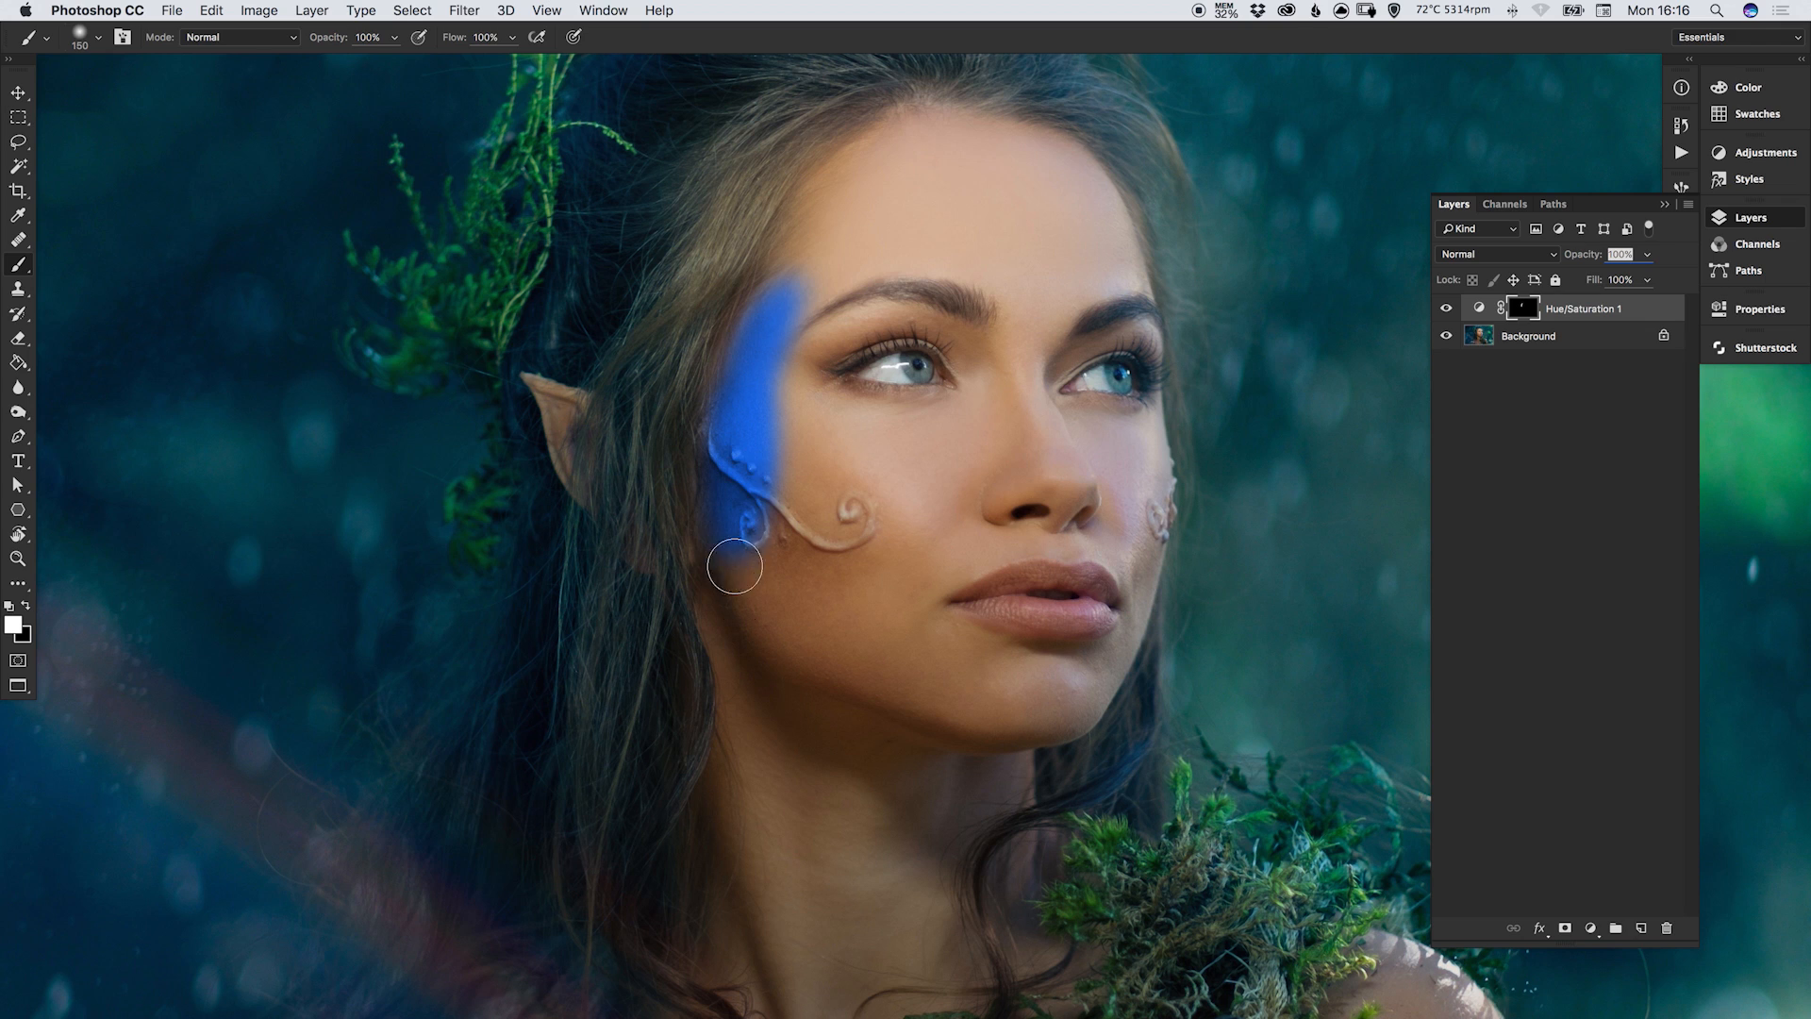
{"action": "left_click_drag", "start_coordinate": [736, 566], "coordinate": [902, 157]}
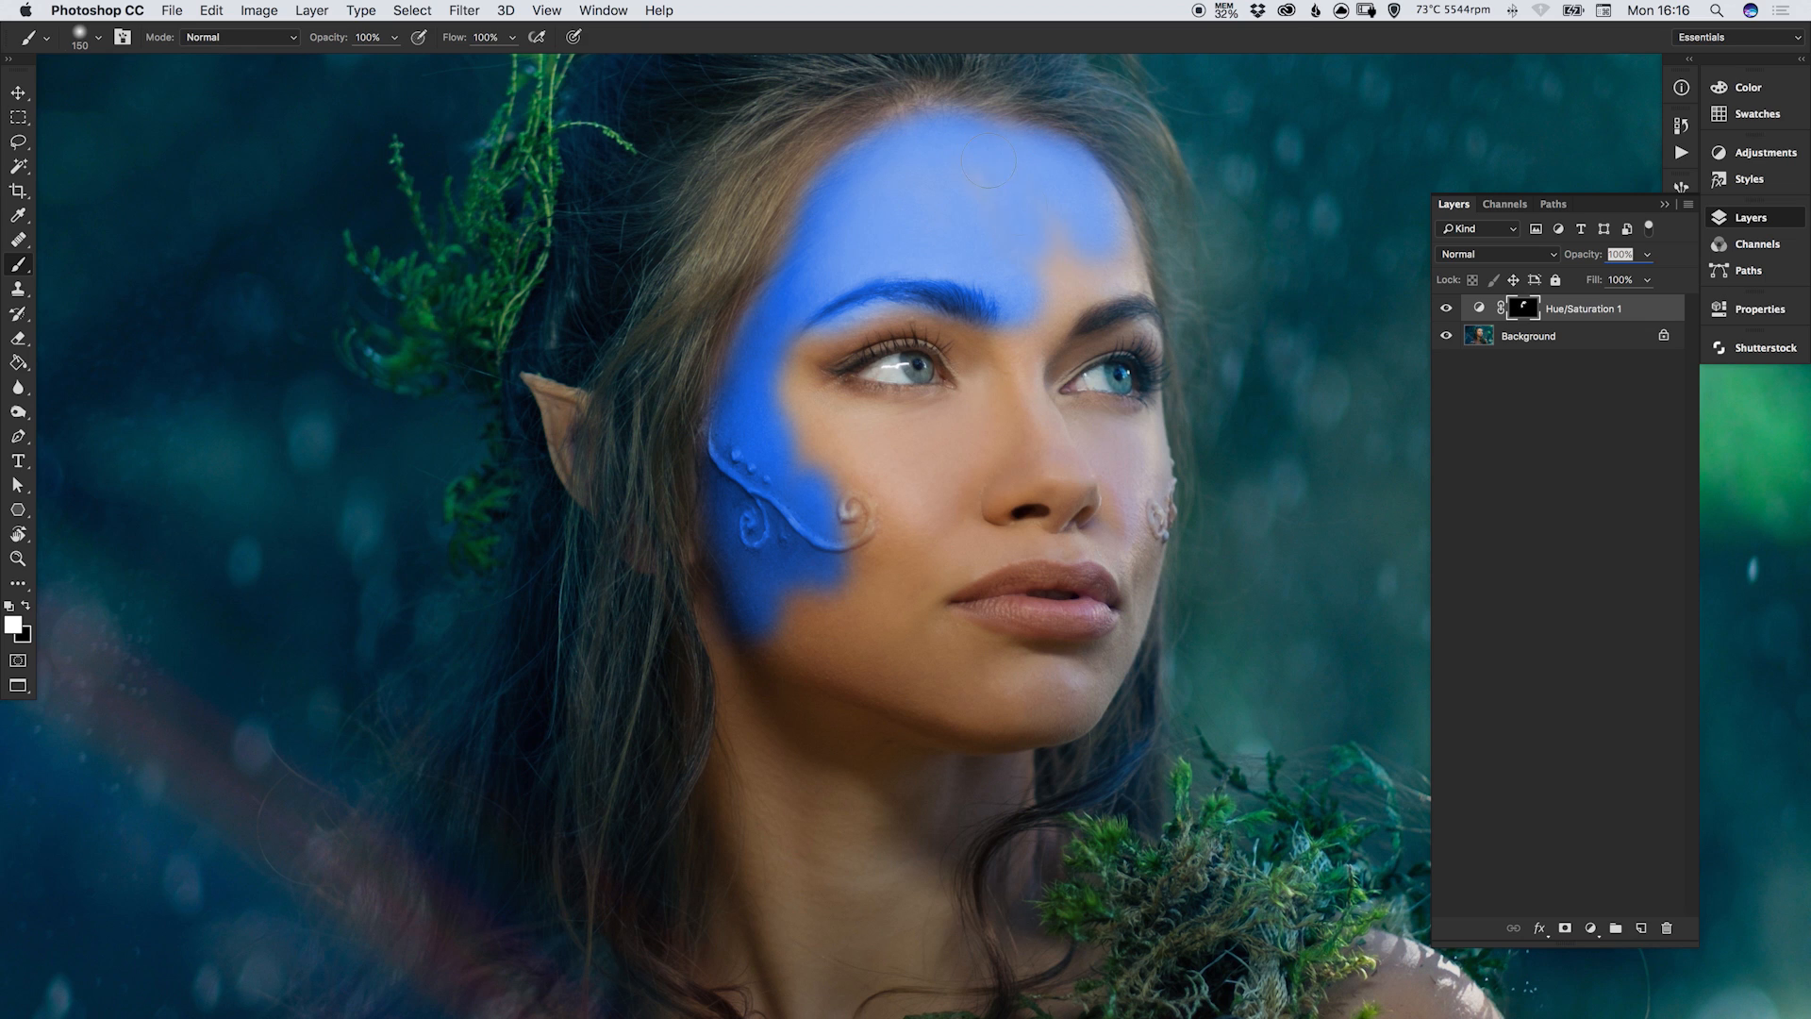
{"action": "left_click_drag", "start_coordinate": [986, 156], "coordinate": [800, 430]}
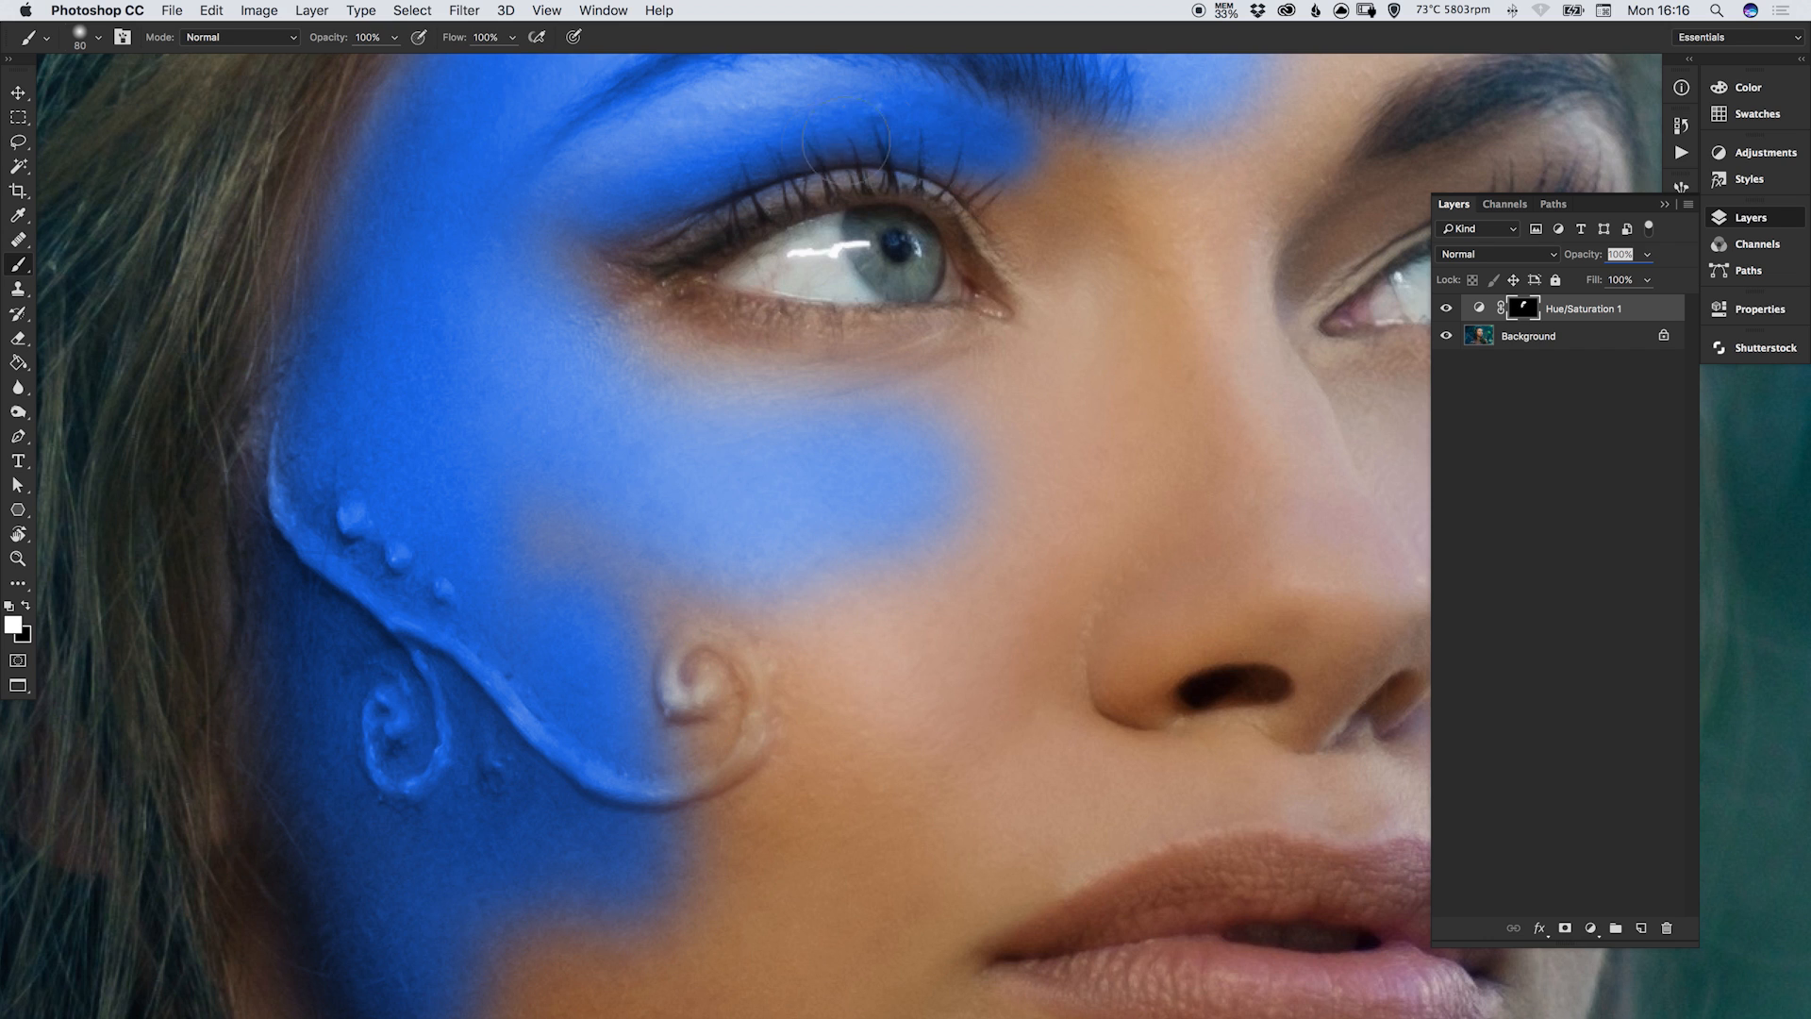
Paint the mask white over the left cheekbone, around the right eye and across the nose.
{"action": "left_click_drag", "start_coordinate": [844, 138], "coordinate": [641, 306]}
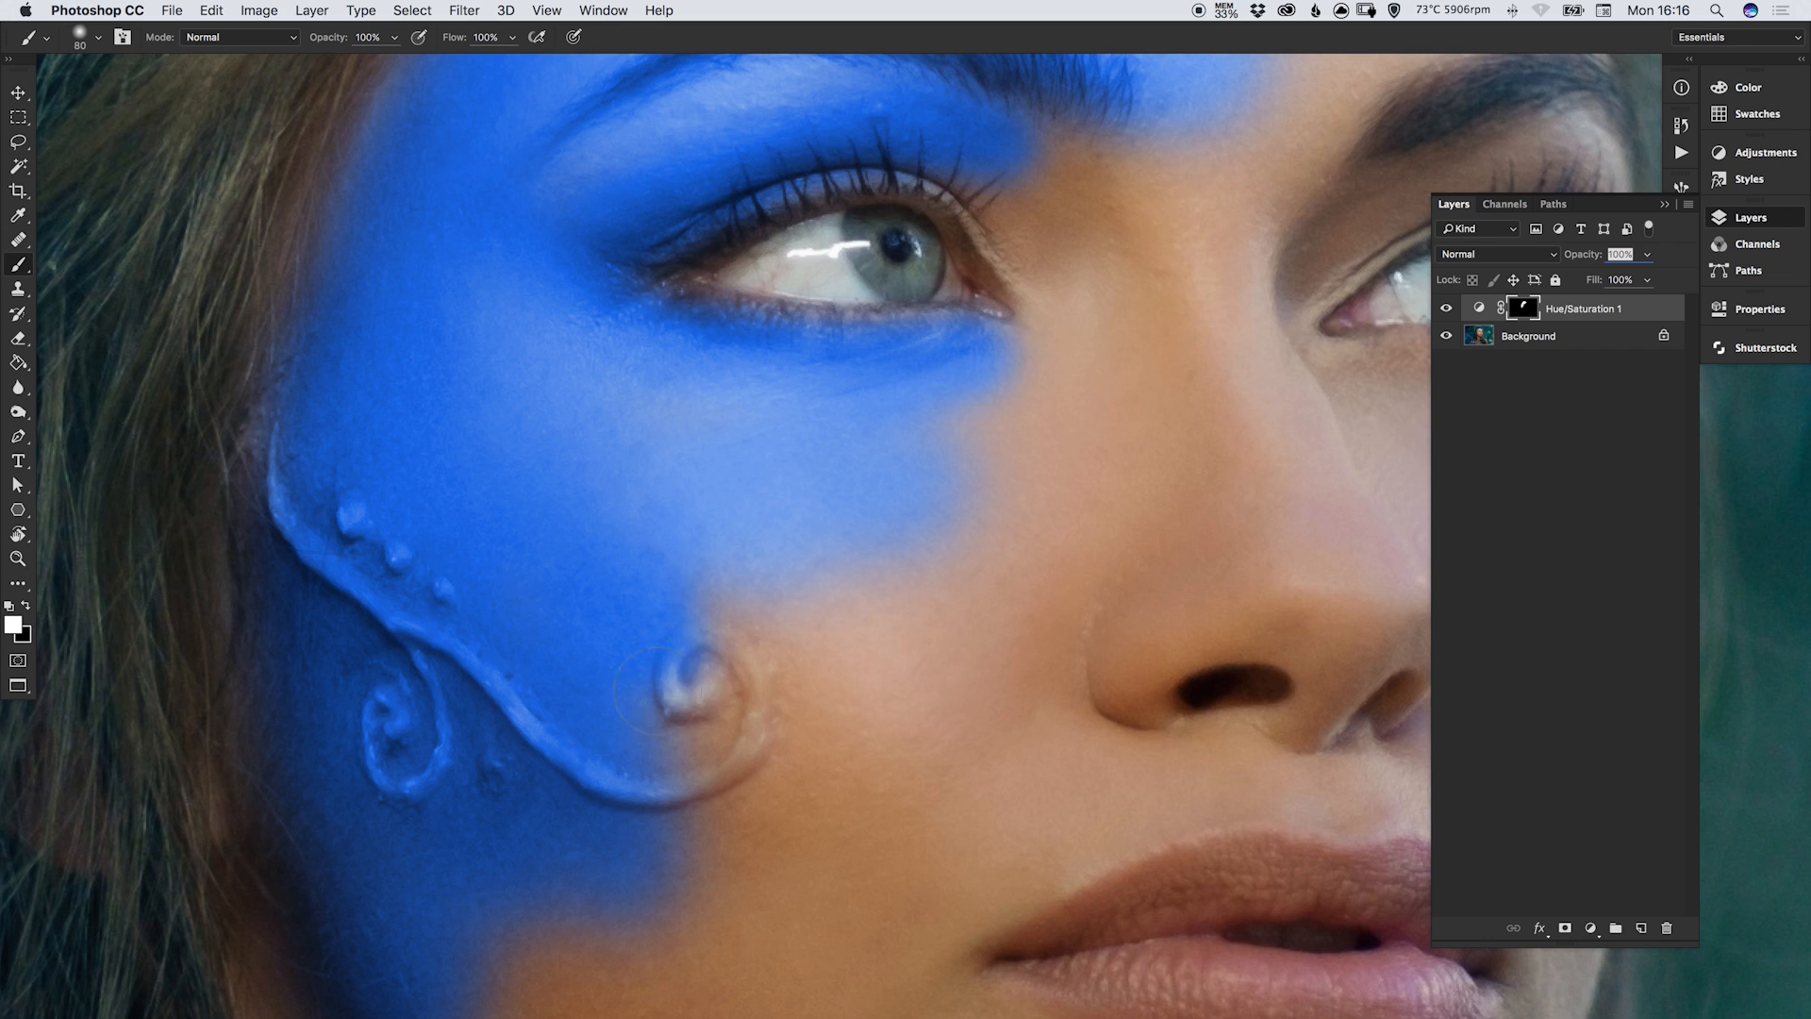
{"action": "left_click_drag", "start_coordinate": [647, 692], "coordinate": [987, 183]}
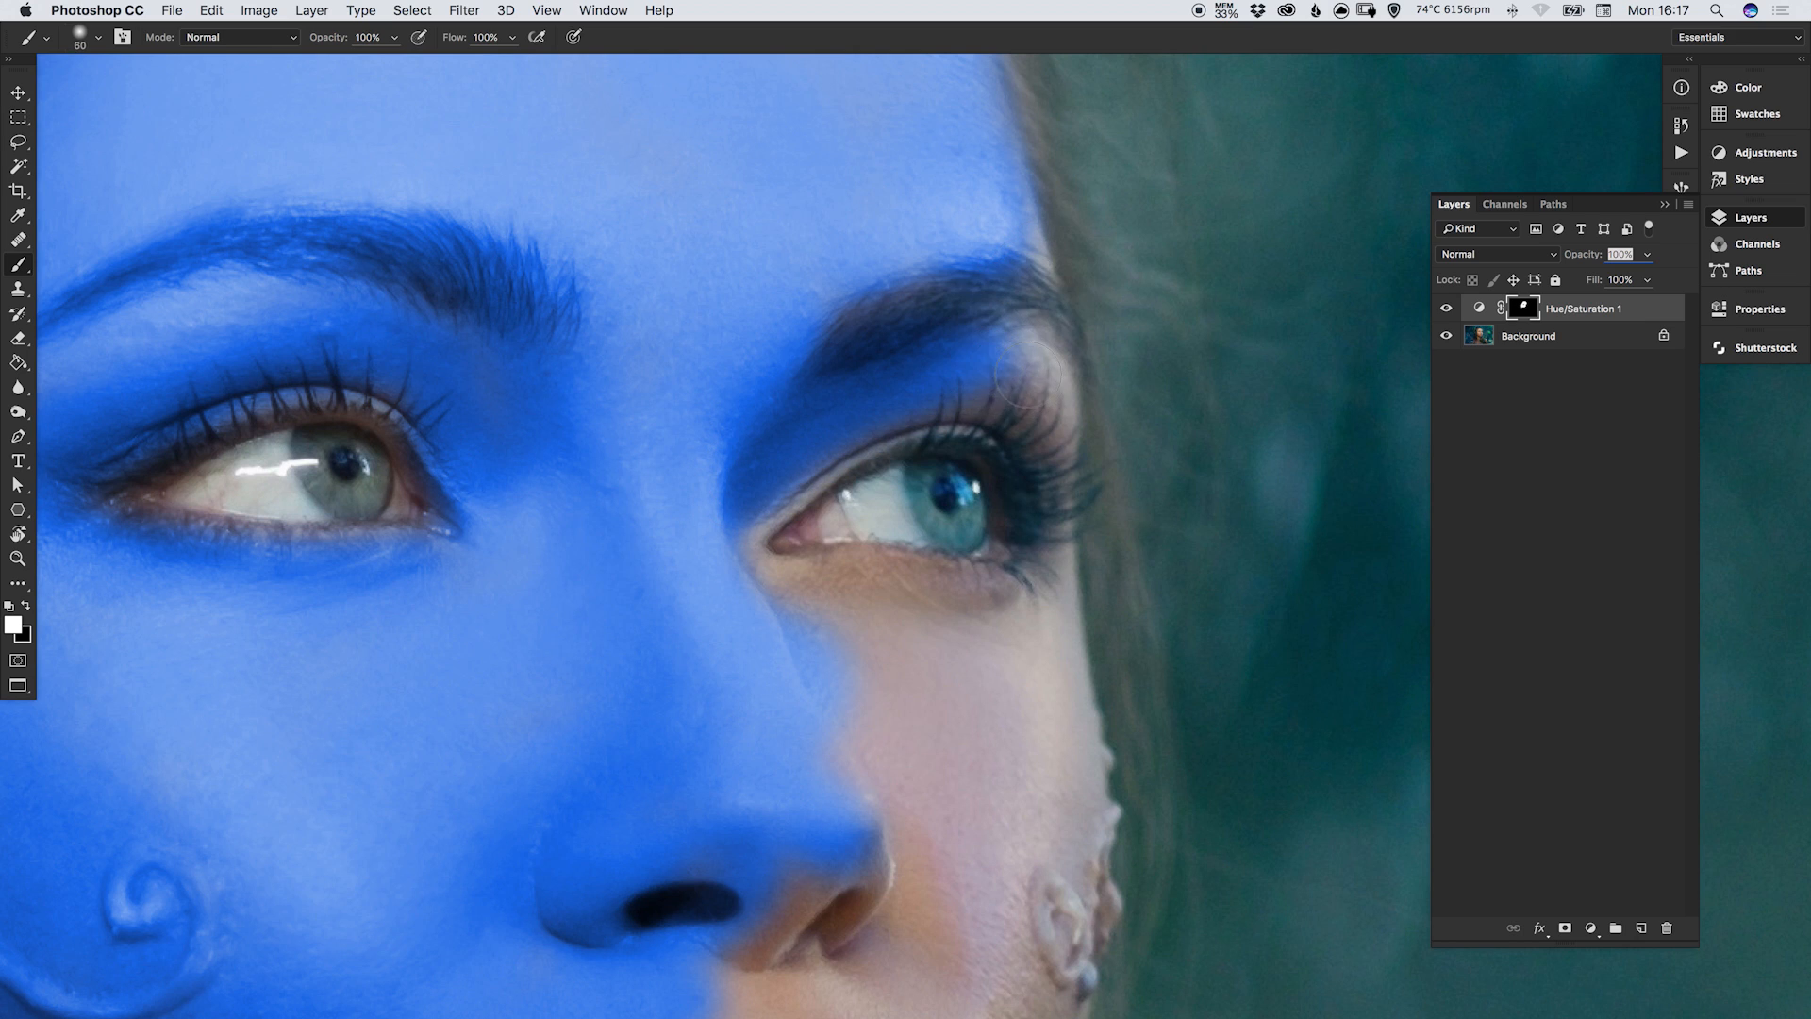
{"action": "left_click_drag", "start_coordinate": [1006, 370], "coordinate": [1040, 428]}
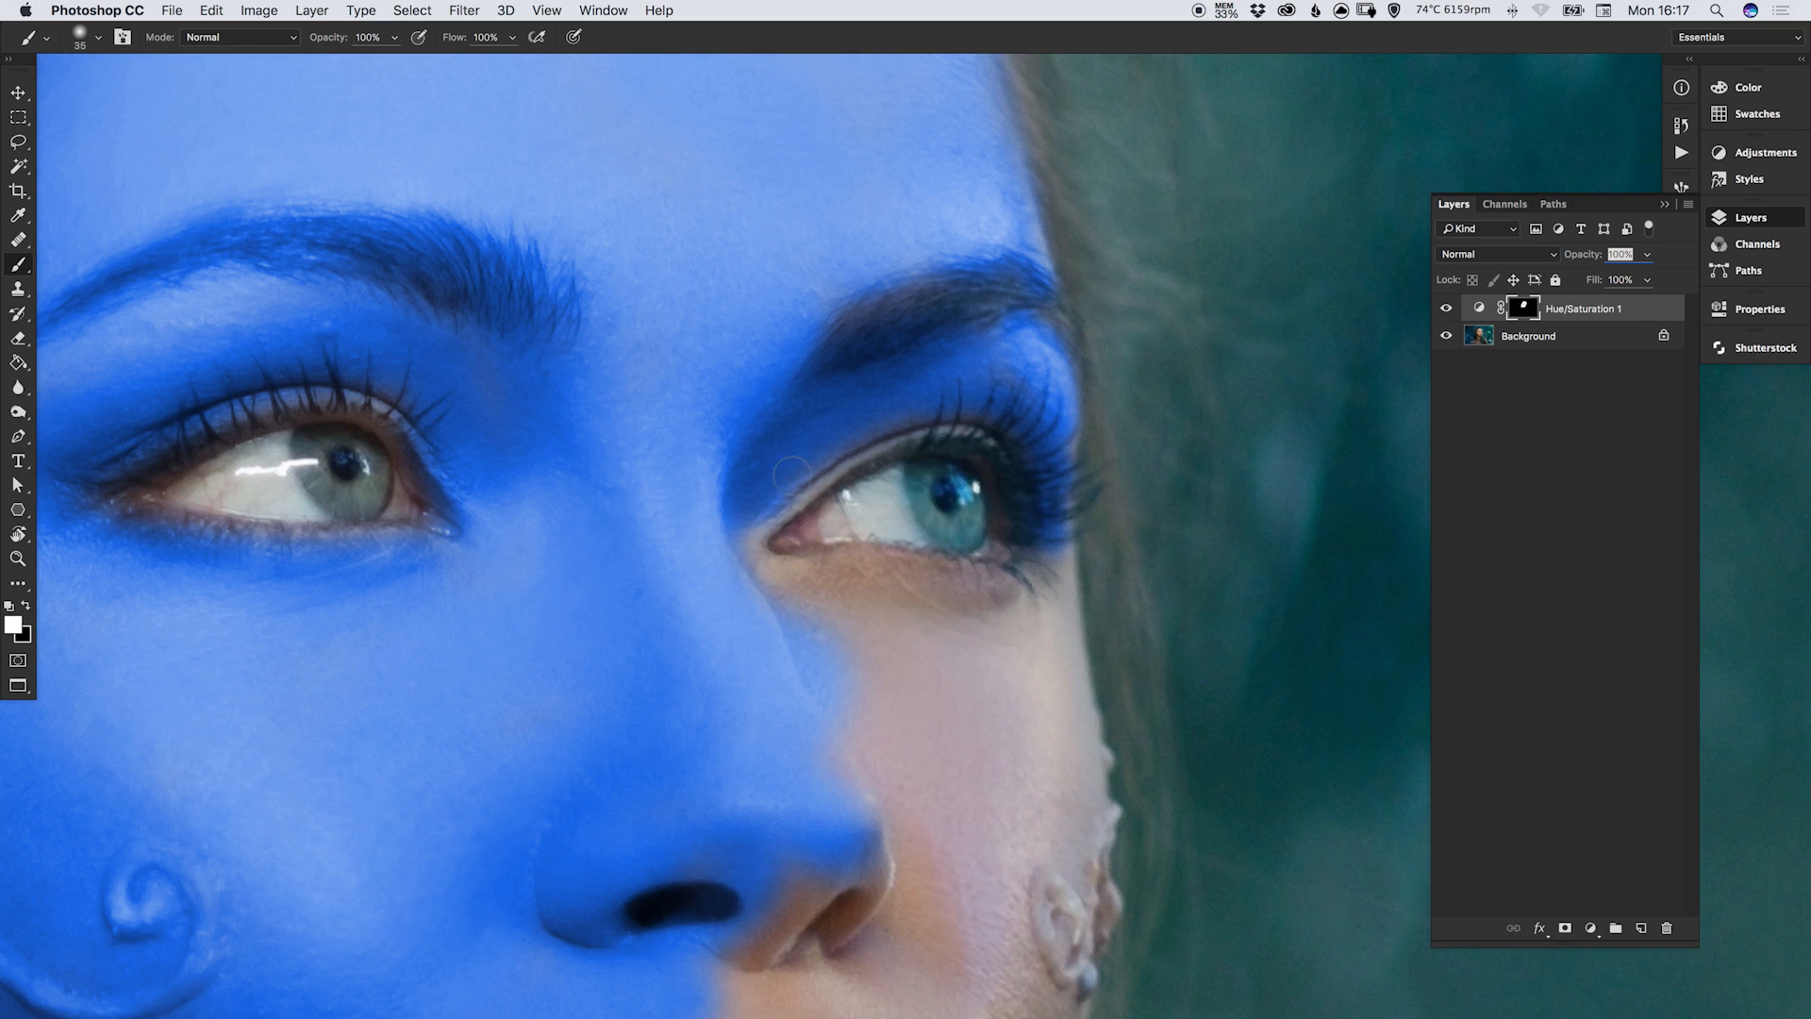
{"action": "left_click_drag", "start_coordinate": [784, 472], "coordinate": [934, 422]}
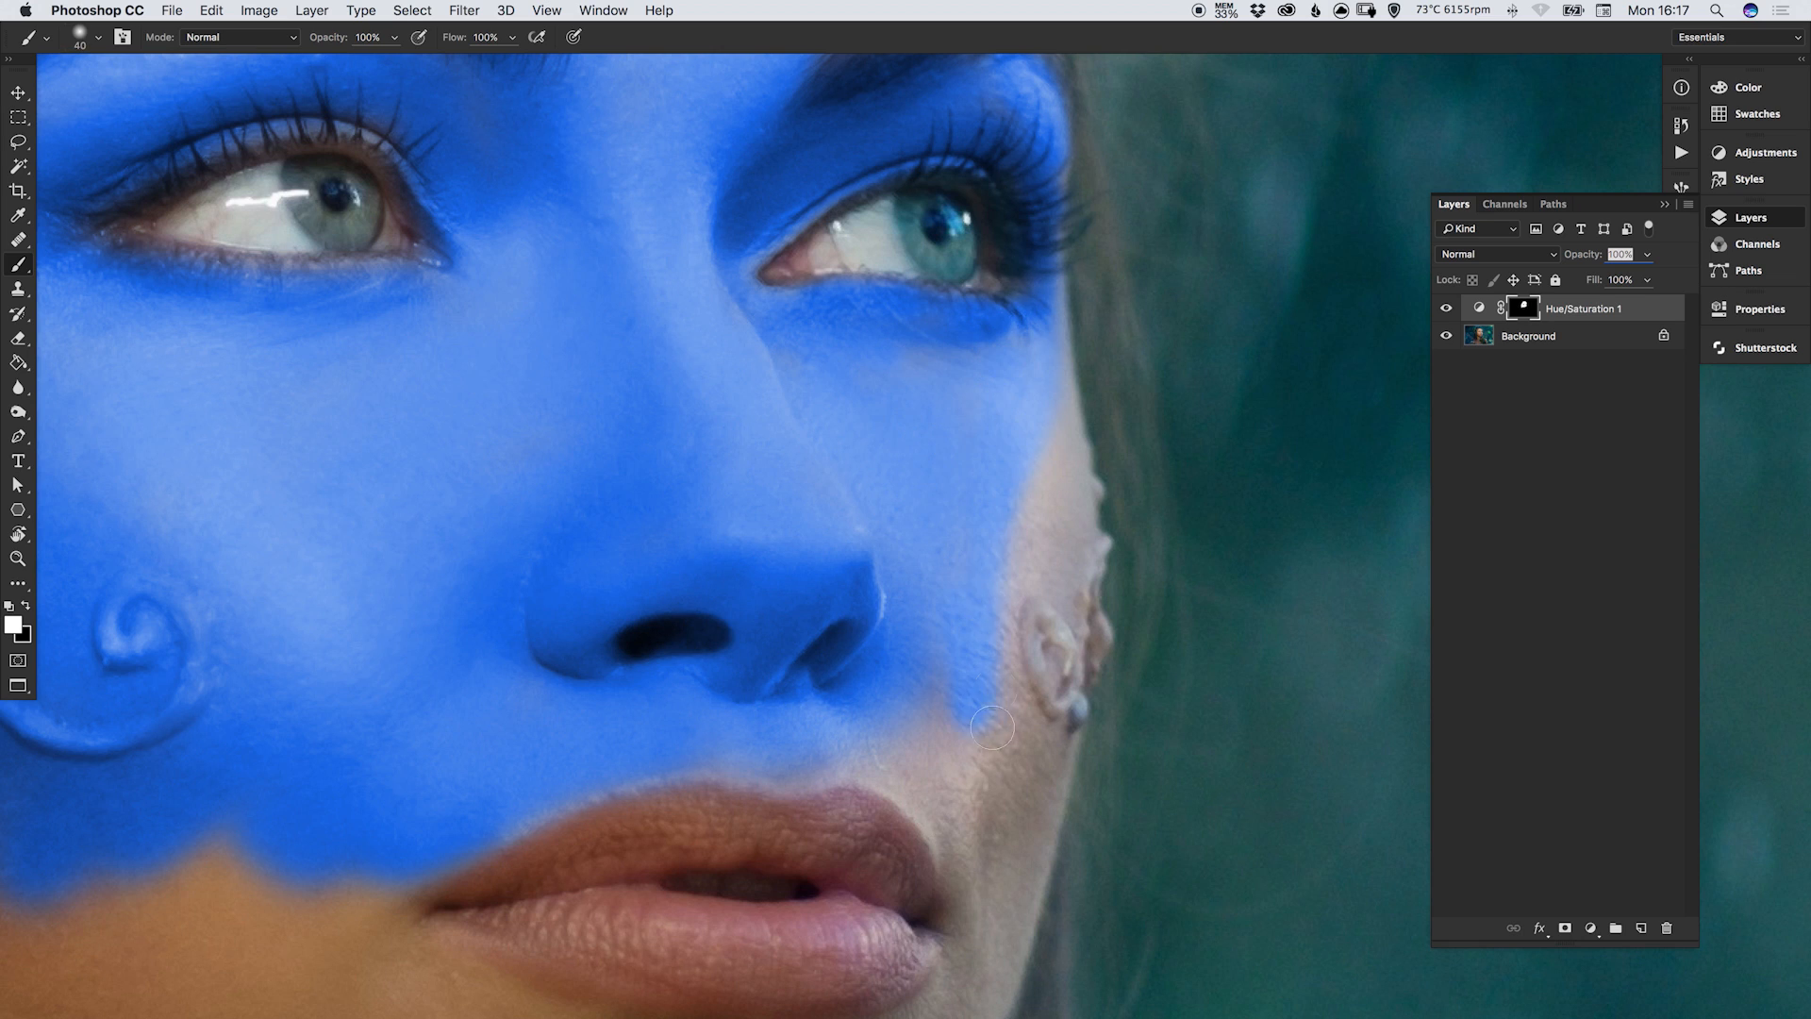
{"action": "left_click_drag", "start_coordinate": [990, 728], "coordinate": [1087, 549]}
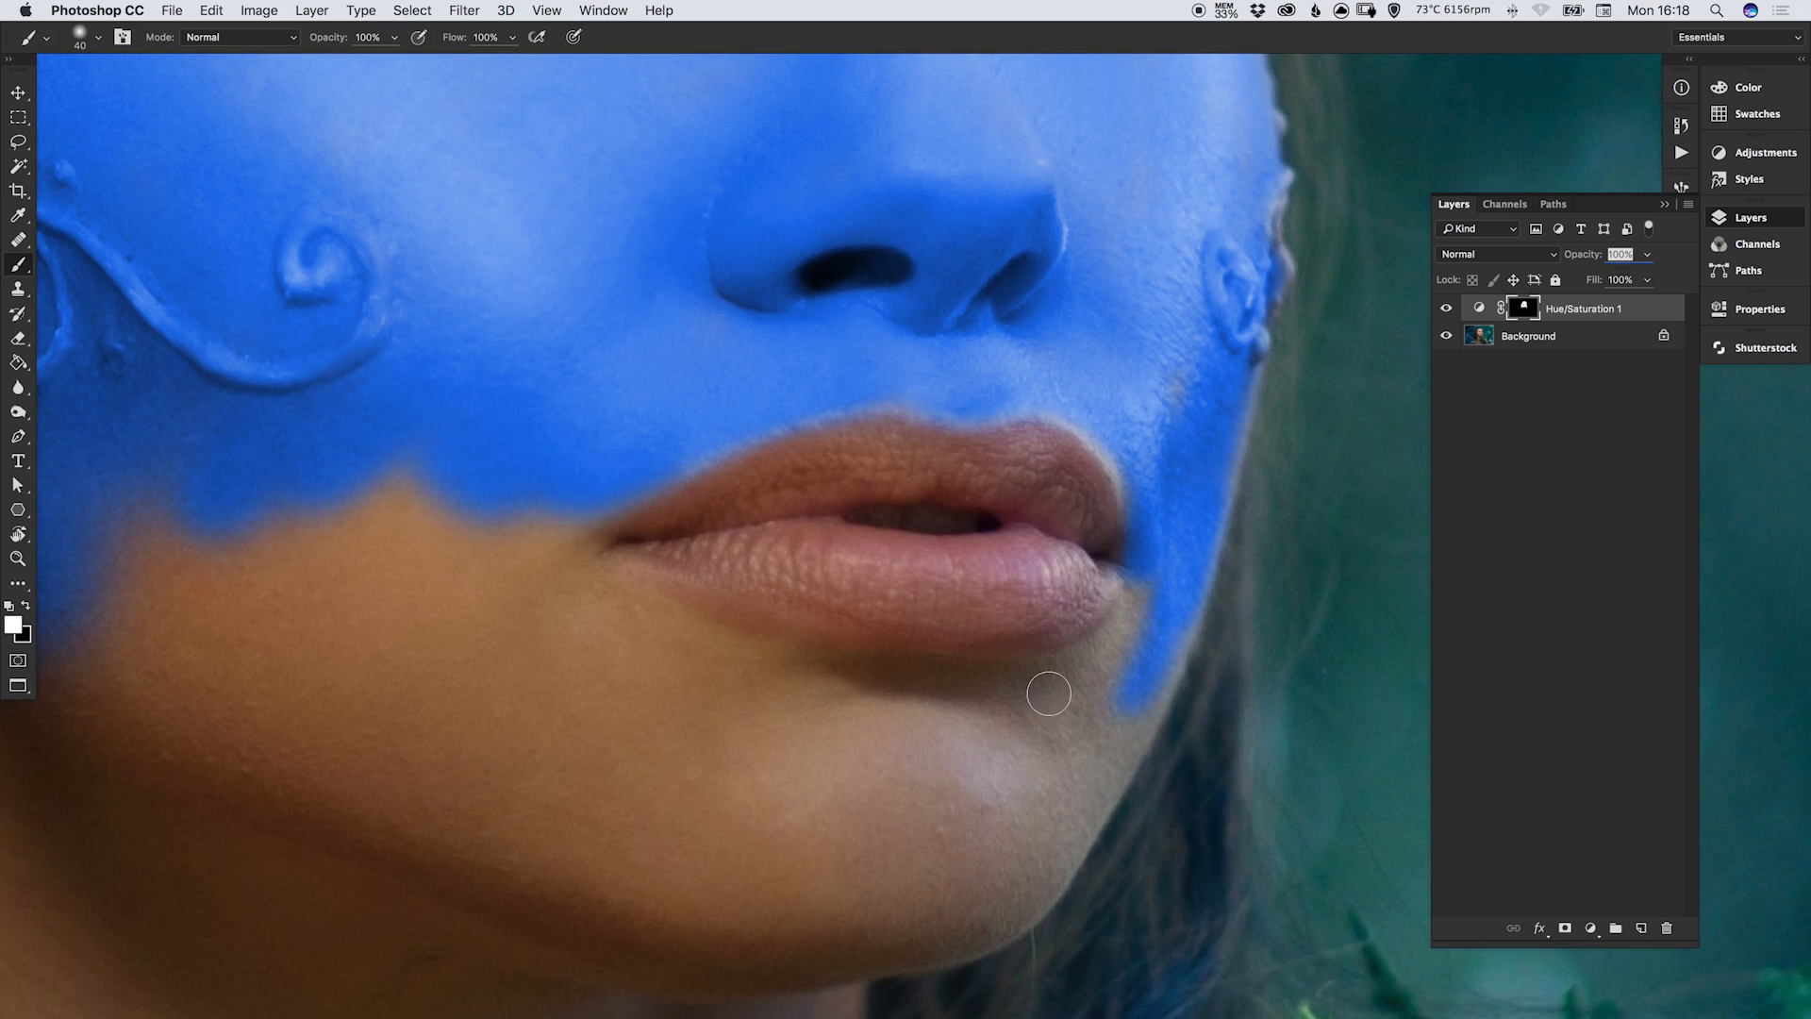
Reveal the blue tint around the lips, over the lower cheeks and down toward the chin.
{"action": "left_click_drag", "start_coordinate": [1048, 693], "coordinate": [574, 532]}
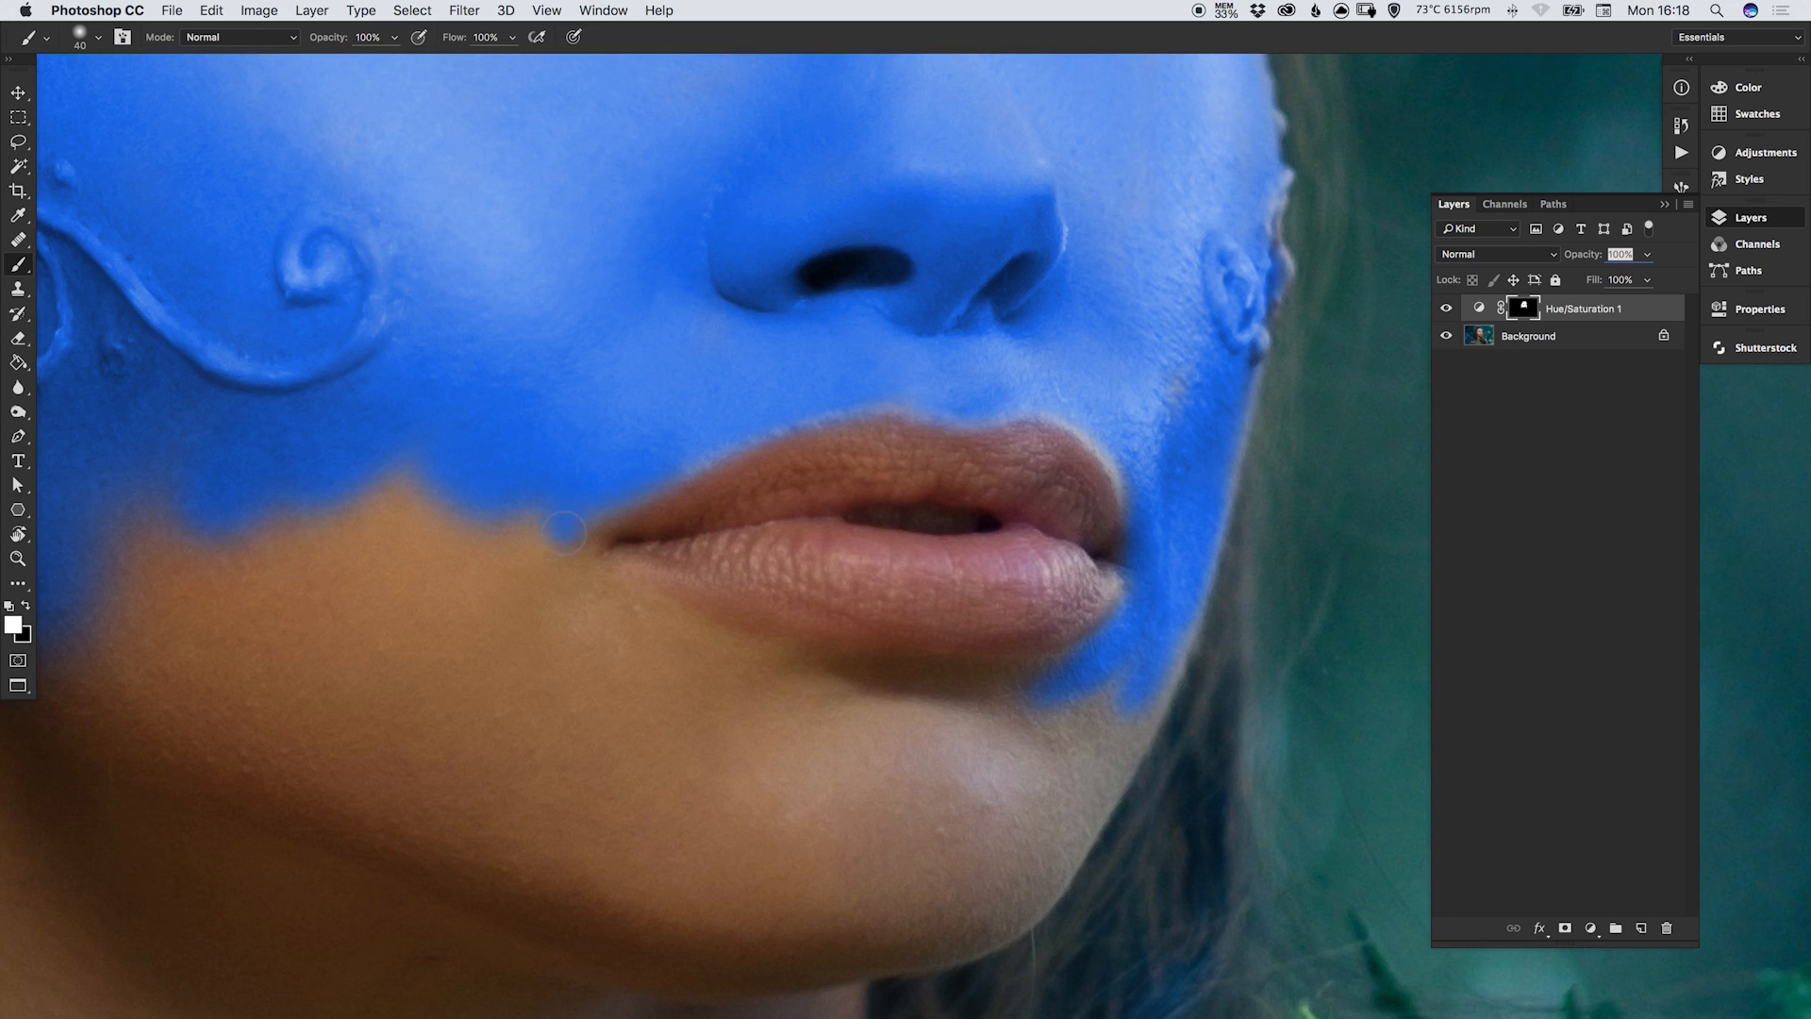
{"action": "left_click_drag", "start_coordinate": [566, 528], "coordinate": [913, 677]}
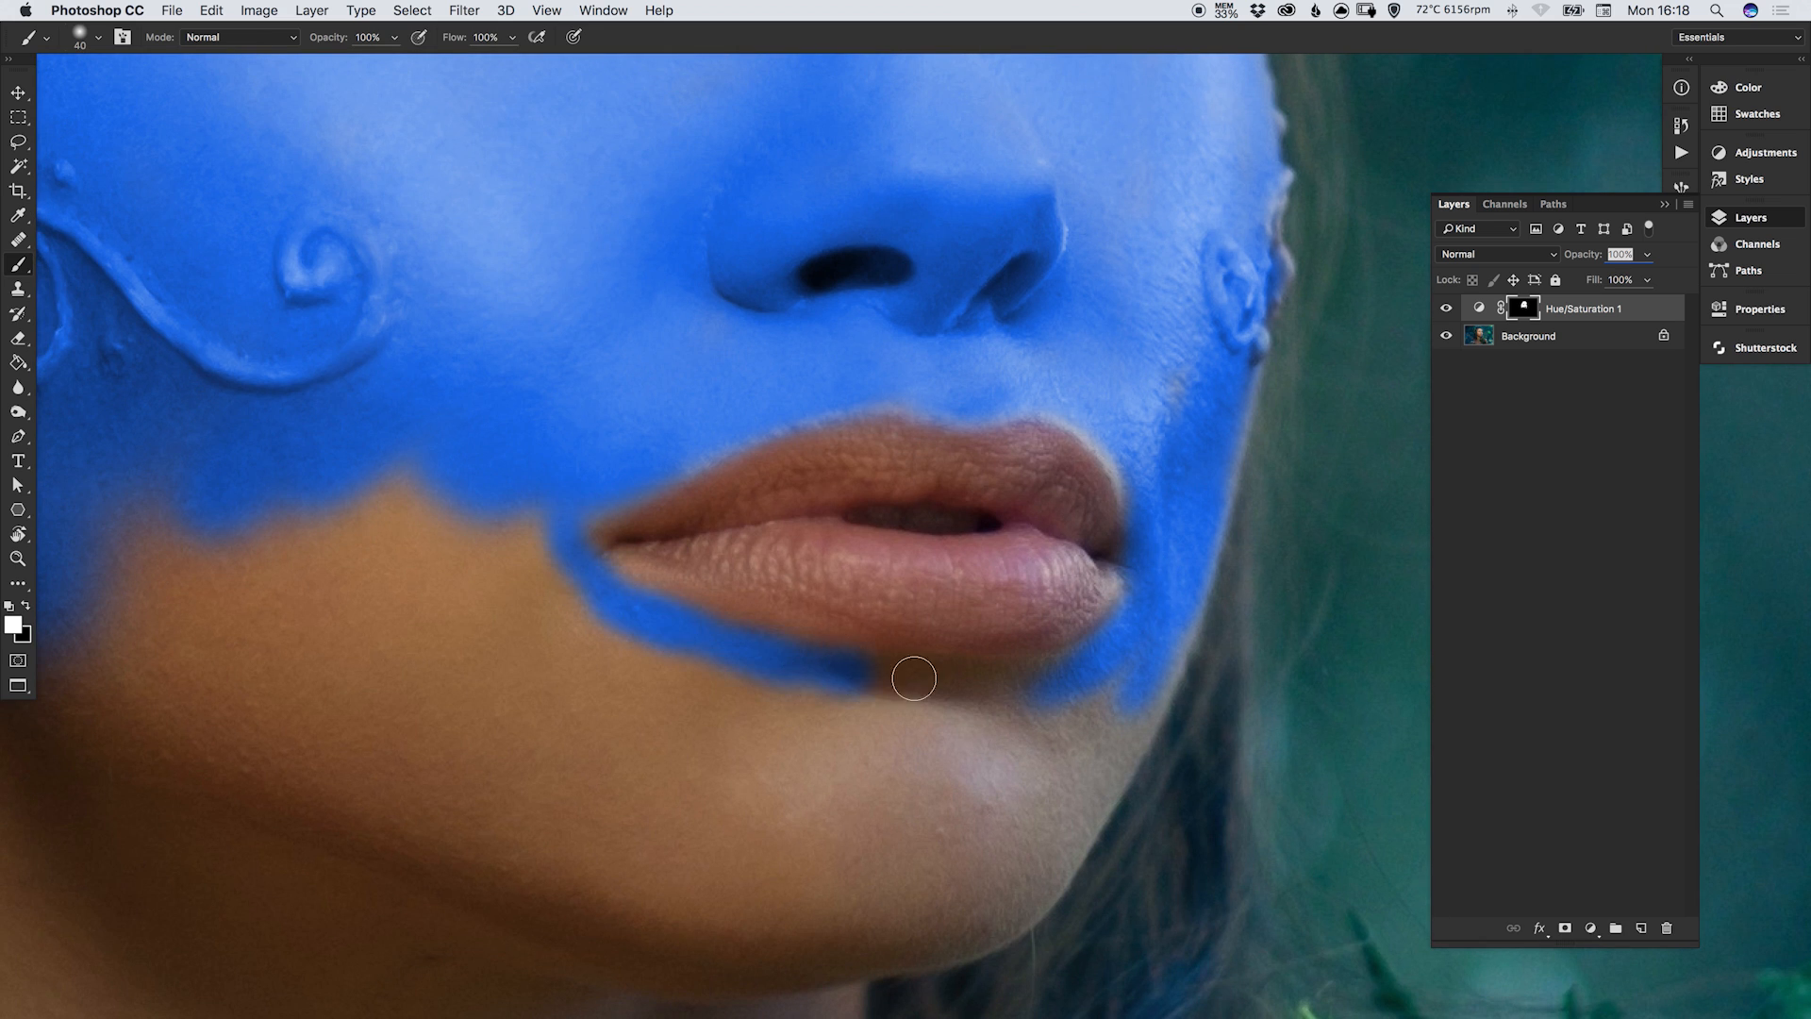
{"action": "left_click_drag", "start_coordinate": [913, 679], "coordinate": [1164, 475]}
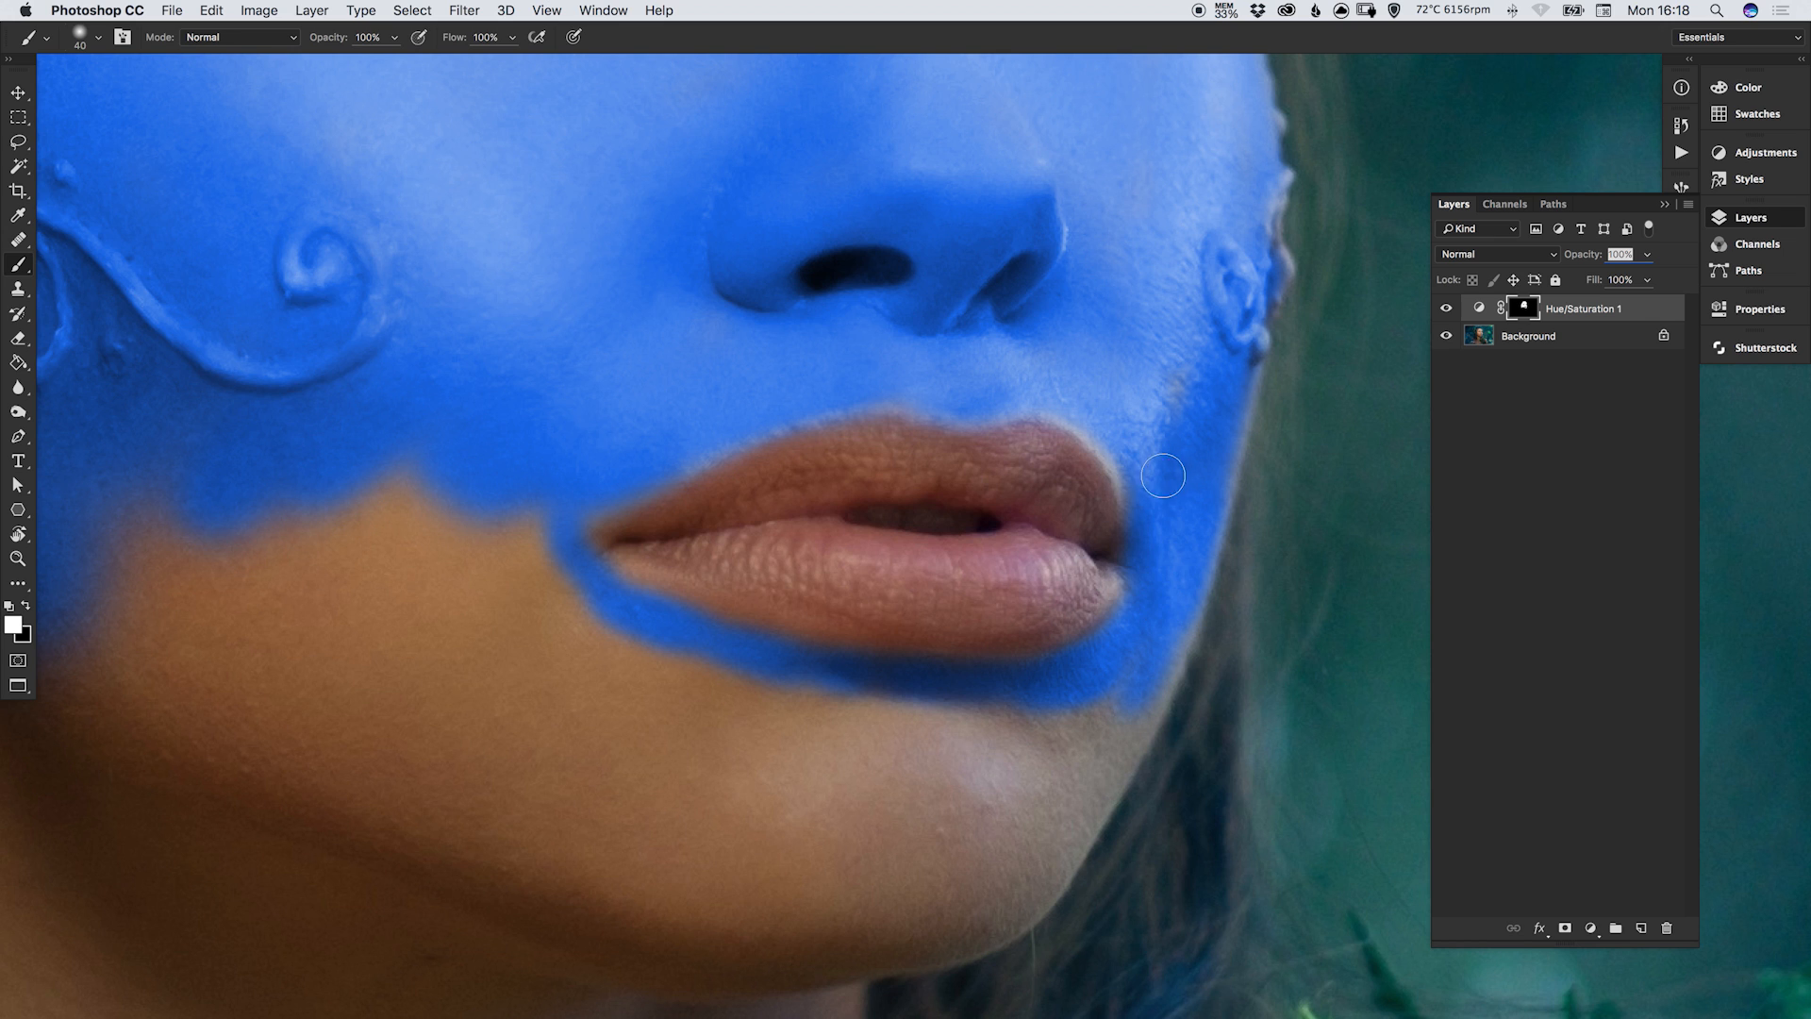
{"action": "left_click_drag", "start_coordinate": [1164, 475], "coordinate": [615, 585]}
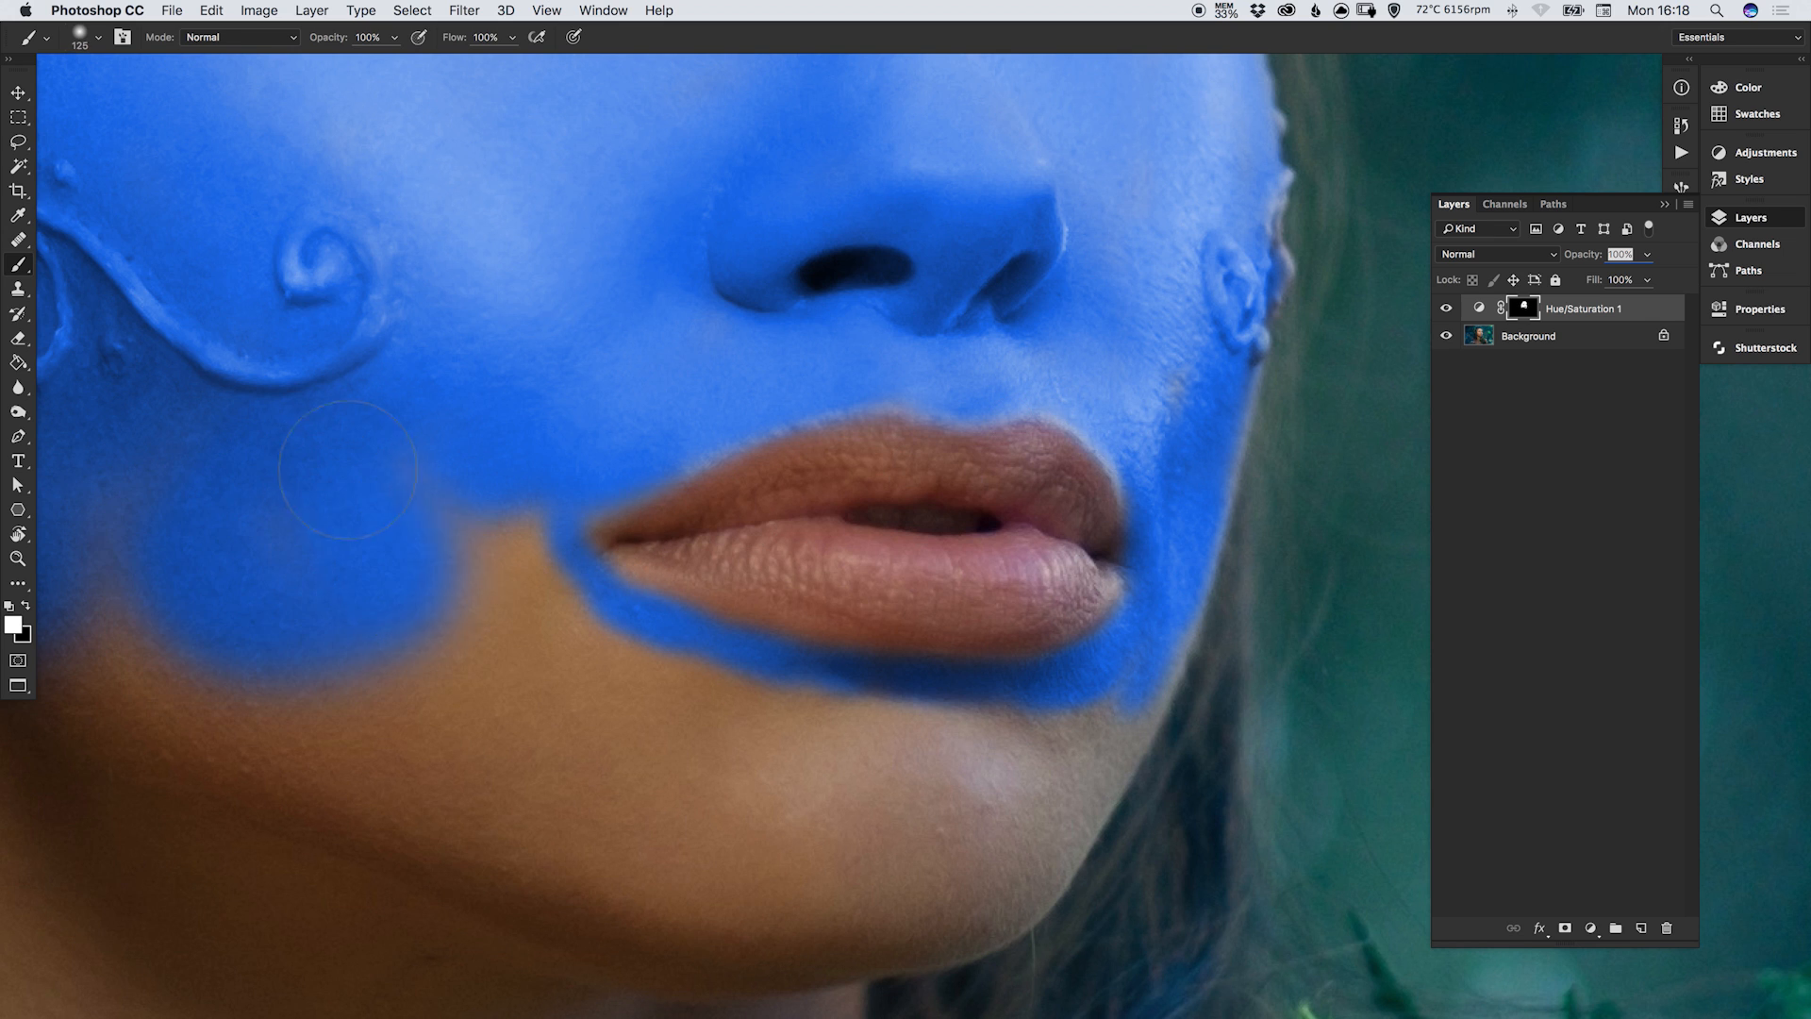
{"action": "left_click_drag", "start_coordinate": [347, 462], "coordinate": [647, 751]}
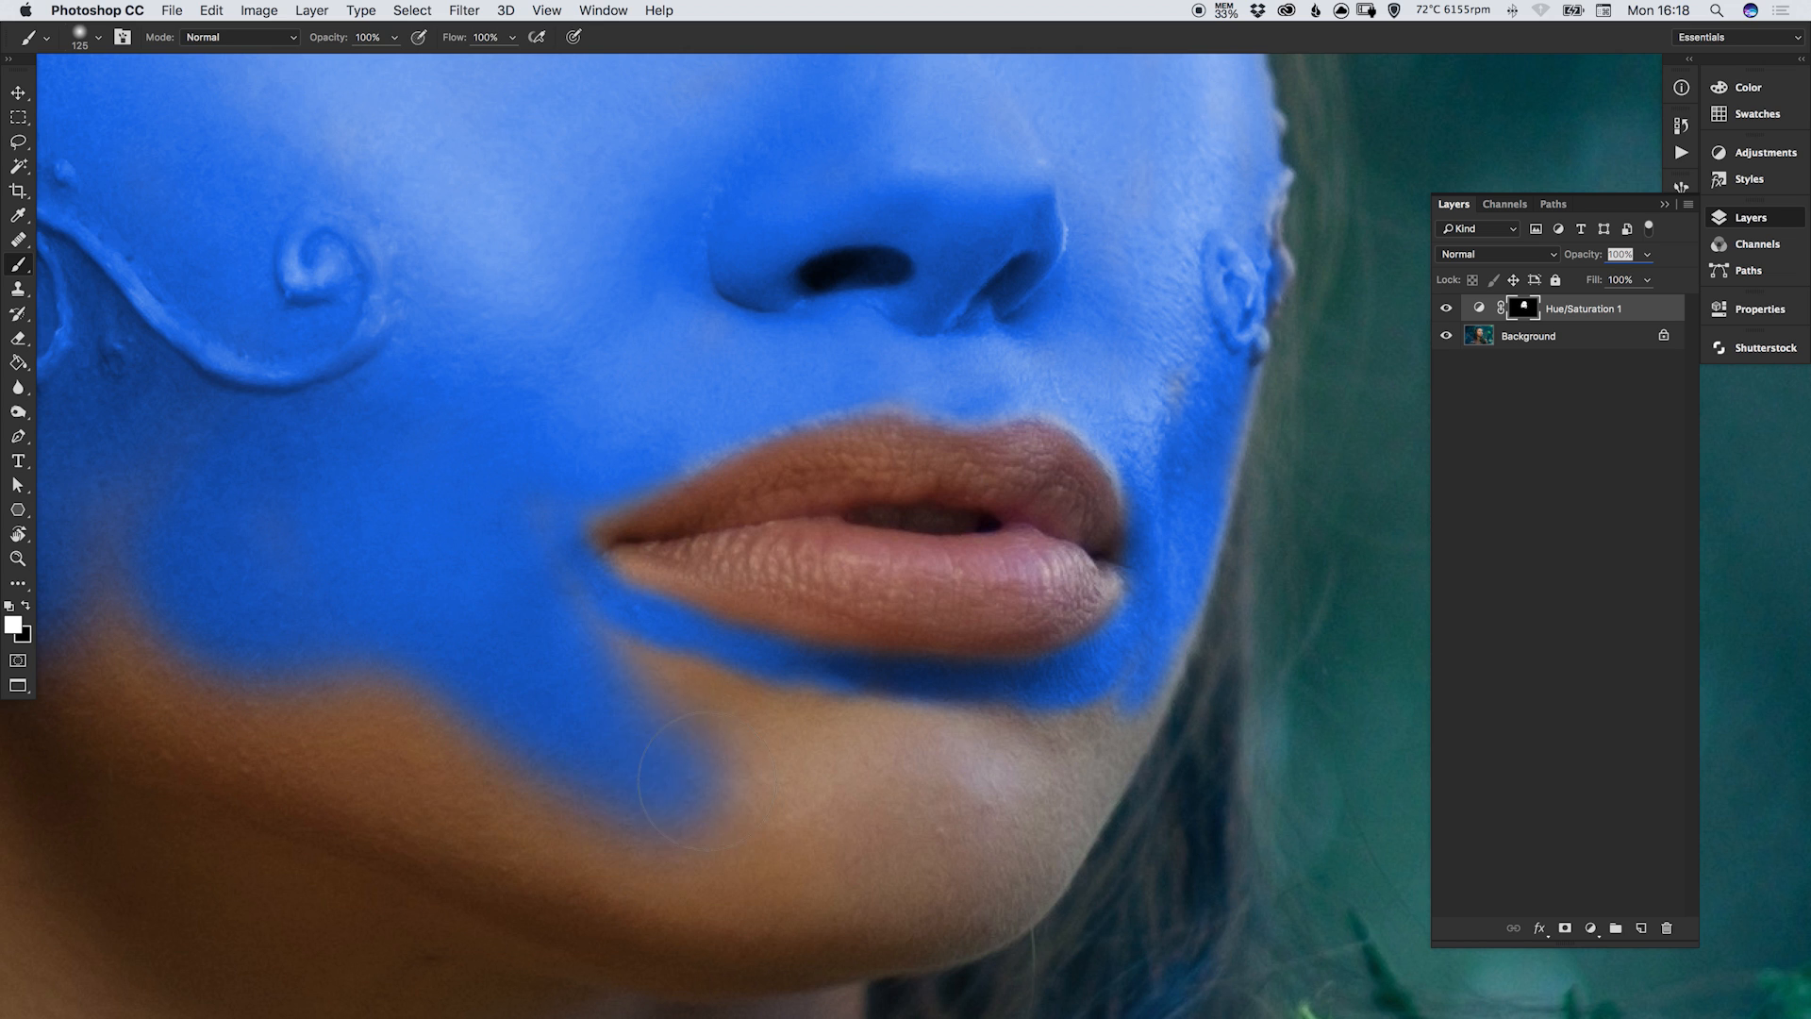
{"action": "left_click_drag", "start_coordinate": [647, 751], "coordinate": [1006, 681]}
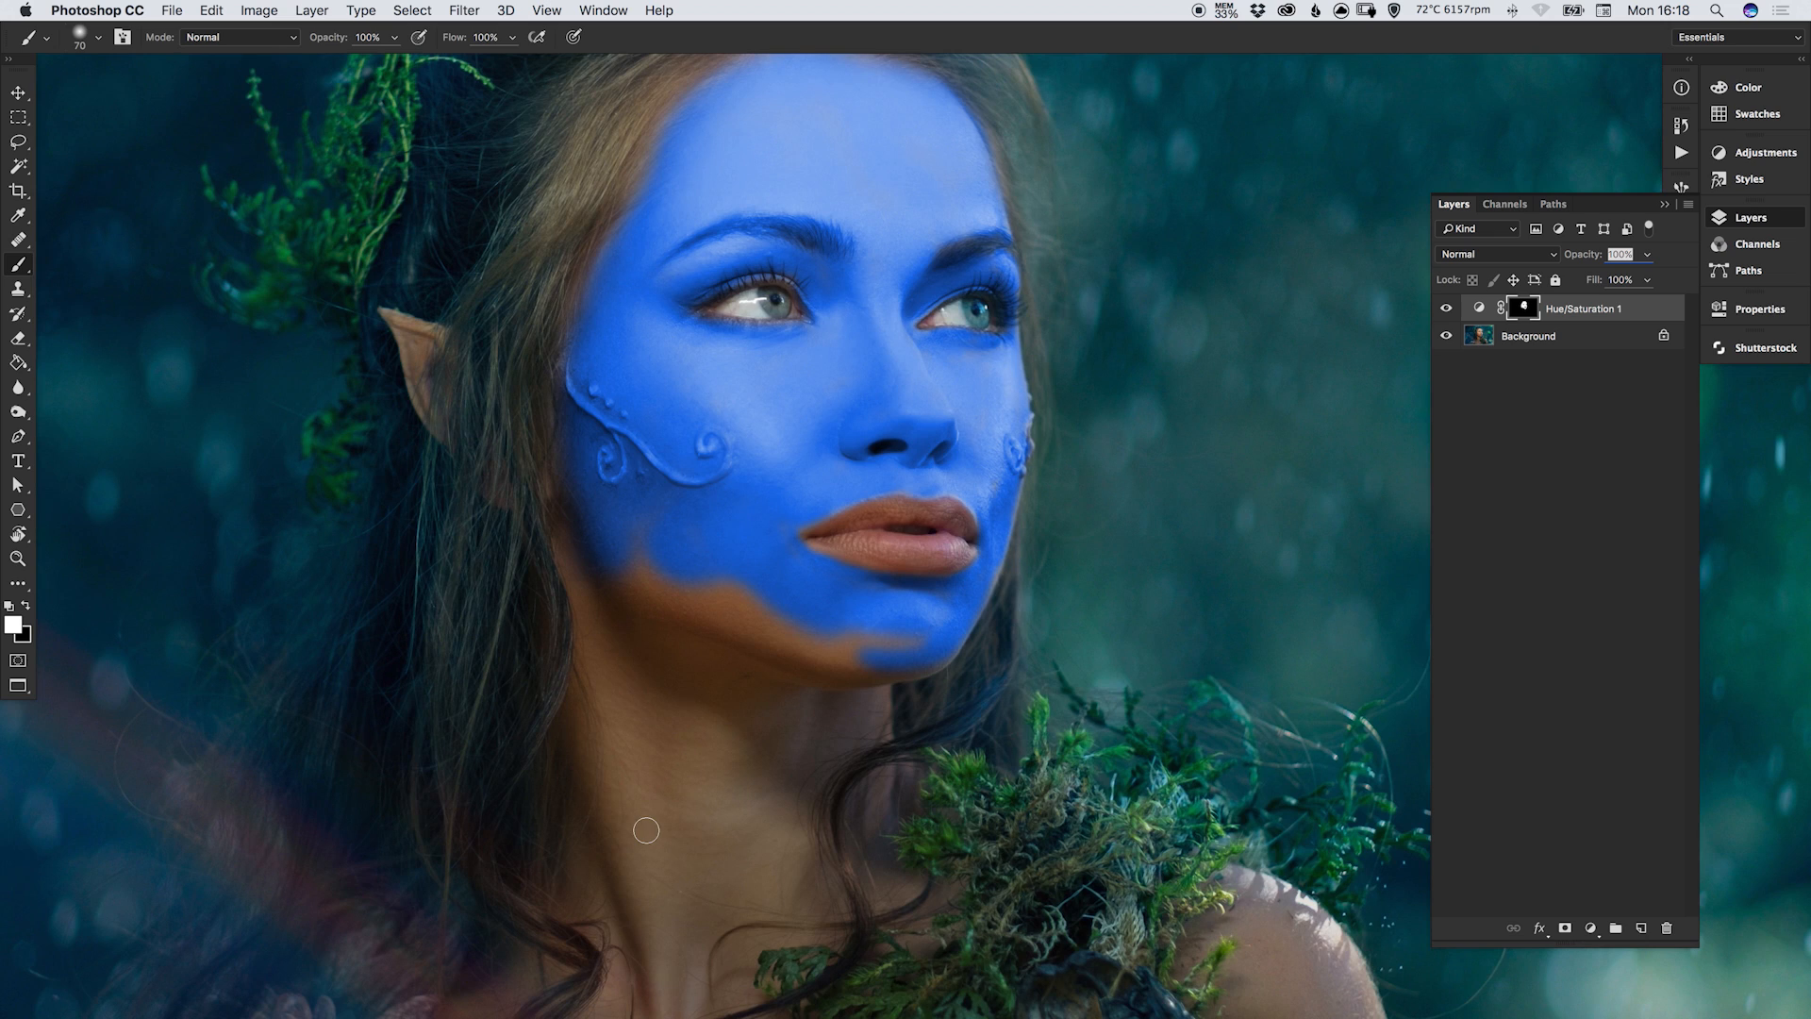
Paint the tint over the jawline and chin, down the neck and across the upper chest.
{"action": "left_click_drag", "start_coordinate": [645, 830], "coordinate": [654, 583]}
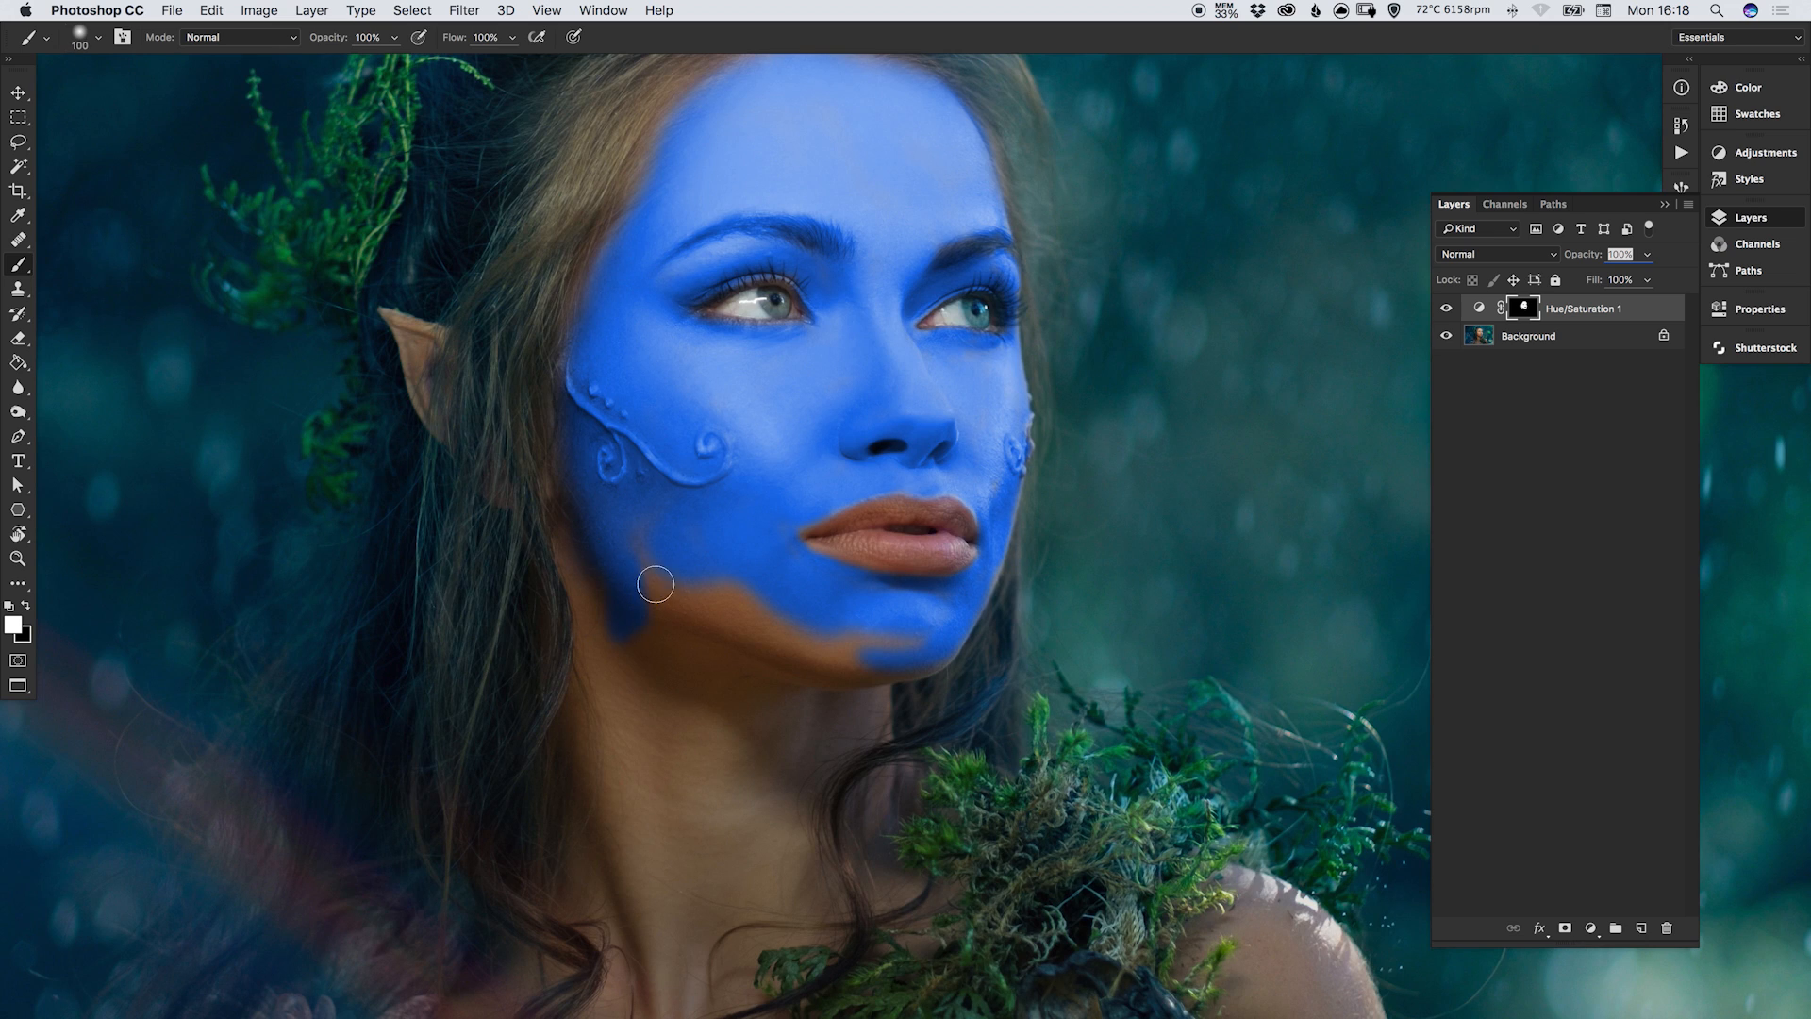
{"action": "left_click_drag", "start_coordinate": [655, 582], "coordinate": [758, 666]}
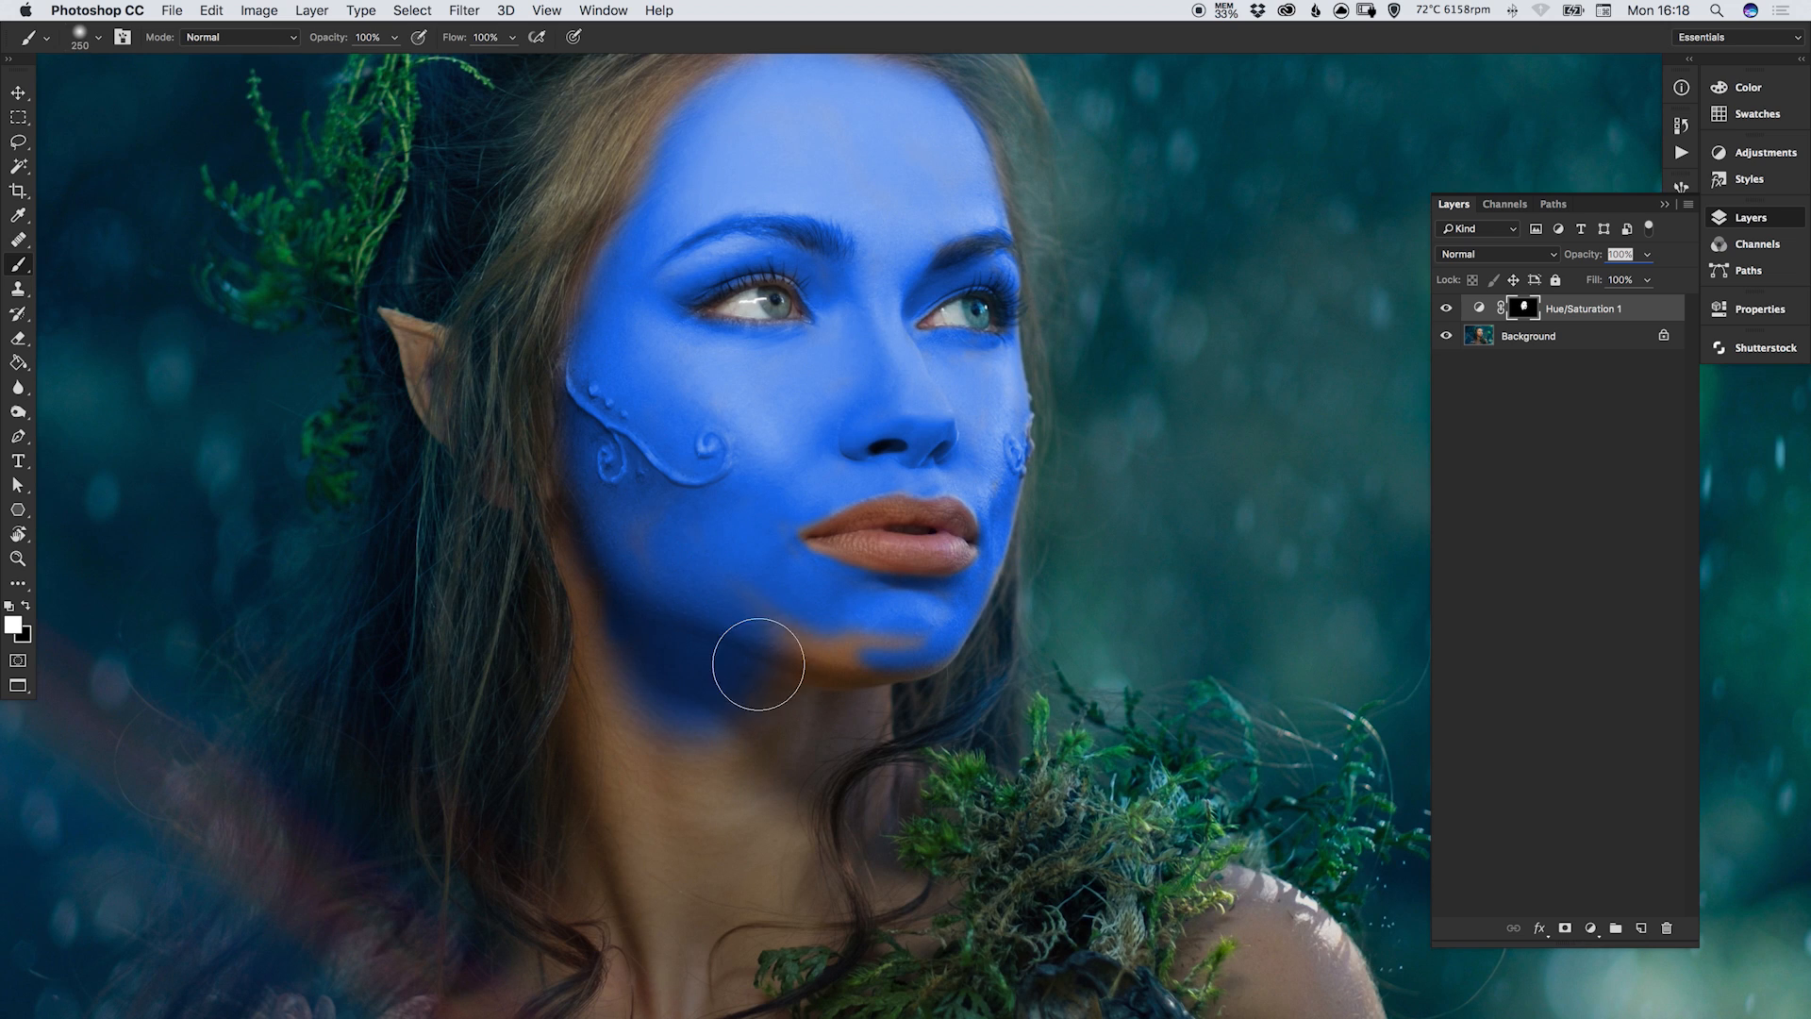
{"action": "left_click_drag", "start_coordinate": [756, 664], "coordinate": [668, 687]}
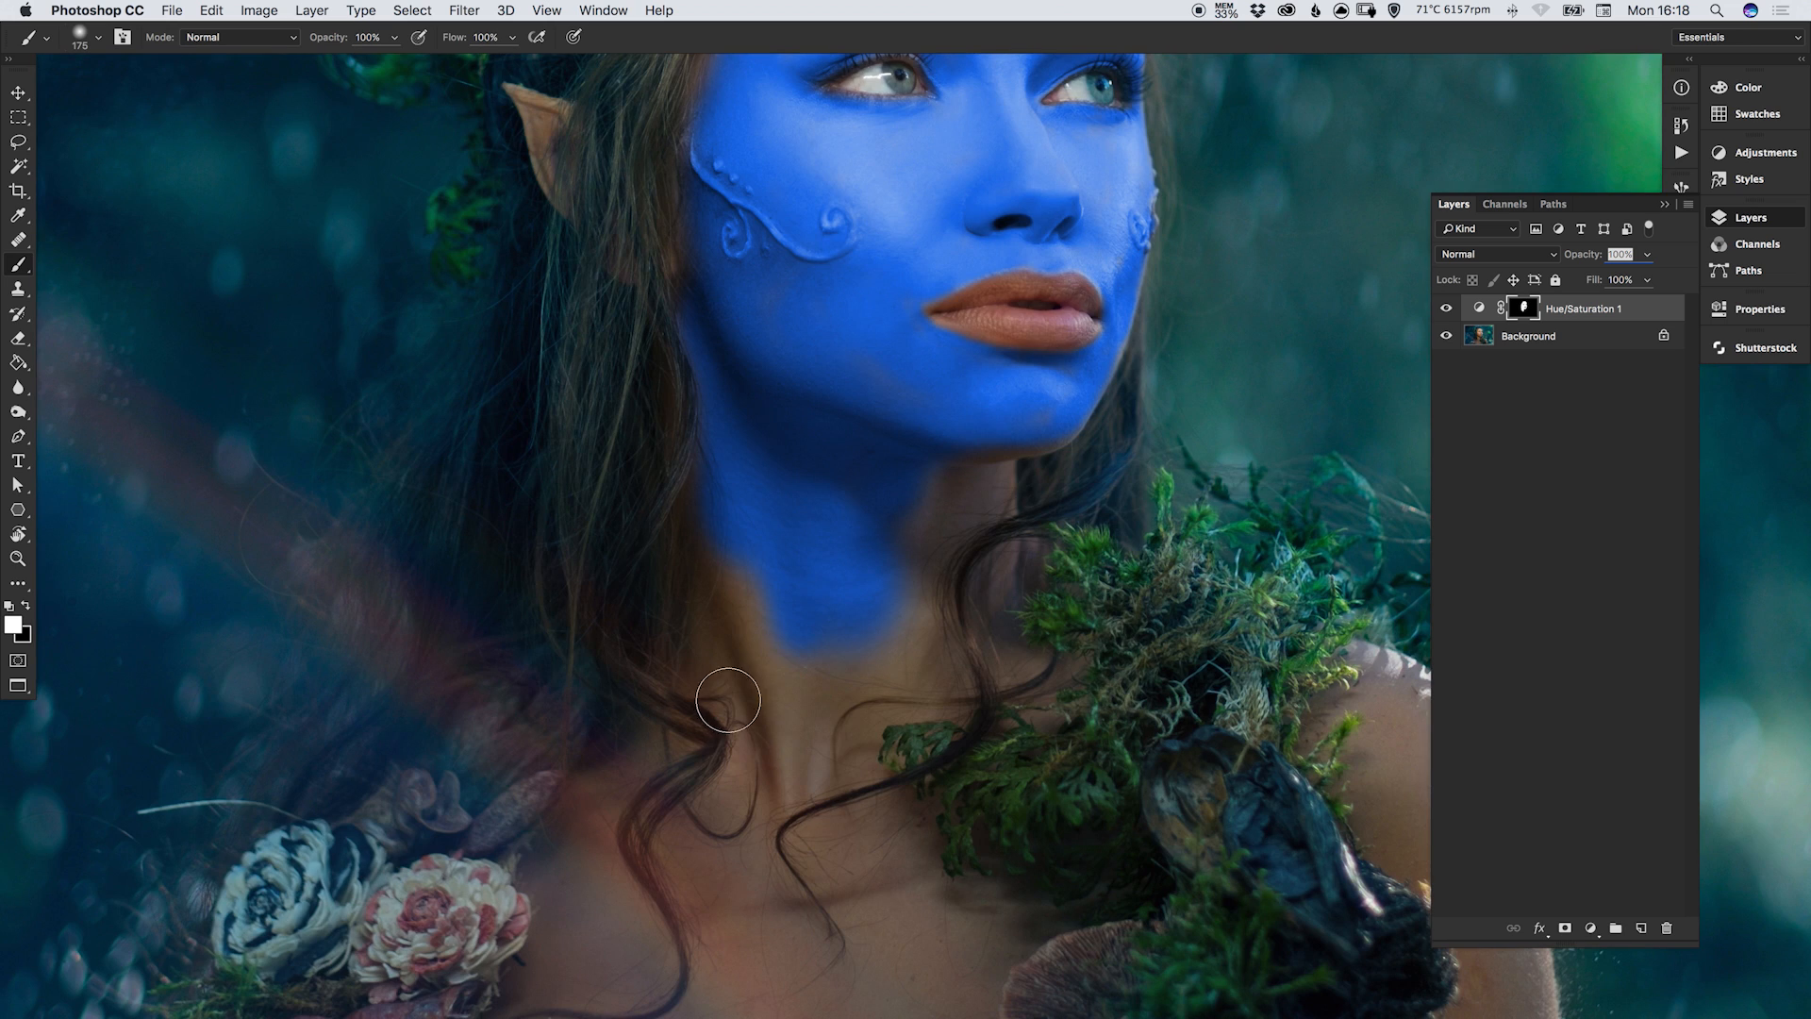
{"action": "left_click_drag", "start_coordinate": [728, 700], "coordinate": [747, 724]}
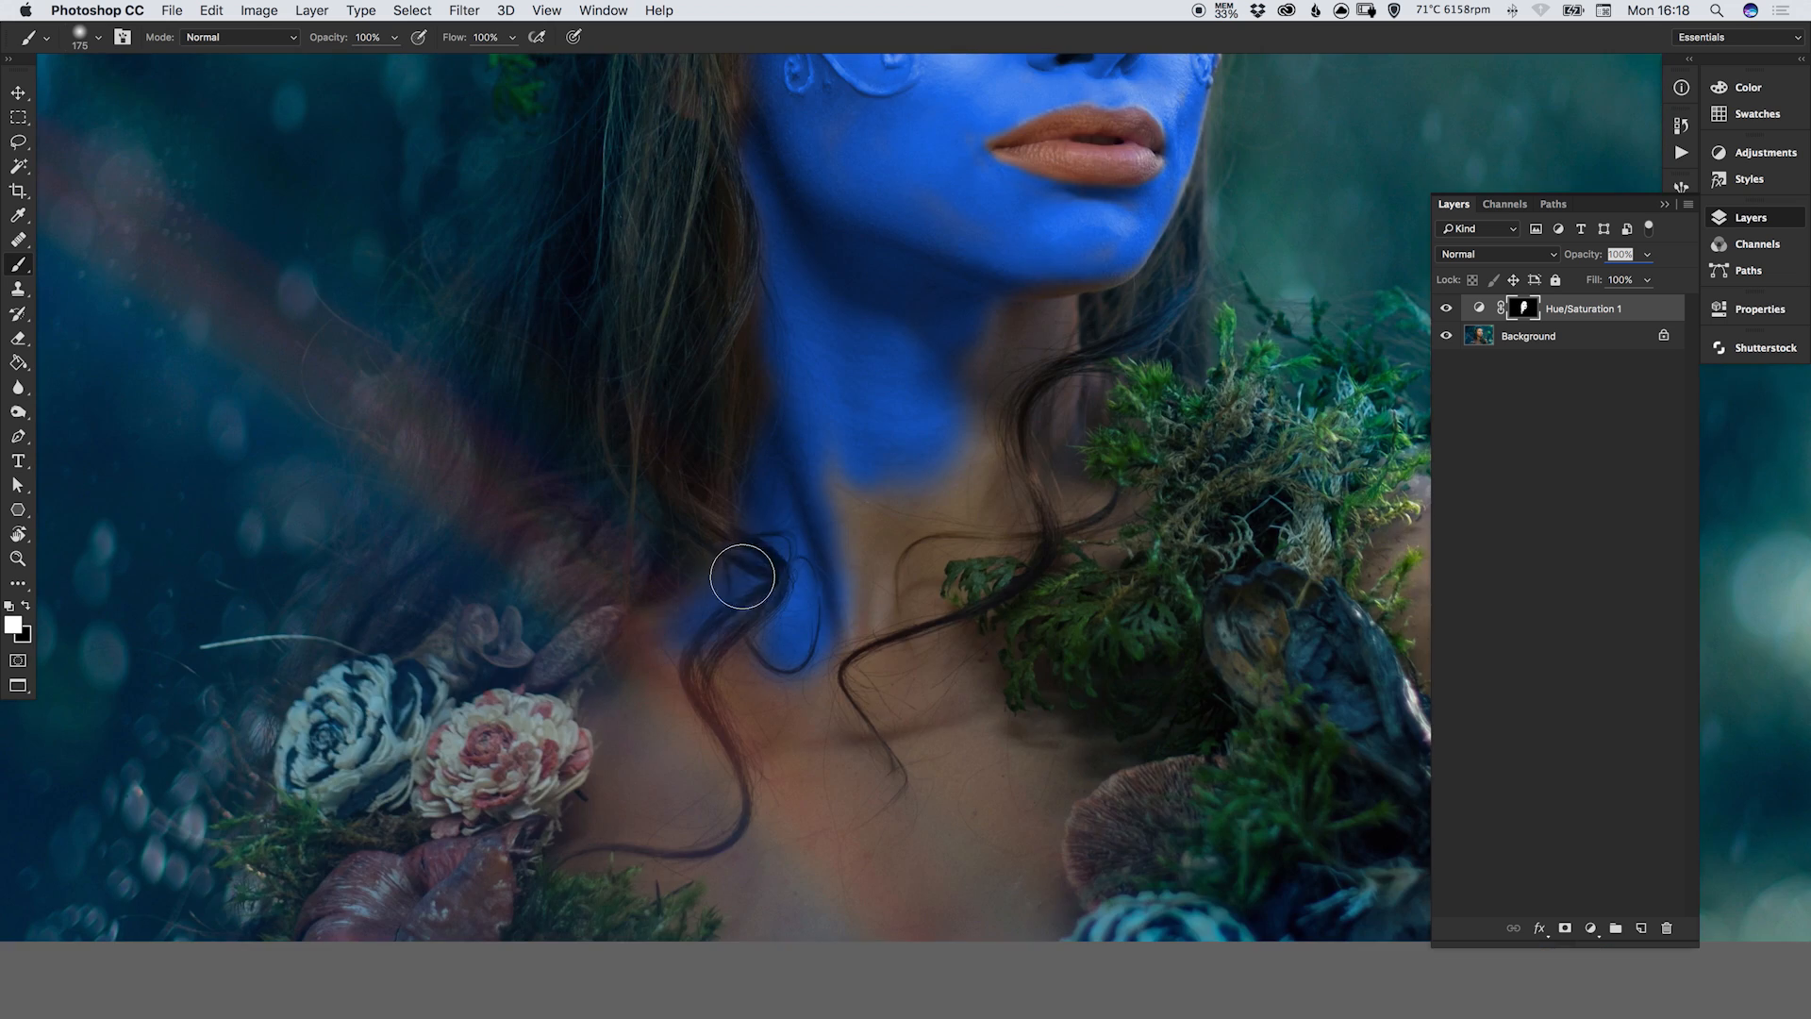
{"action": "left_click_drag", "start_coordinate": [741, 577], "coordinate": [847, 543]}
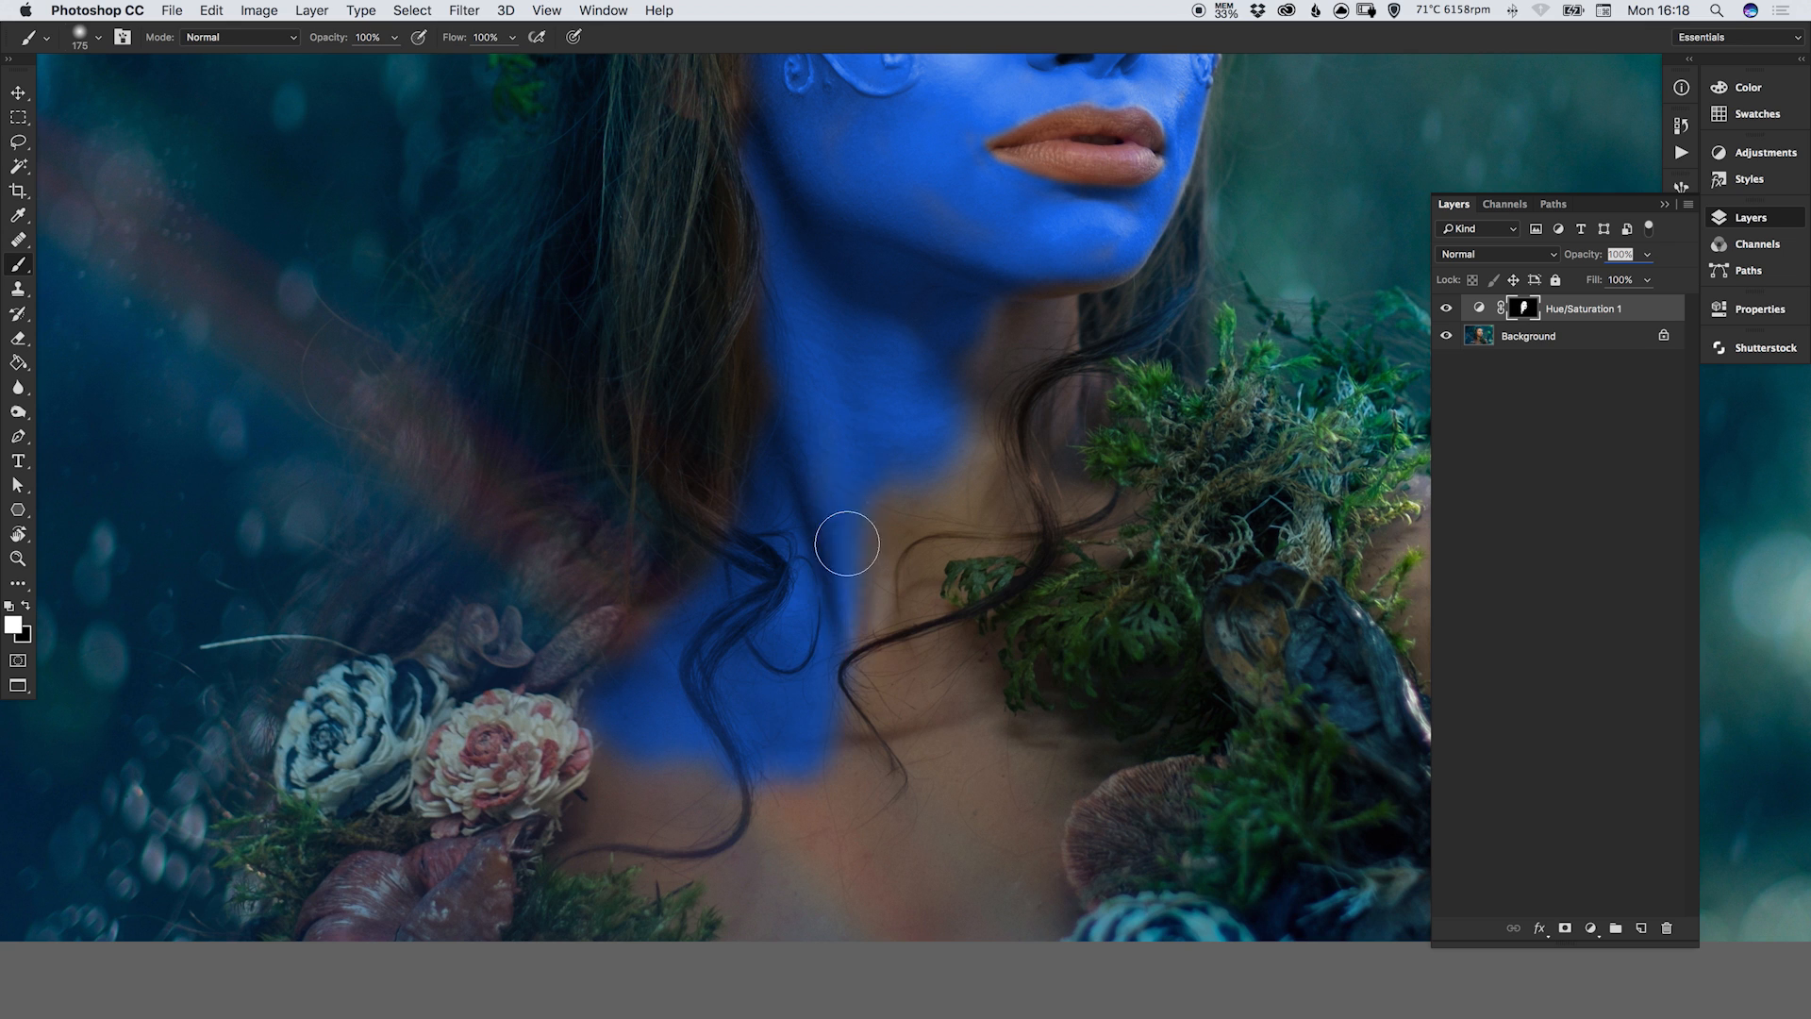
{"action": "left_click_drag", "start_coordinate": [847, 544], "coordinate": [889, 856]}
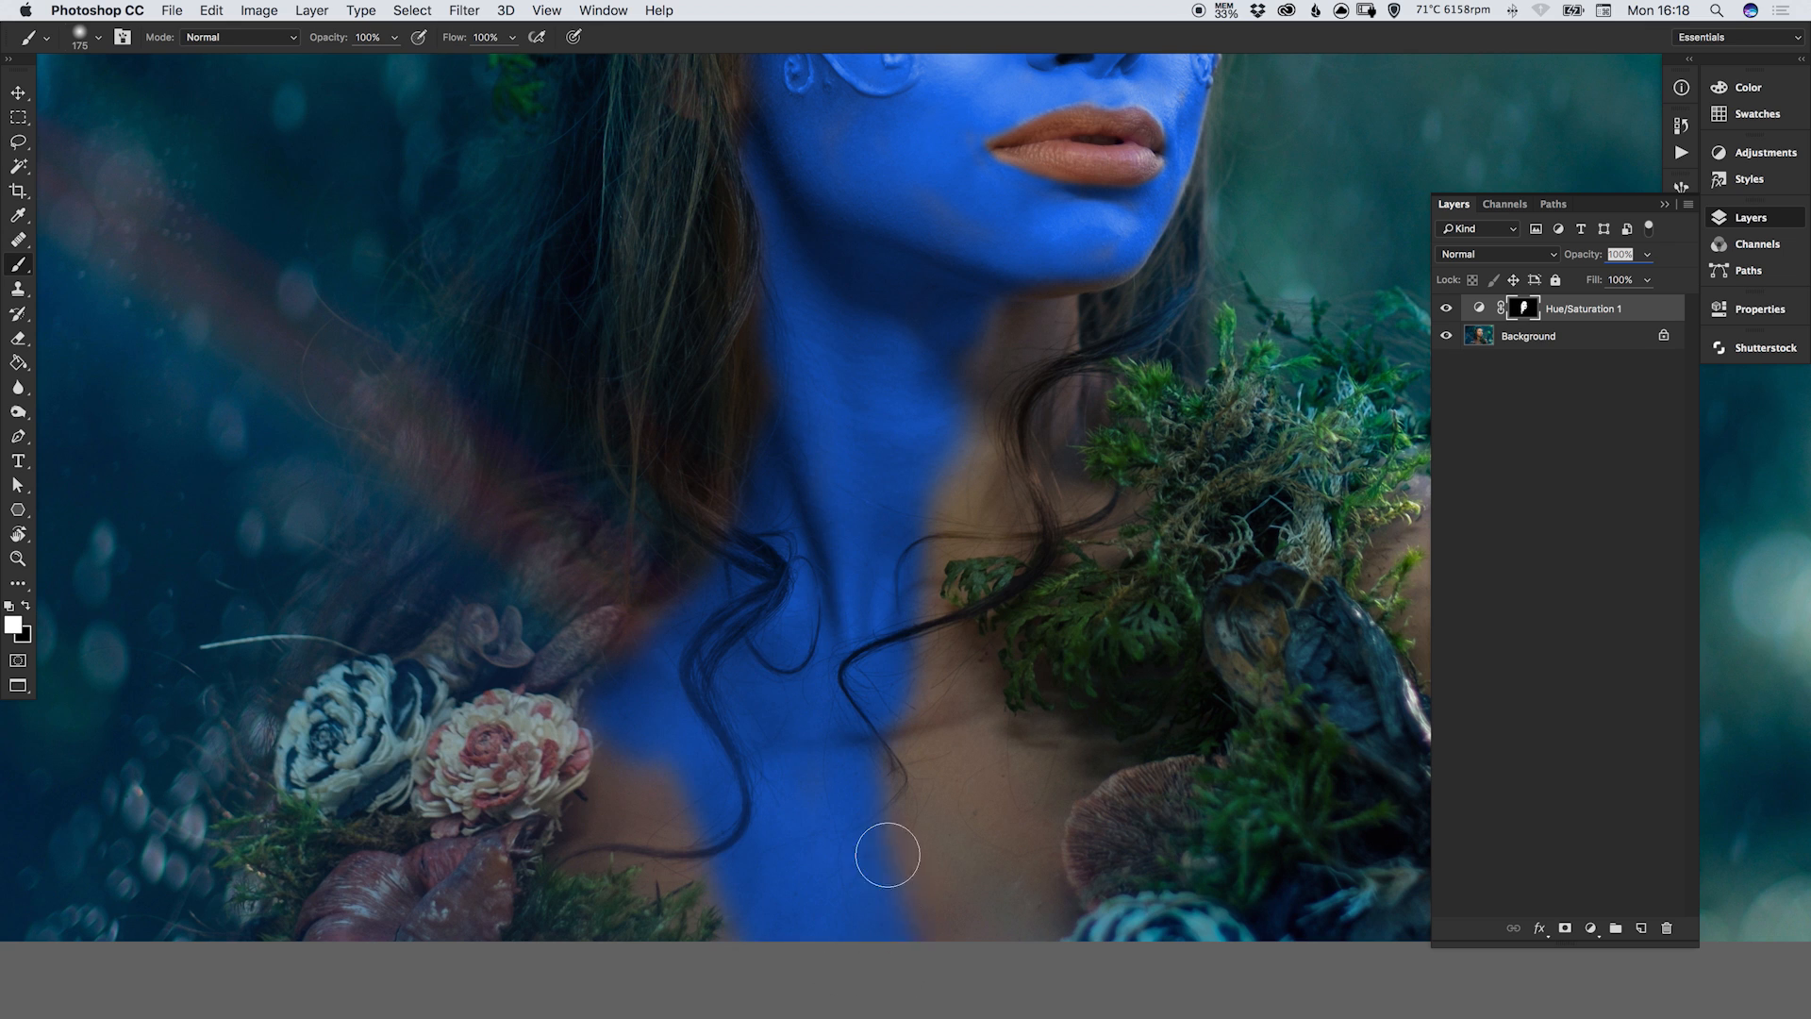
{"action": "left_click_drag", "start_coordinate": [887, 855], "coordinate": [907, 542]}
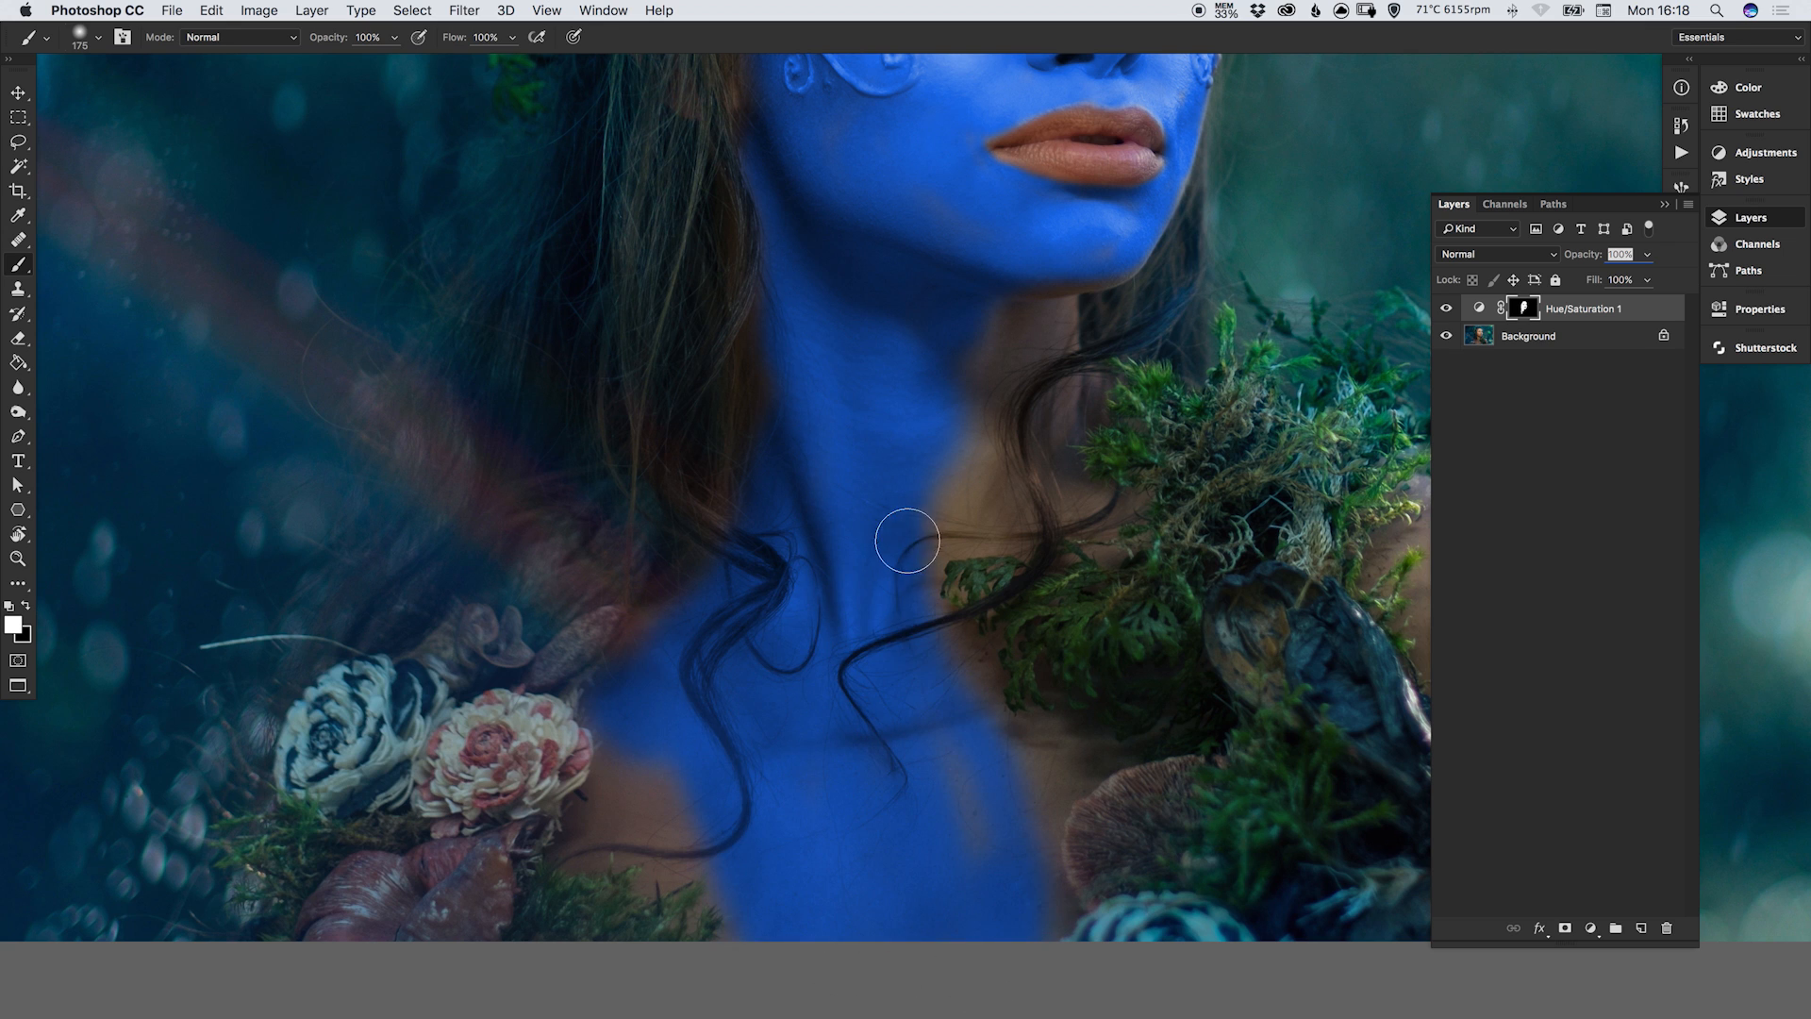
{"action": "left_click_drag", "start_coordinate": [908, 540], "coordinate": [1015, 449]}
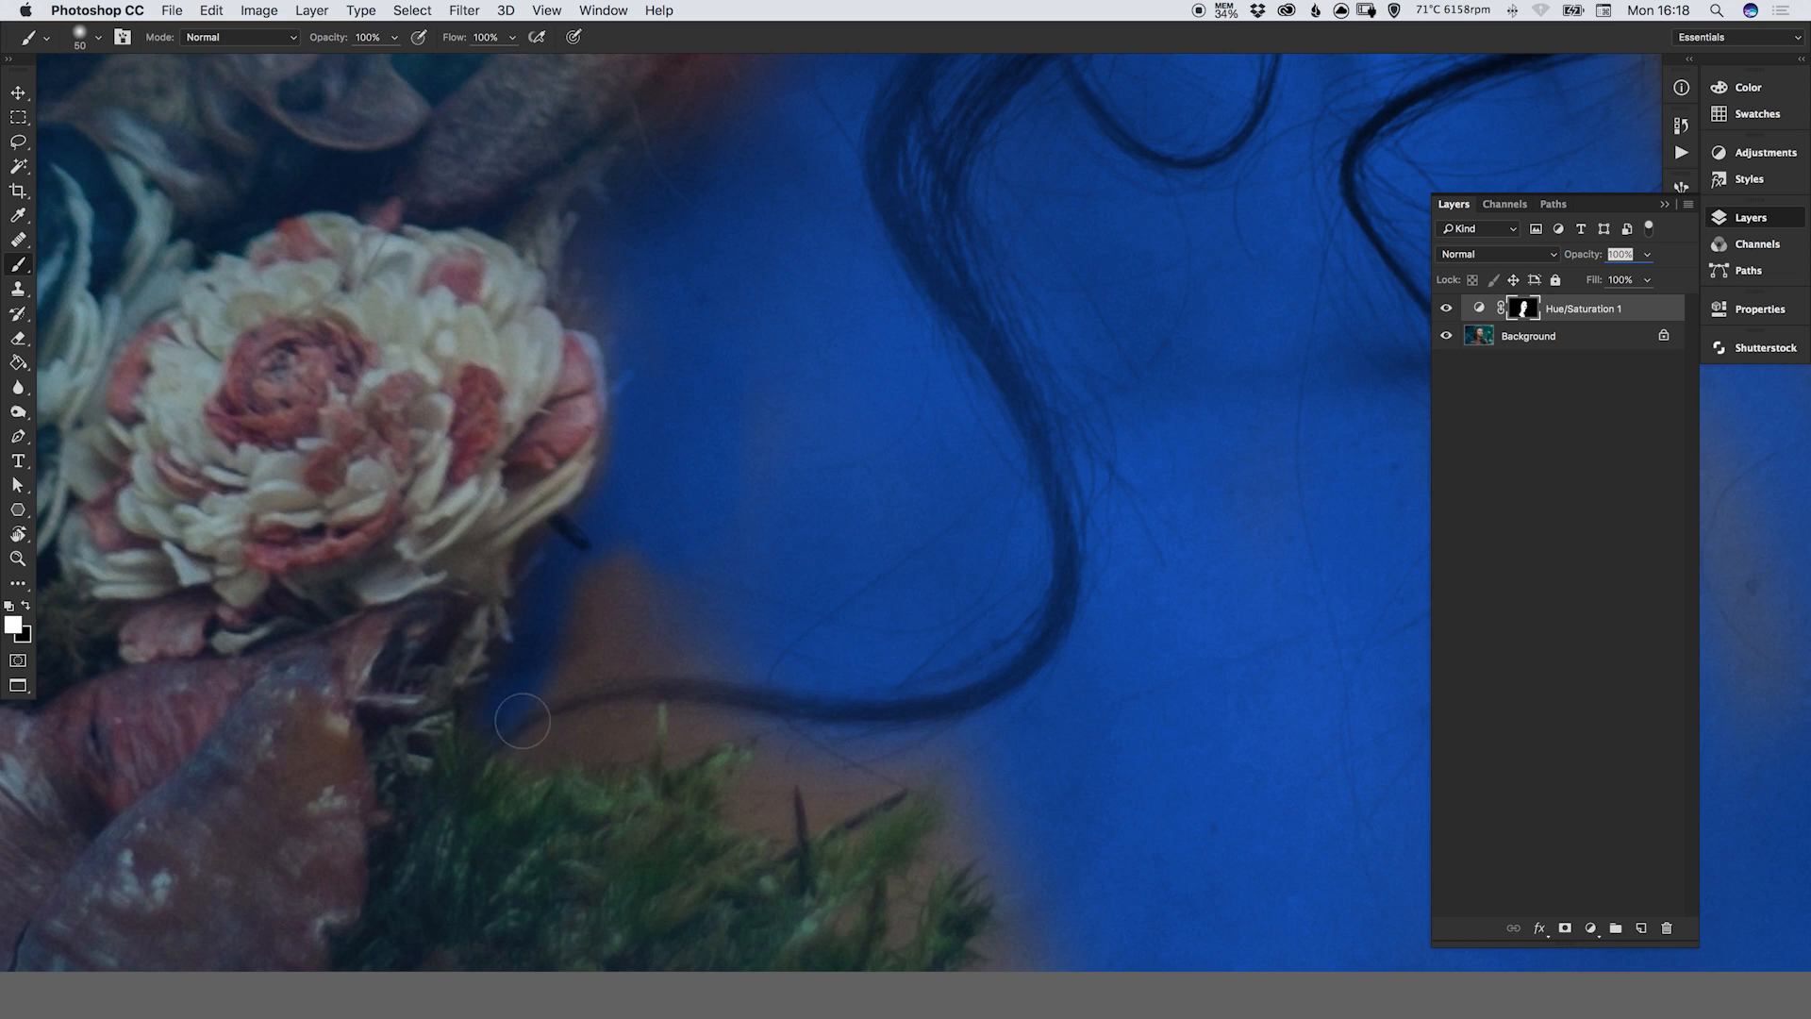
Fill the tint along the skin edges beside the flowers and up to the moss.
{"action": "left_click_drag", "start_coordinate": [523, 720], "coordinate": [687, 721]}
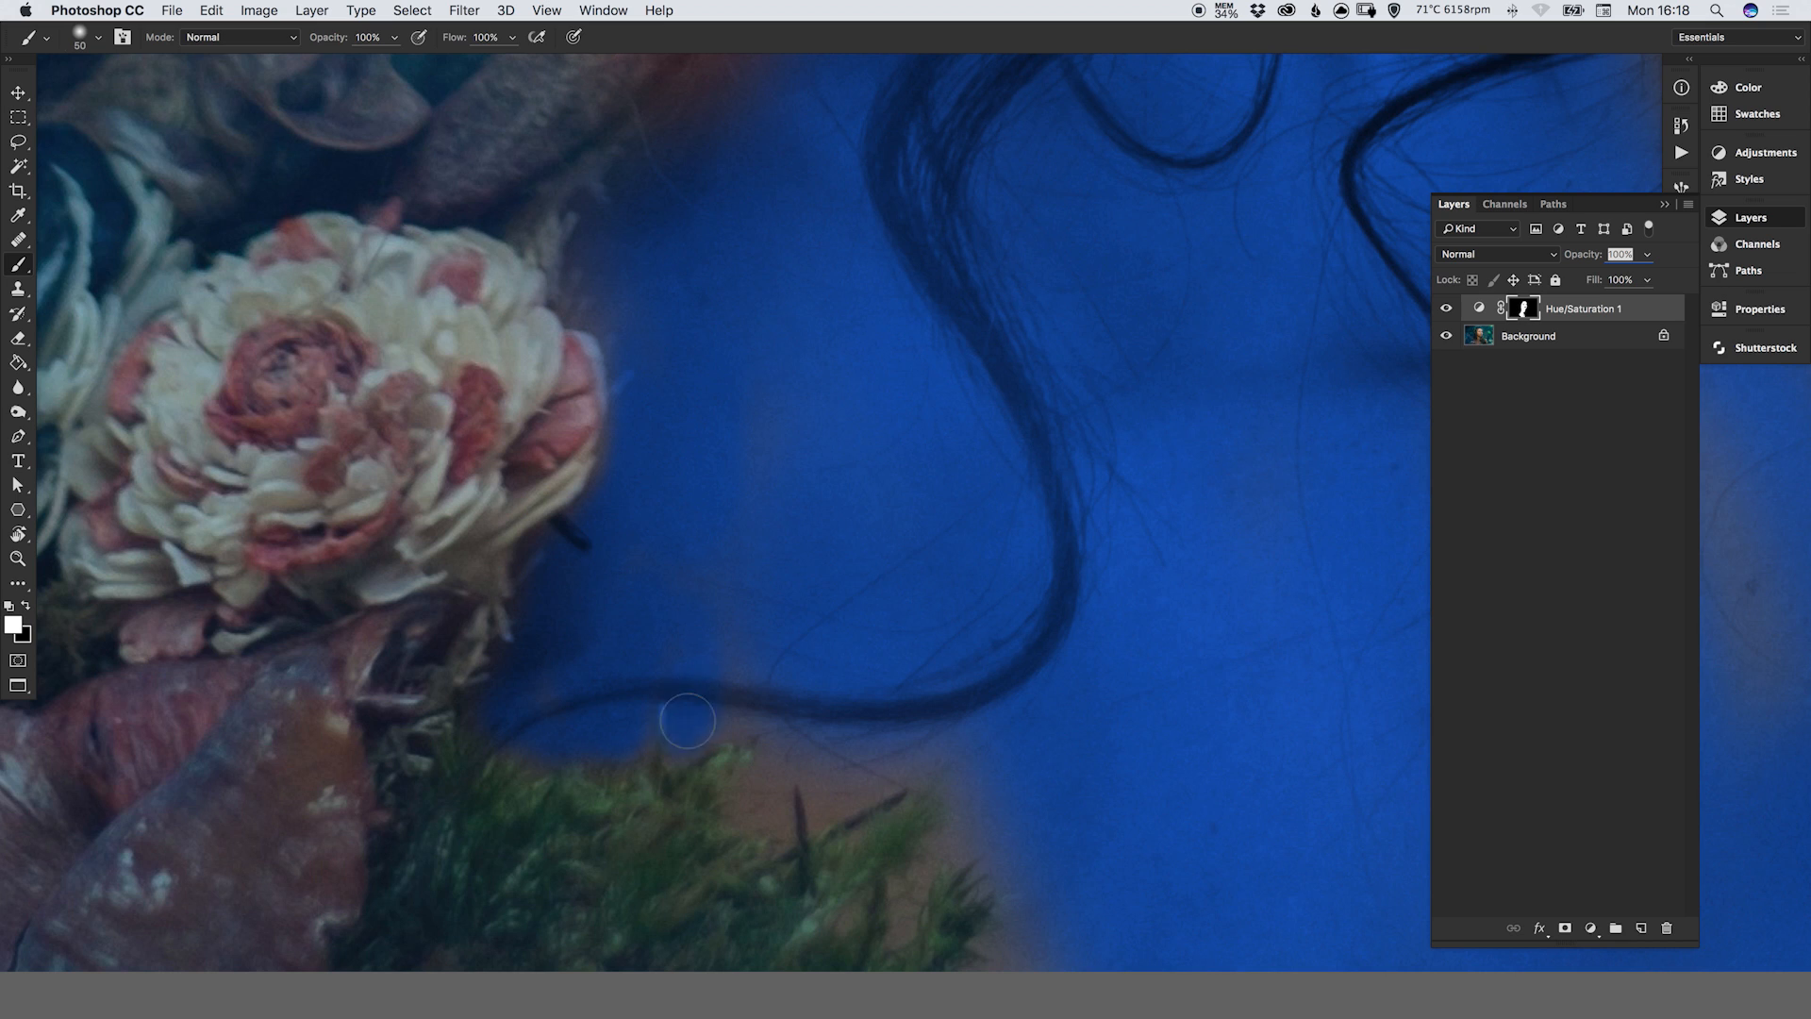
{"action": "left_click_drag", "start_coordinate": [686, 722], "coordinate": [908, 739]}
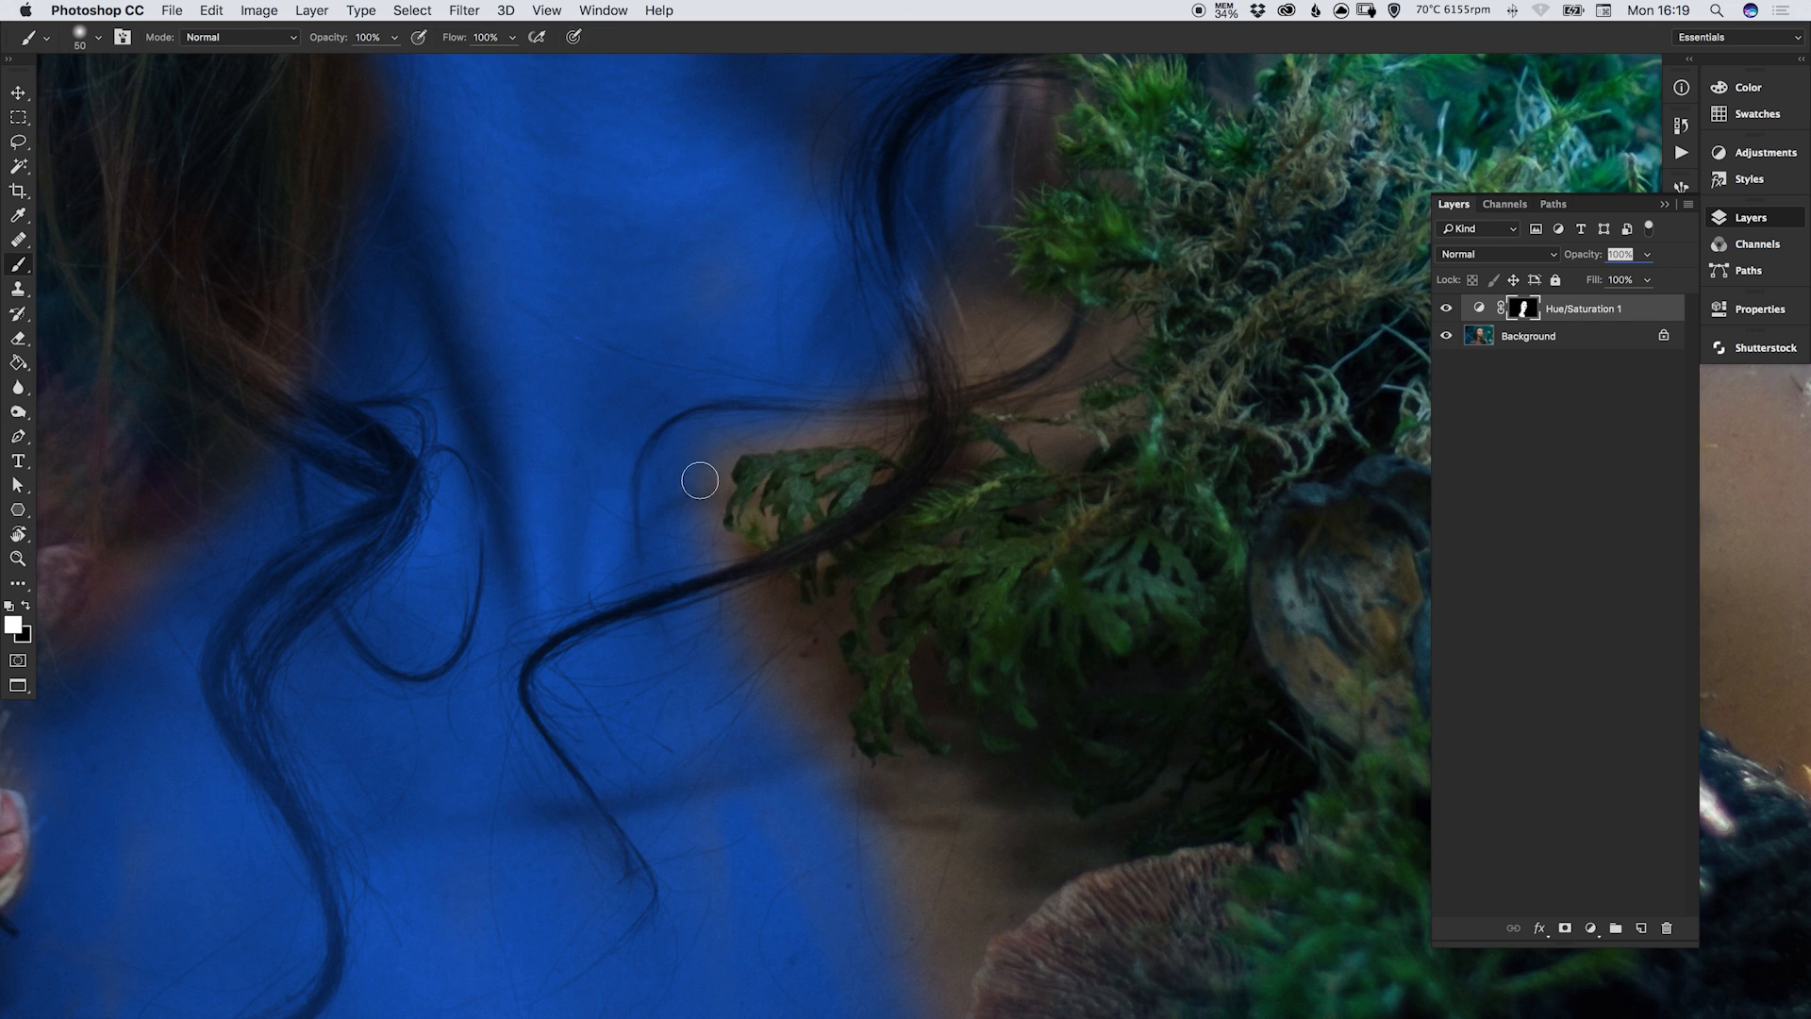
{"action": "left_click_drag", "start_coordinate": [700, 481], "coordinate": [852, 417]}
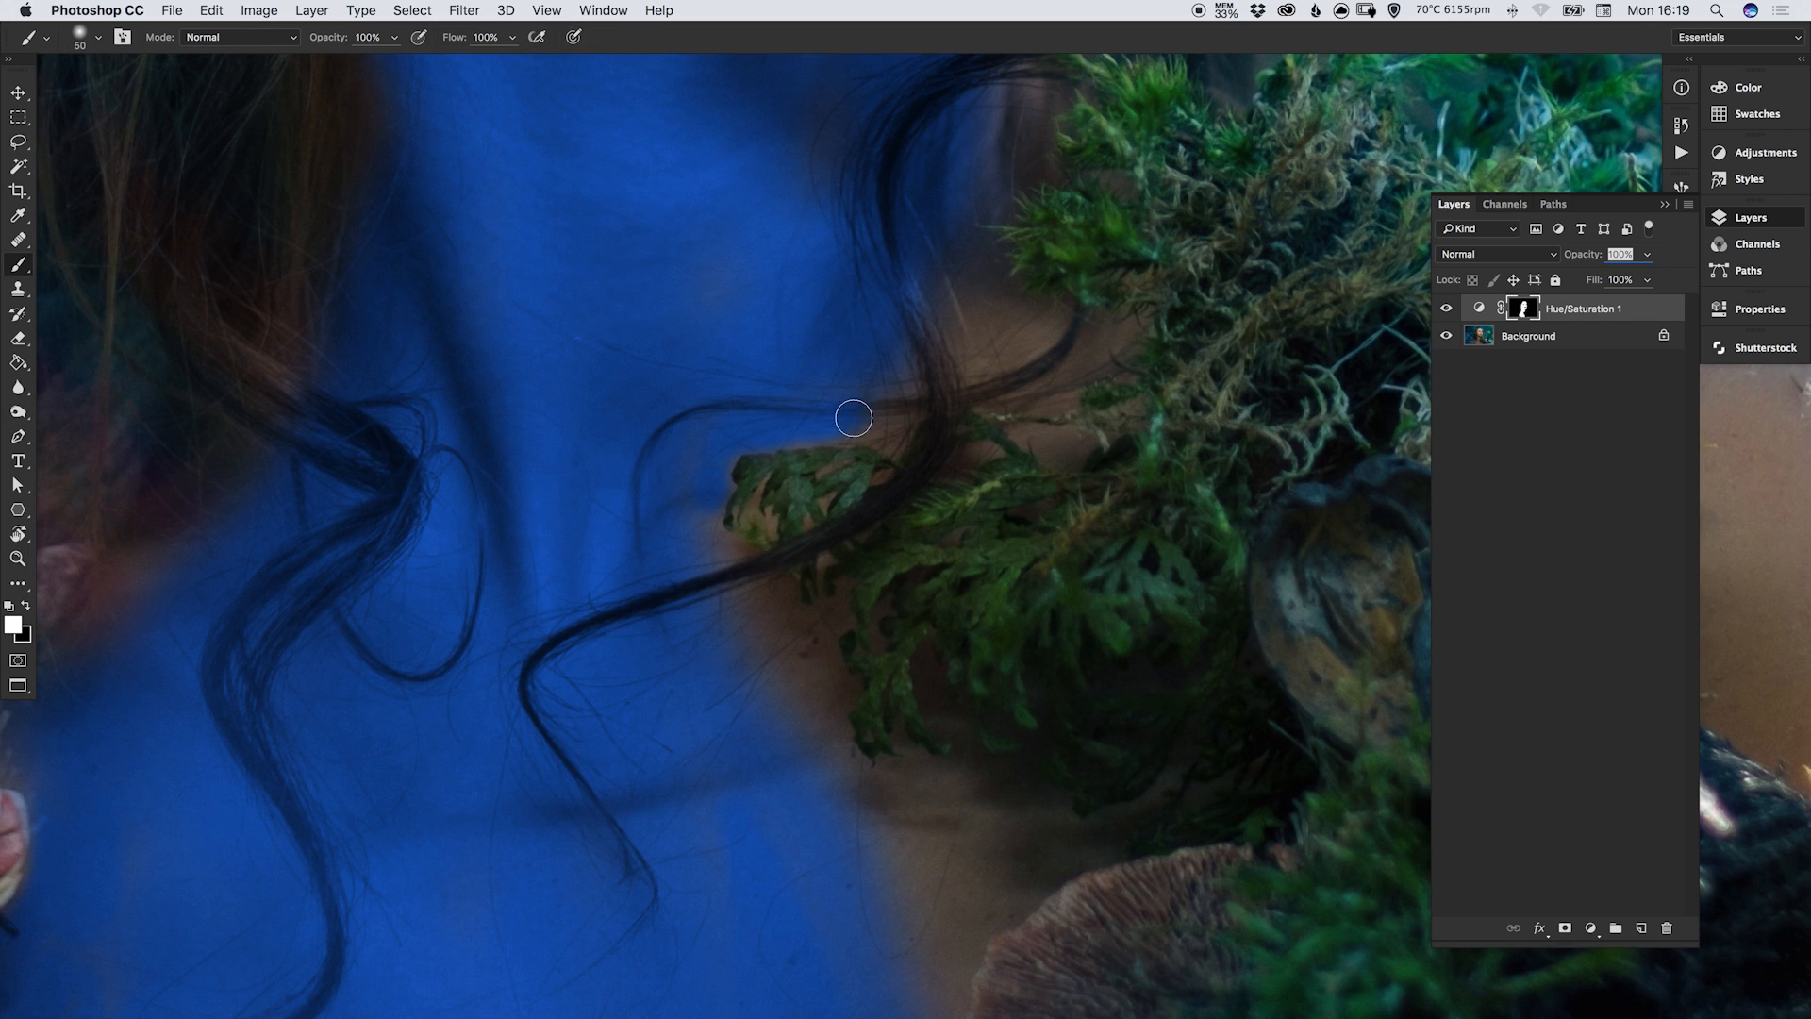
{"action": "left_click_drag", "start_coordinate": [853, 417], "coordinate": [736, 566]}
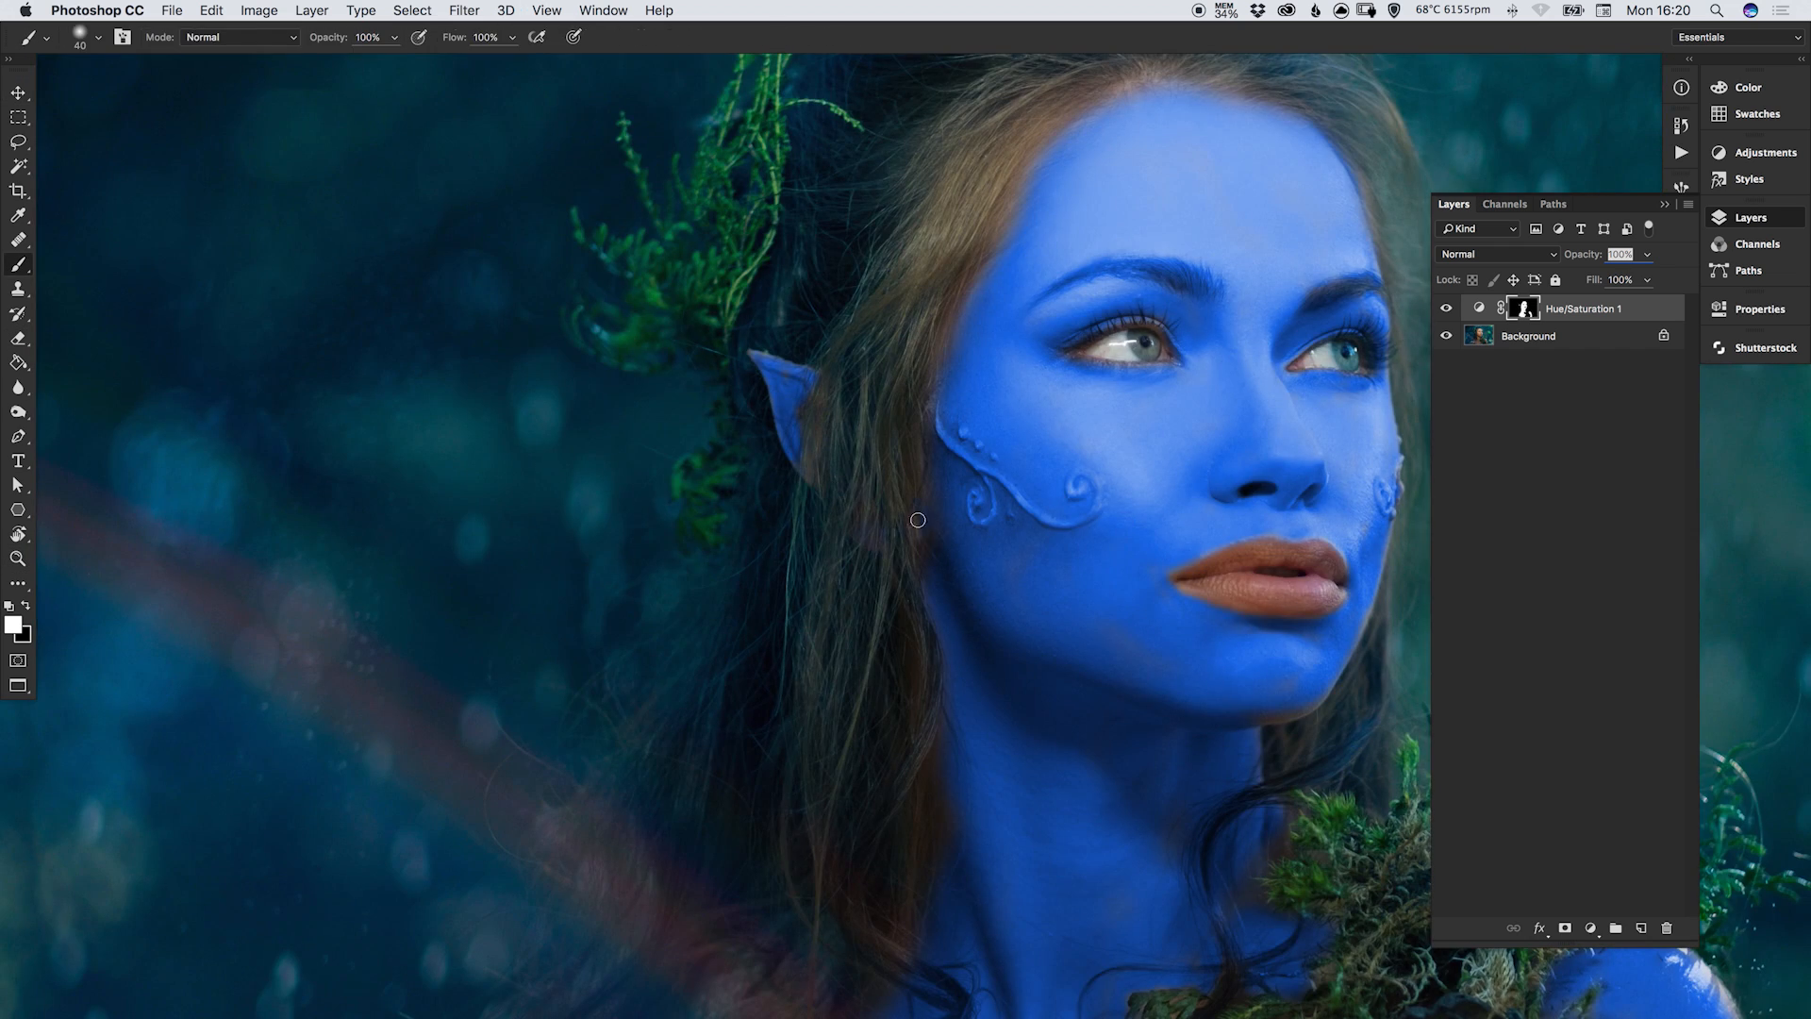
Switch from the Brush to the Move tool to review the blue-tinted portrait.
{"action": "left_click", "coordinate": [19, 95]}
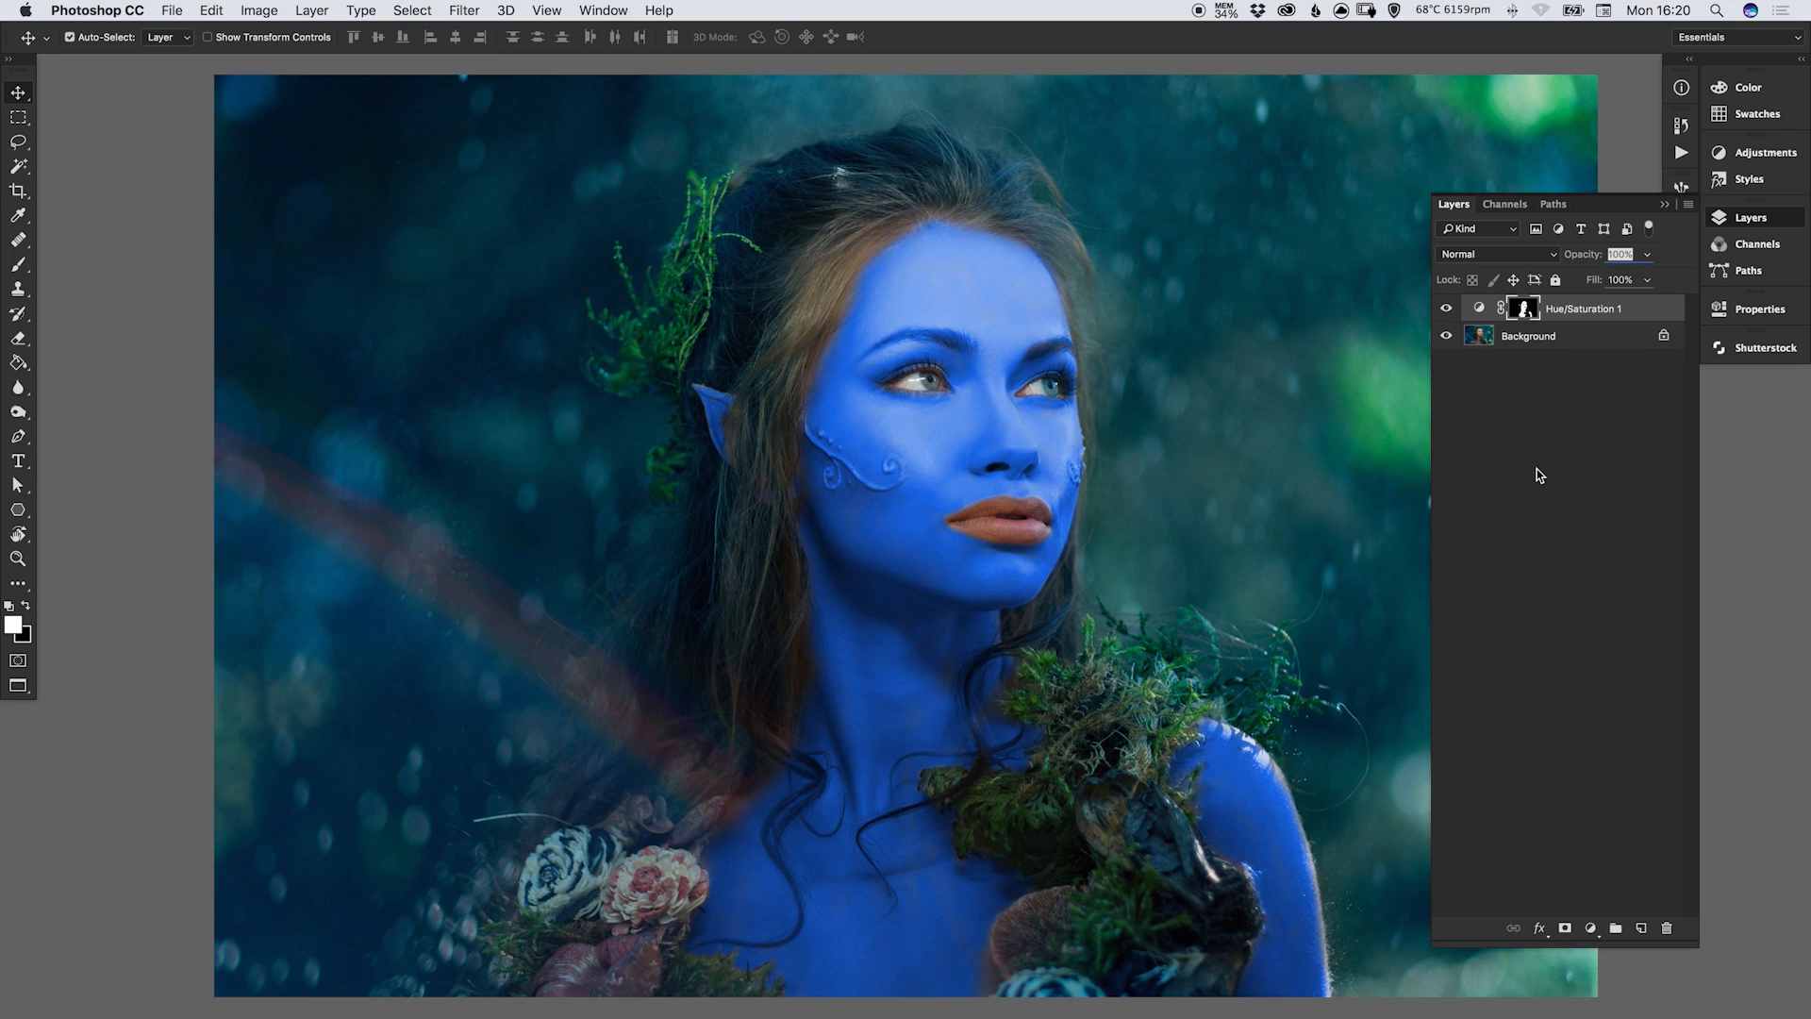
{"action": "mouse_move", "coordinate": [1558, 466]}
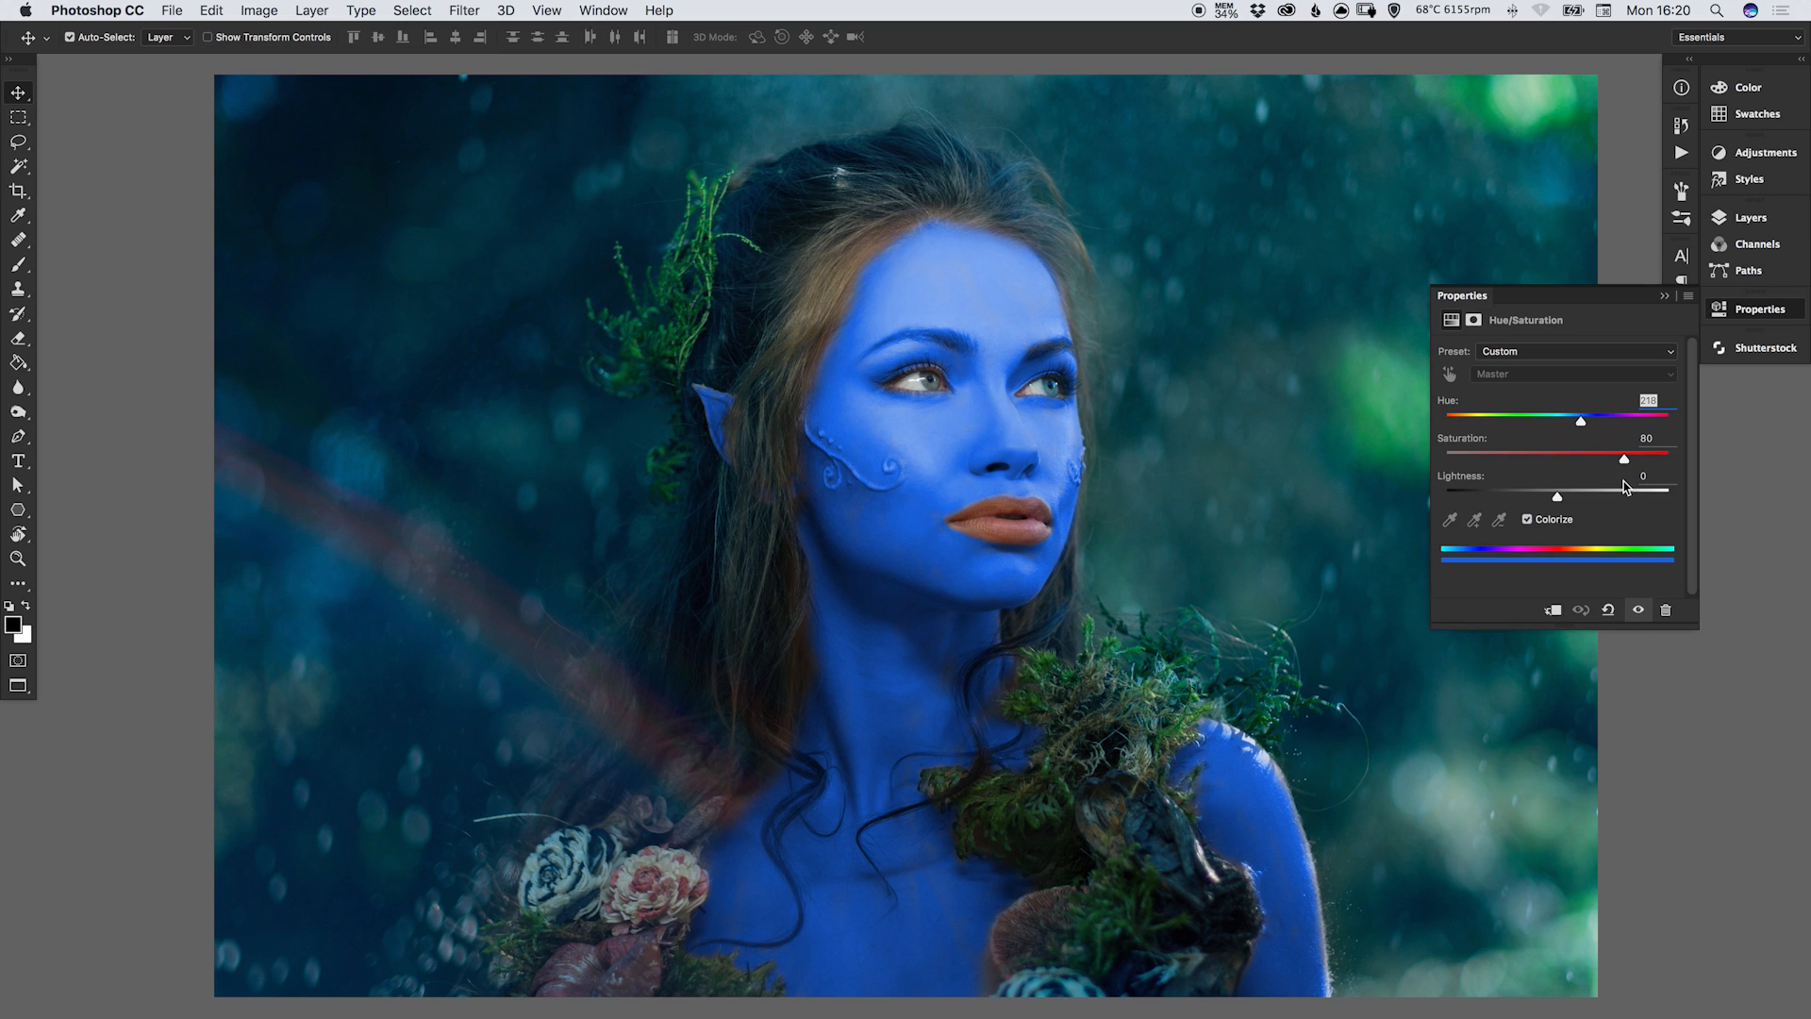
Adjust the Hue/Saturation layer's saturation up and down, settling at about 49.
{"action": "left_click_drag", "start_coordinate": [1626, 458], "coordinate": [1622, 458]}
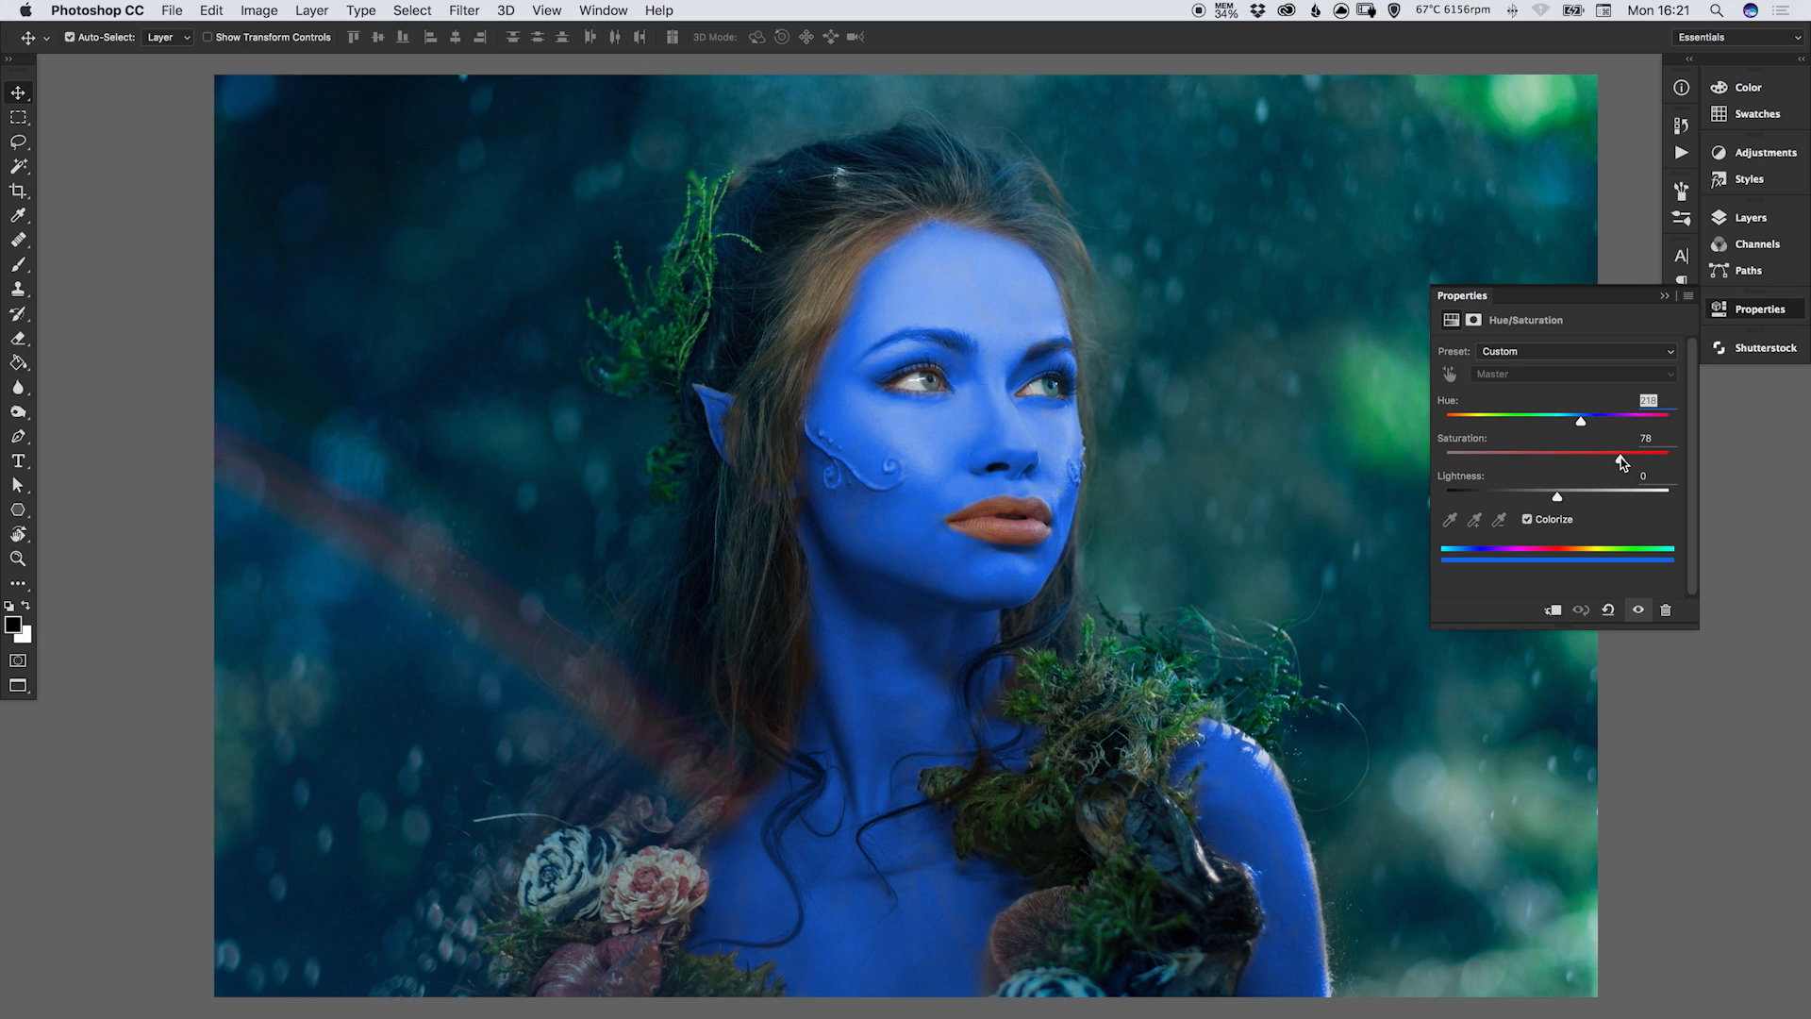
{"action": "left_click_drag", "start_coordinate": [1622, 455], "coordinate": [1562, 455]}
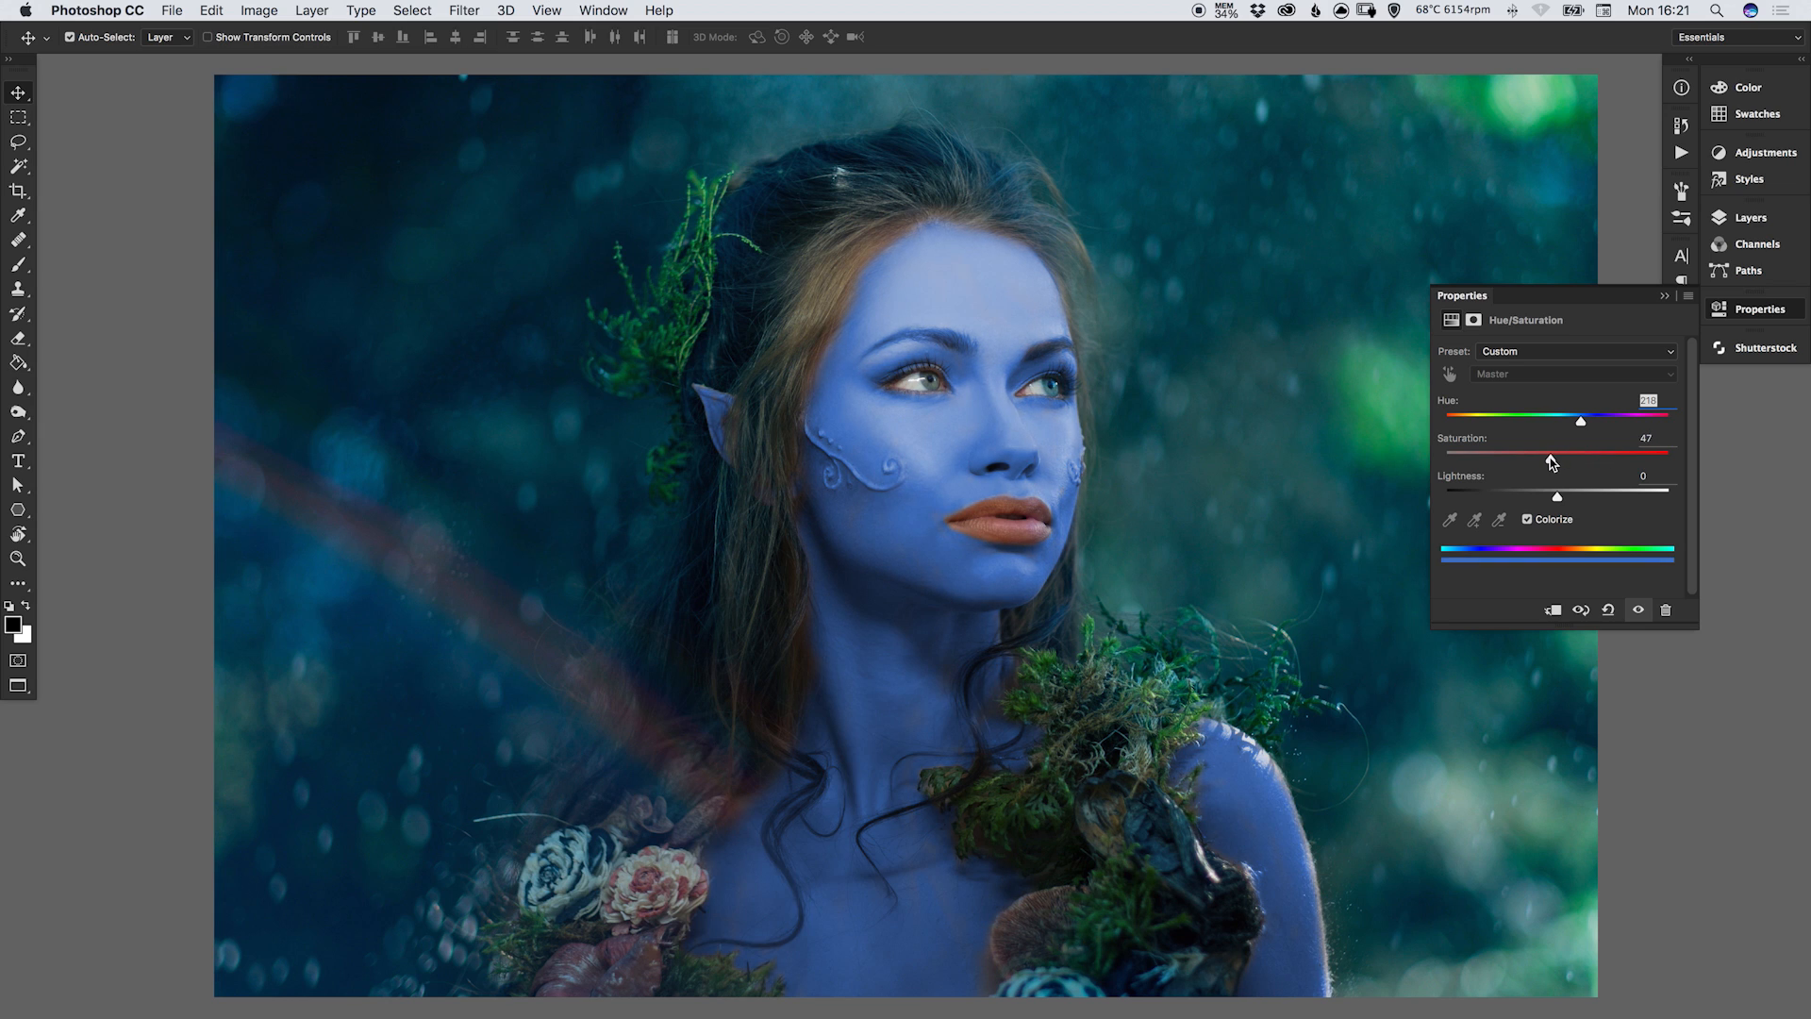
{"action": "left_click_drag", "start_coordinate": [1583, 464], "coordinate": [1539, 464]}
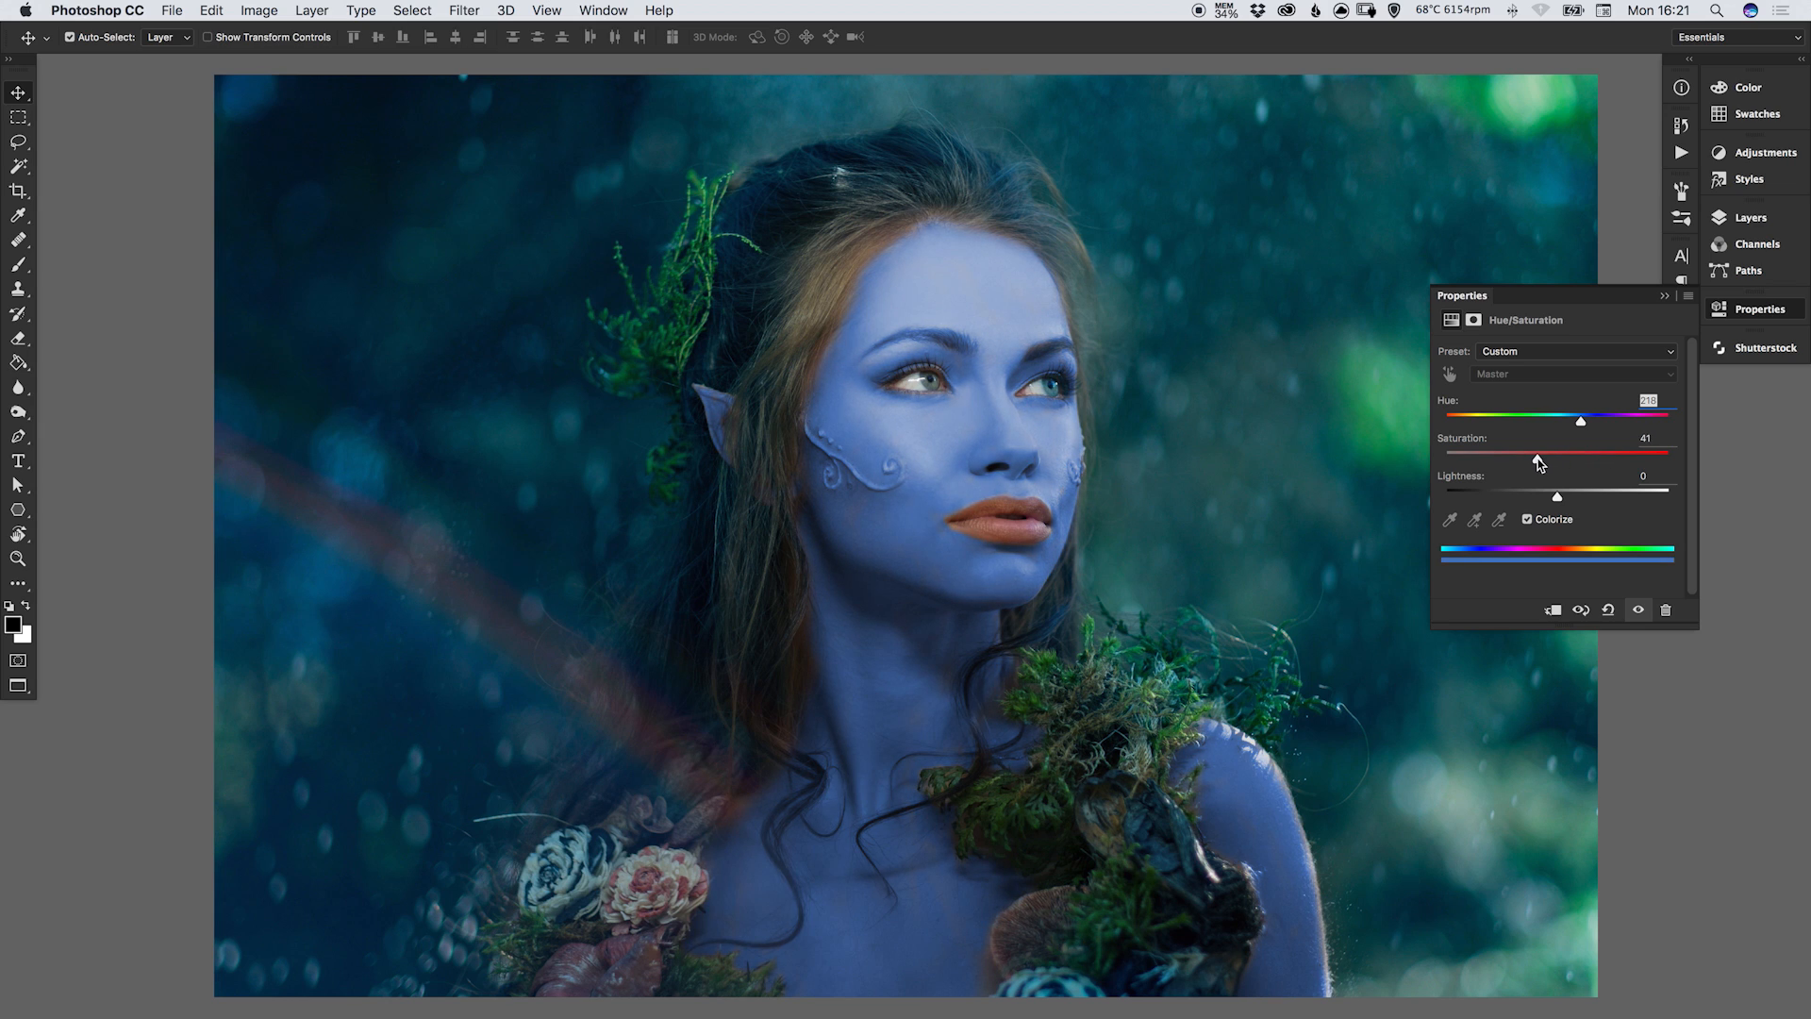
{"action": "left_click_drag", "start_coordinate": [1580, 458], "coordinate": [1669, 459]}
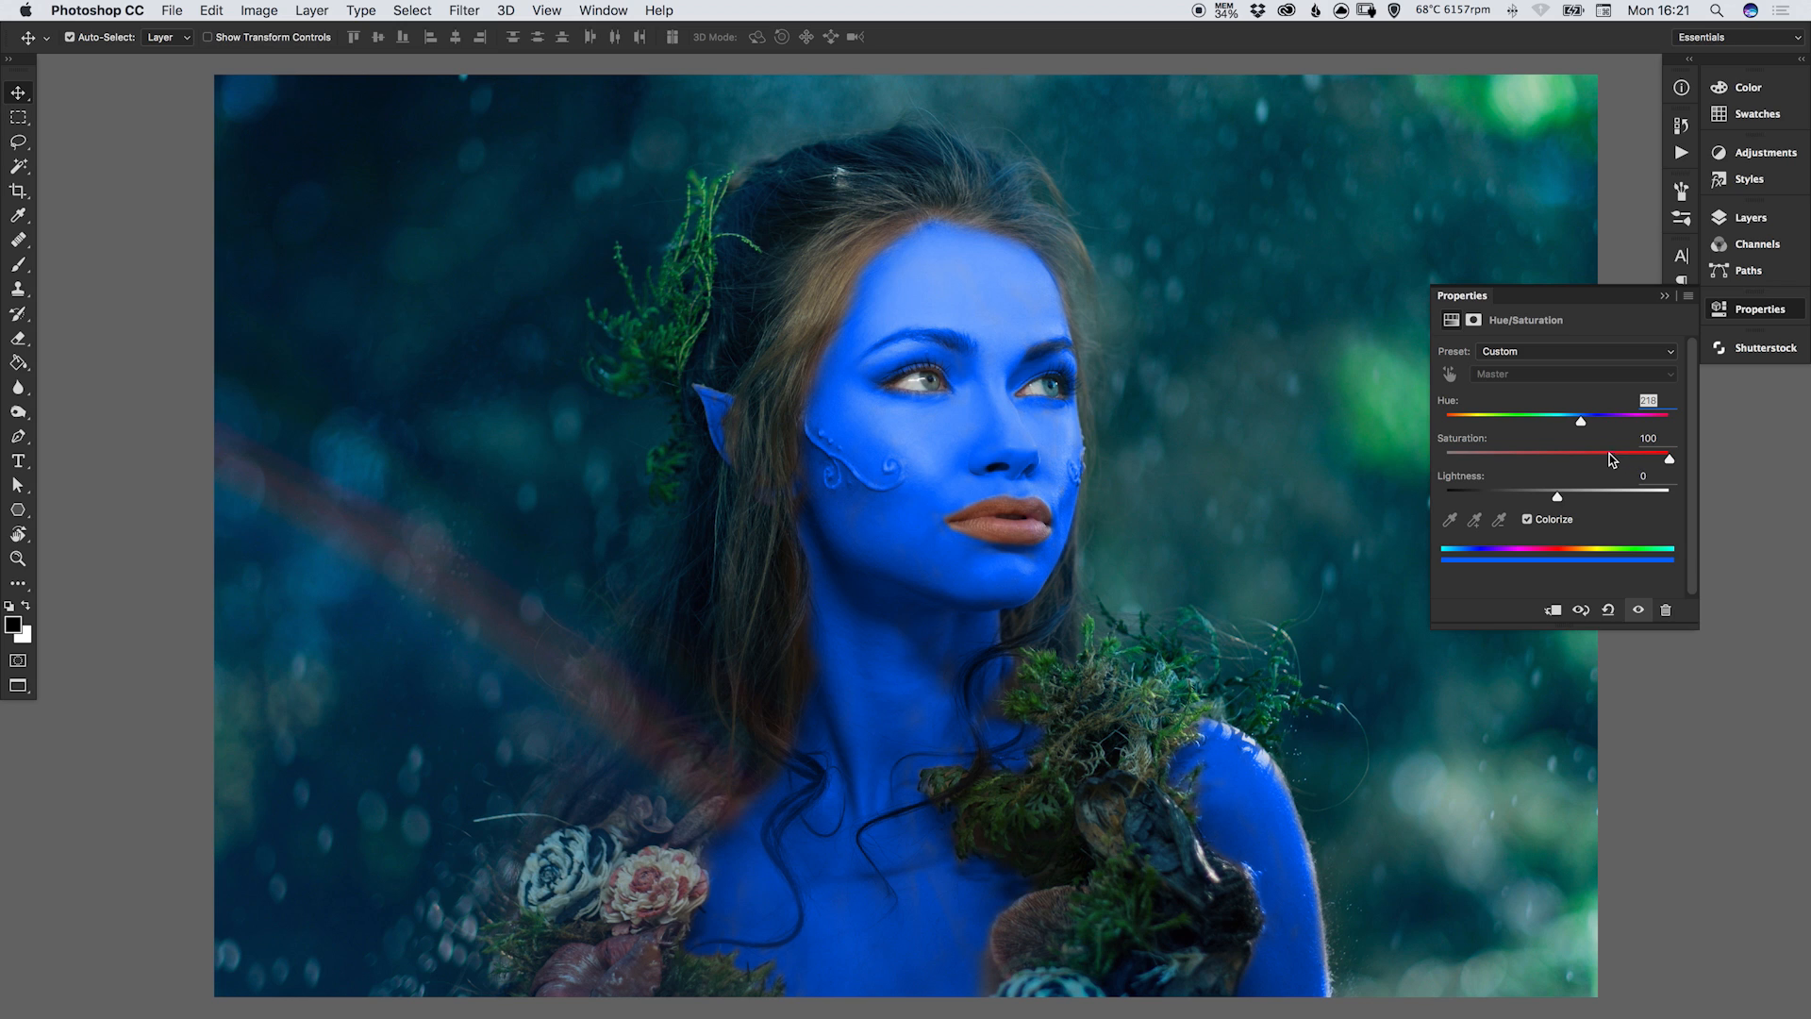
{"action": "mouse_move", "coordinate": [1618, 460]}
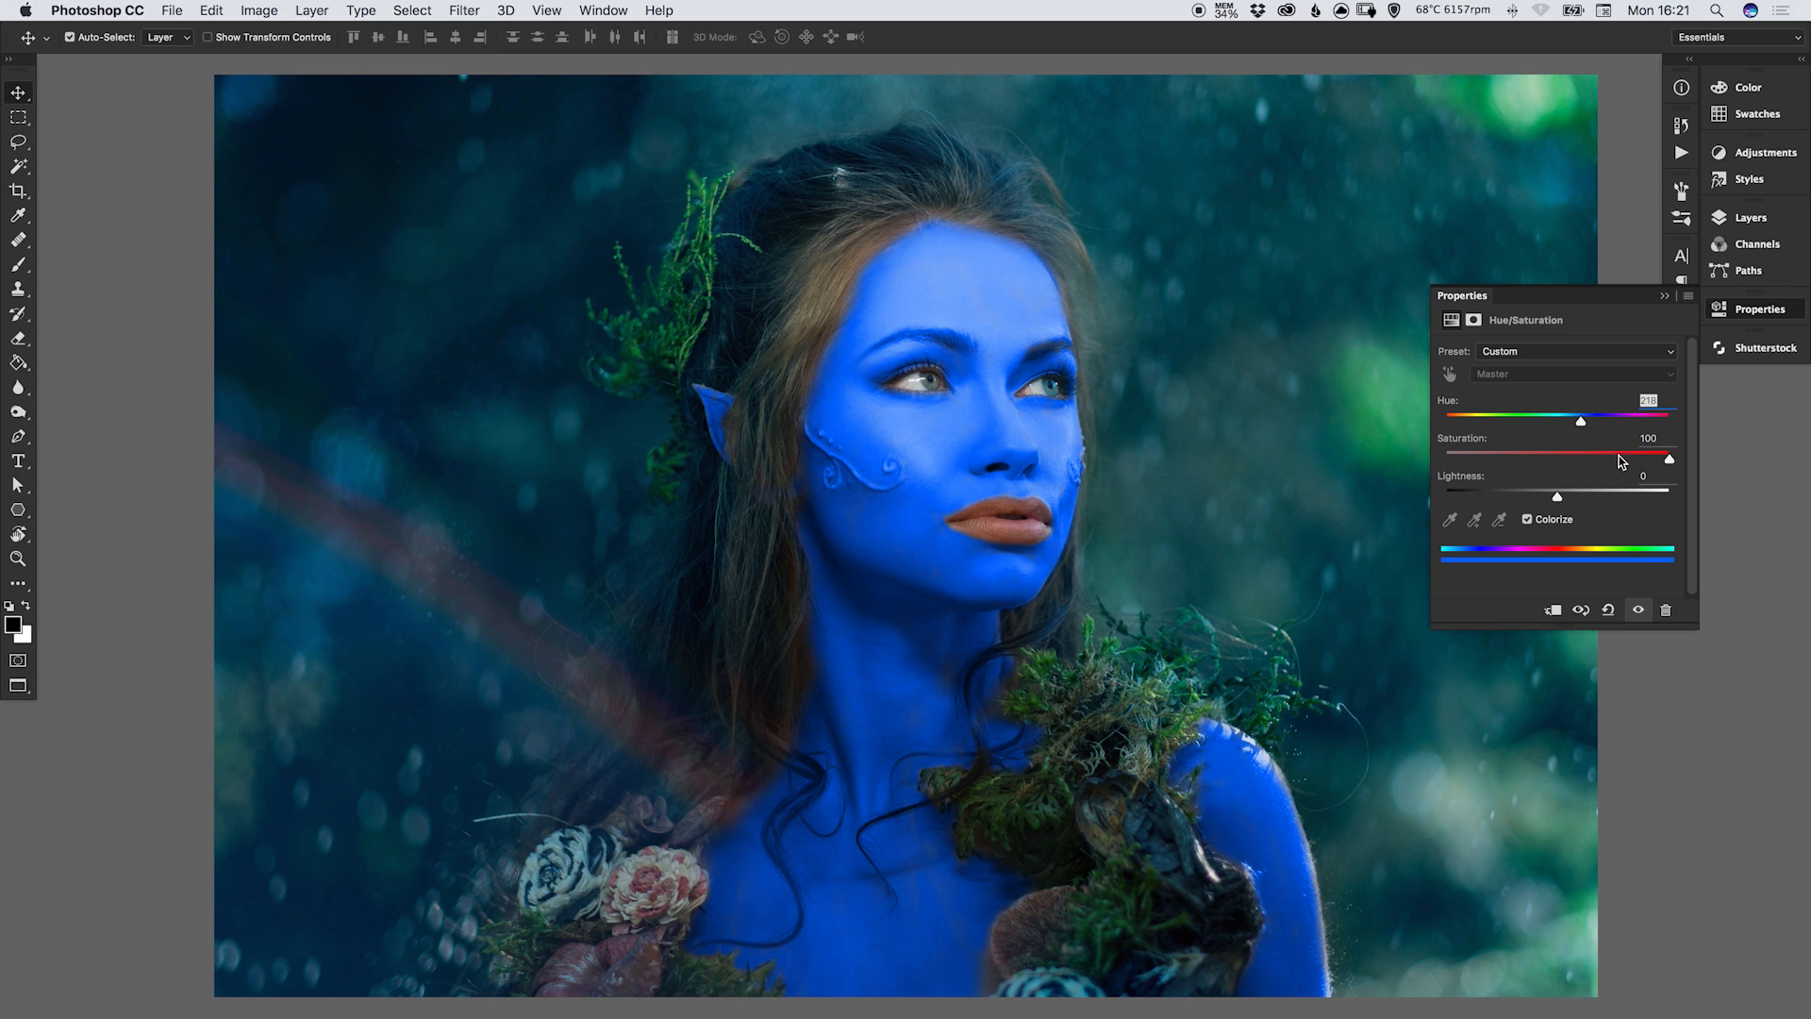
{"action": "left_click_drag", "start_coordinate": [1666, 457], "coordinate": [1598, 456]}
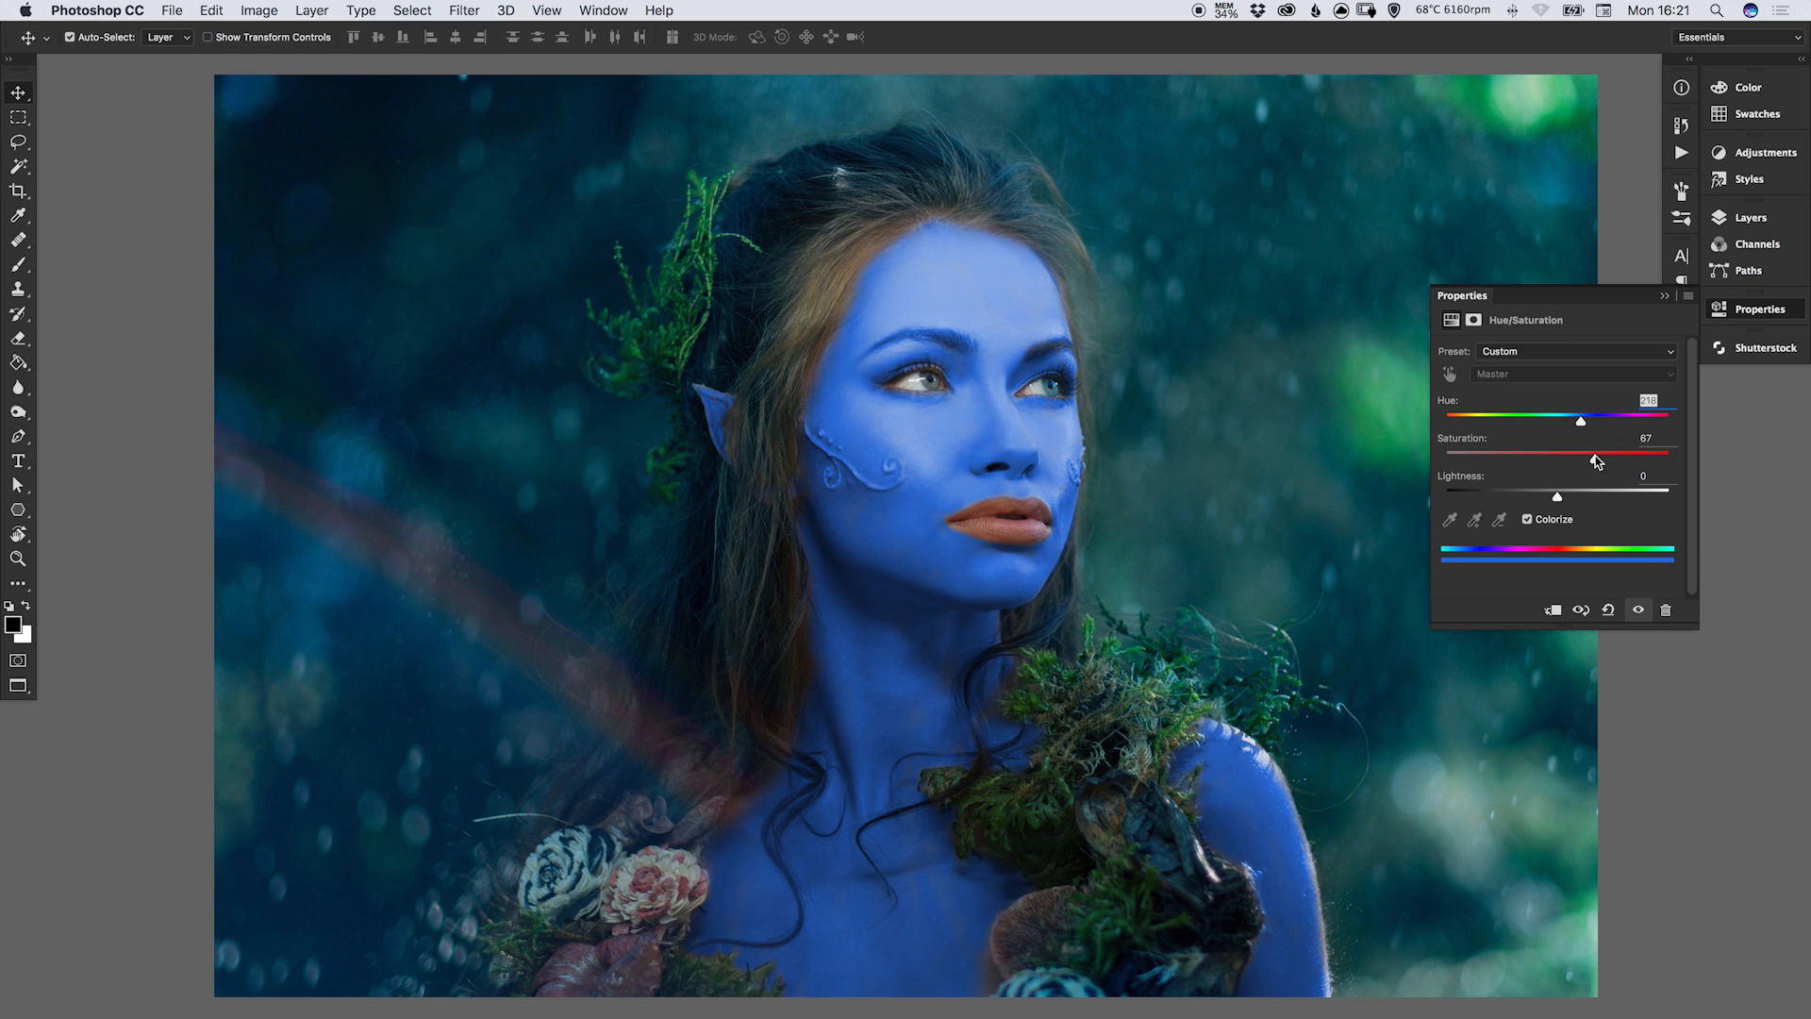
{"action": "left_click_drag", "start_coordinate": [1600, 457], "coordinate": [1572, 457]}
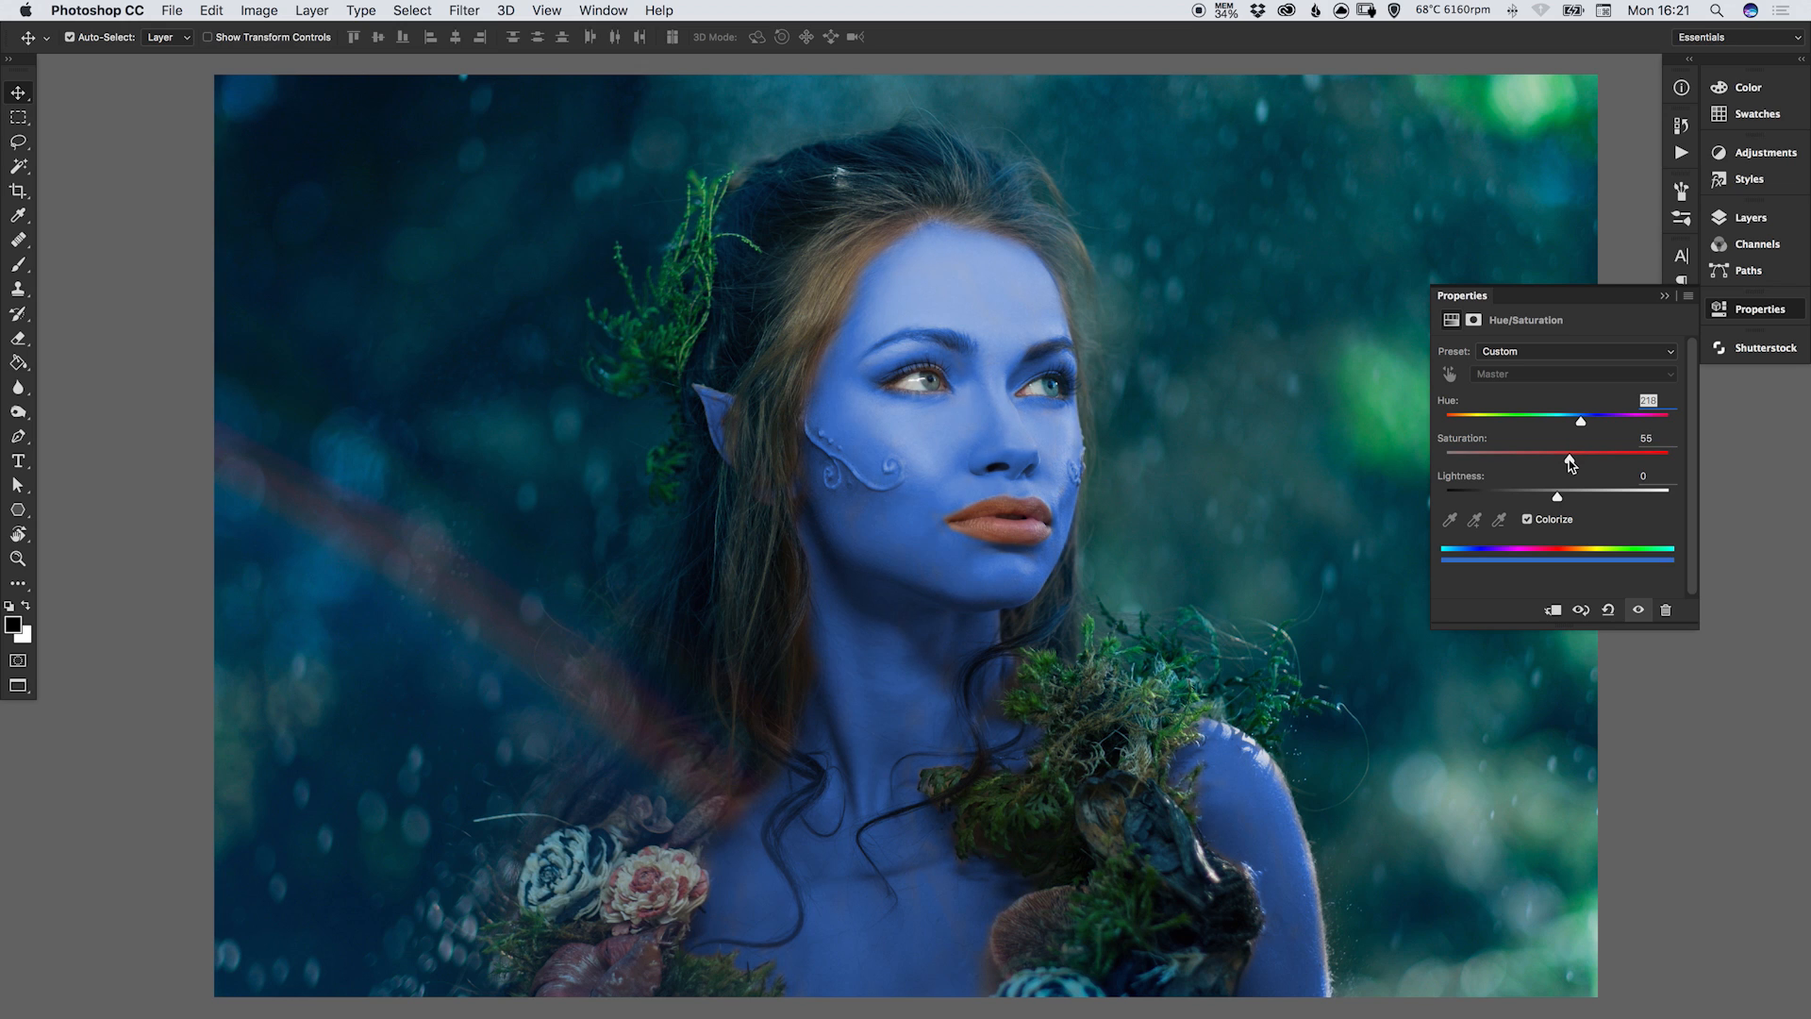
{"action": "left_click_drag", "start_coordinate": [1587, 456], "coordinate": [1557, 457]}
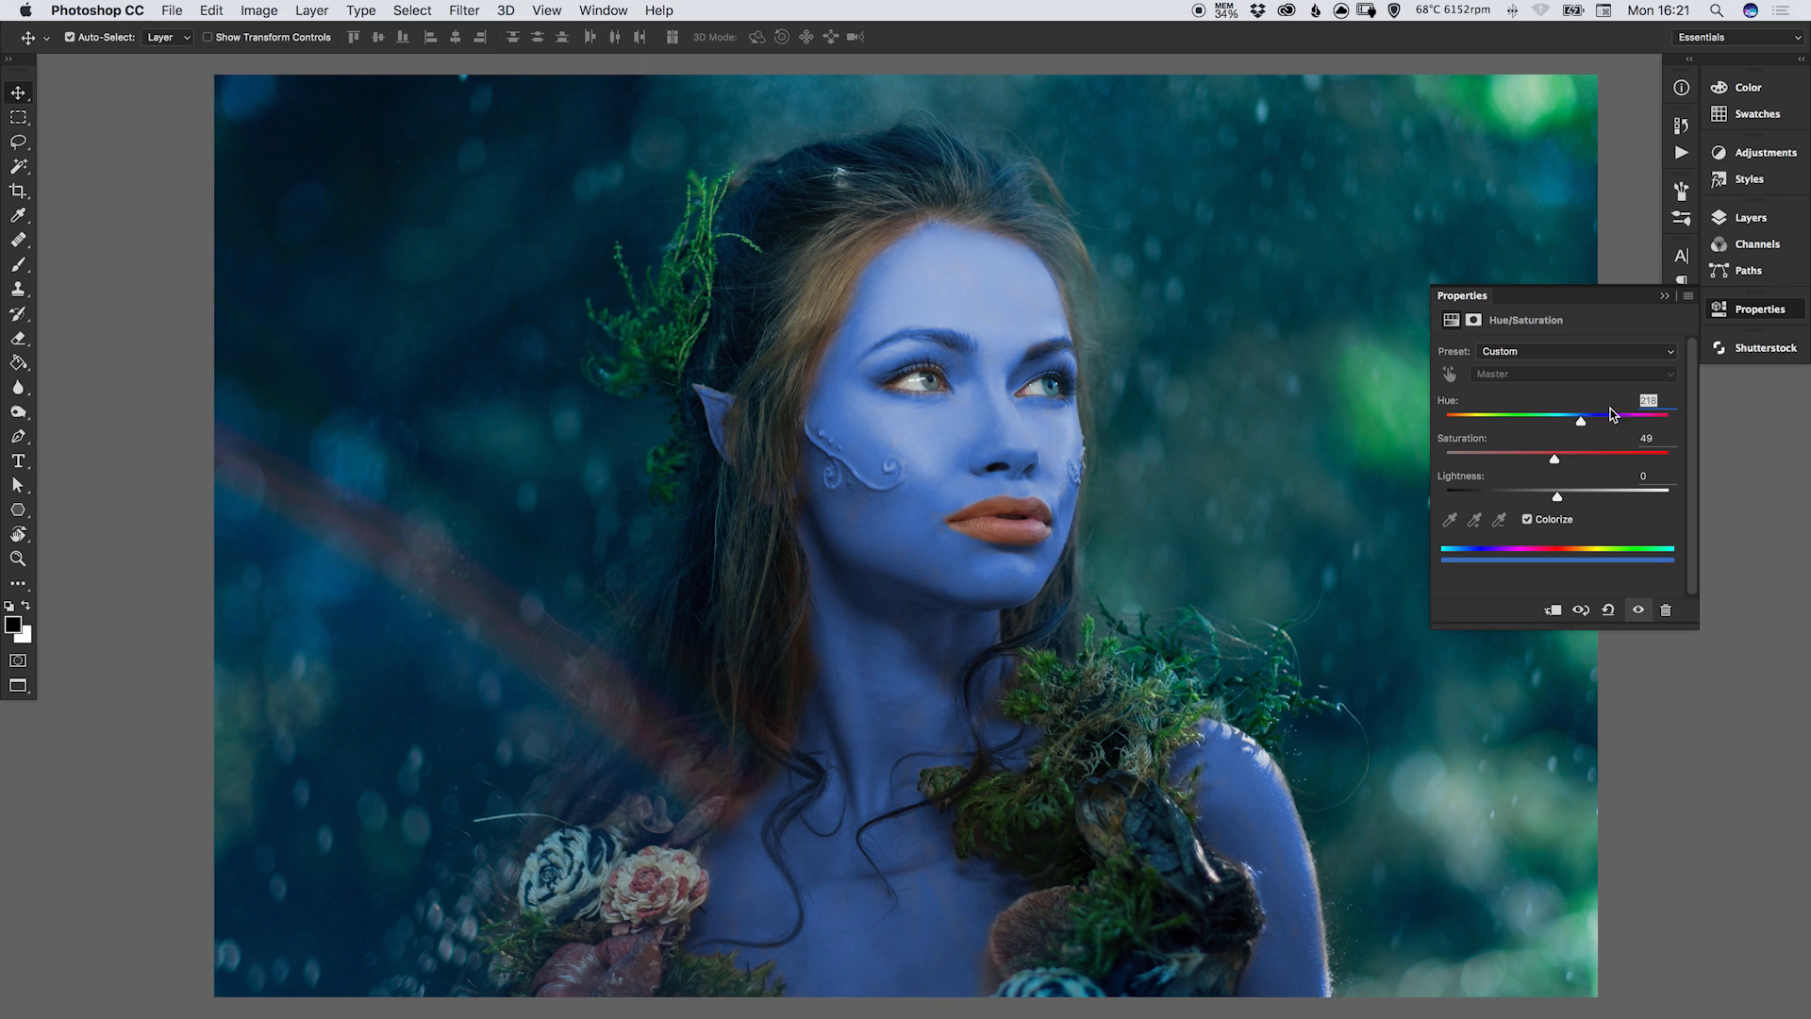
Nudge the Hue slider to a lighter sky-blue/turquoise tint and lower Saturation to about 40.
{"action": "left_click_drag", "start_coordinate": [1579, 417], "coordinate": [1592, 417]}
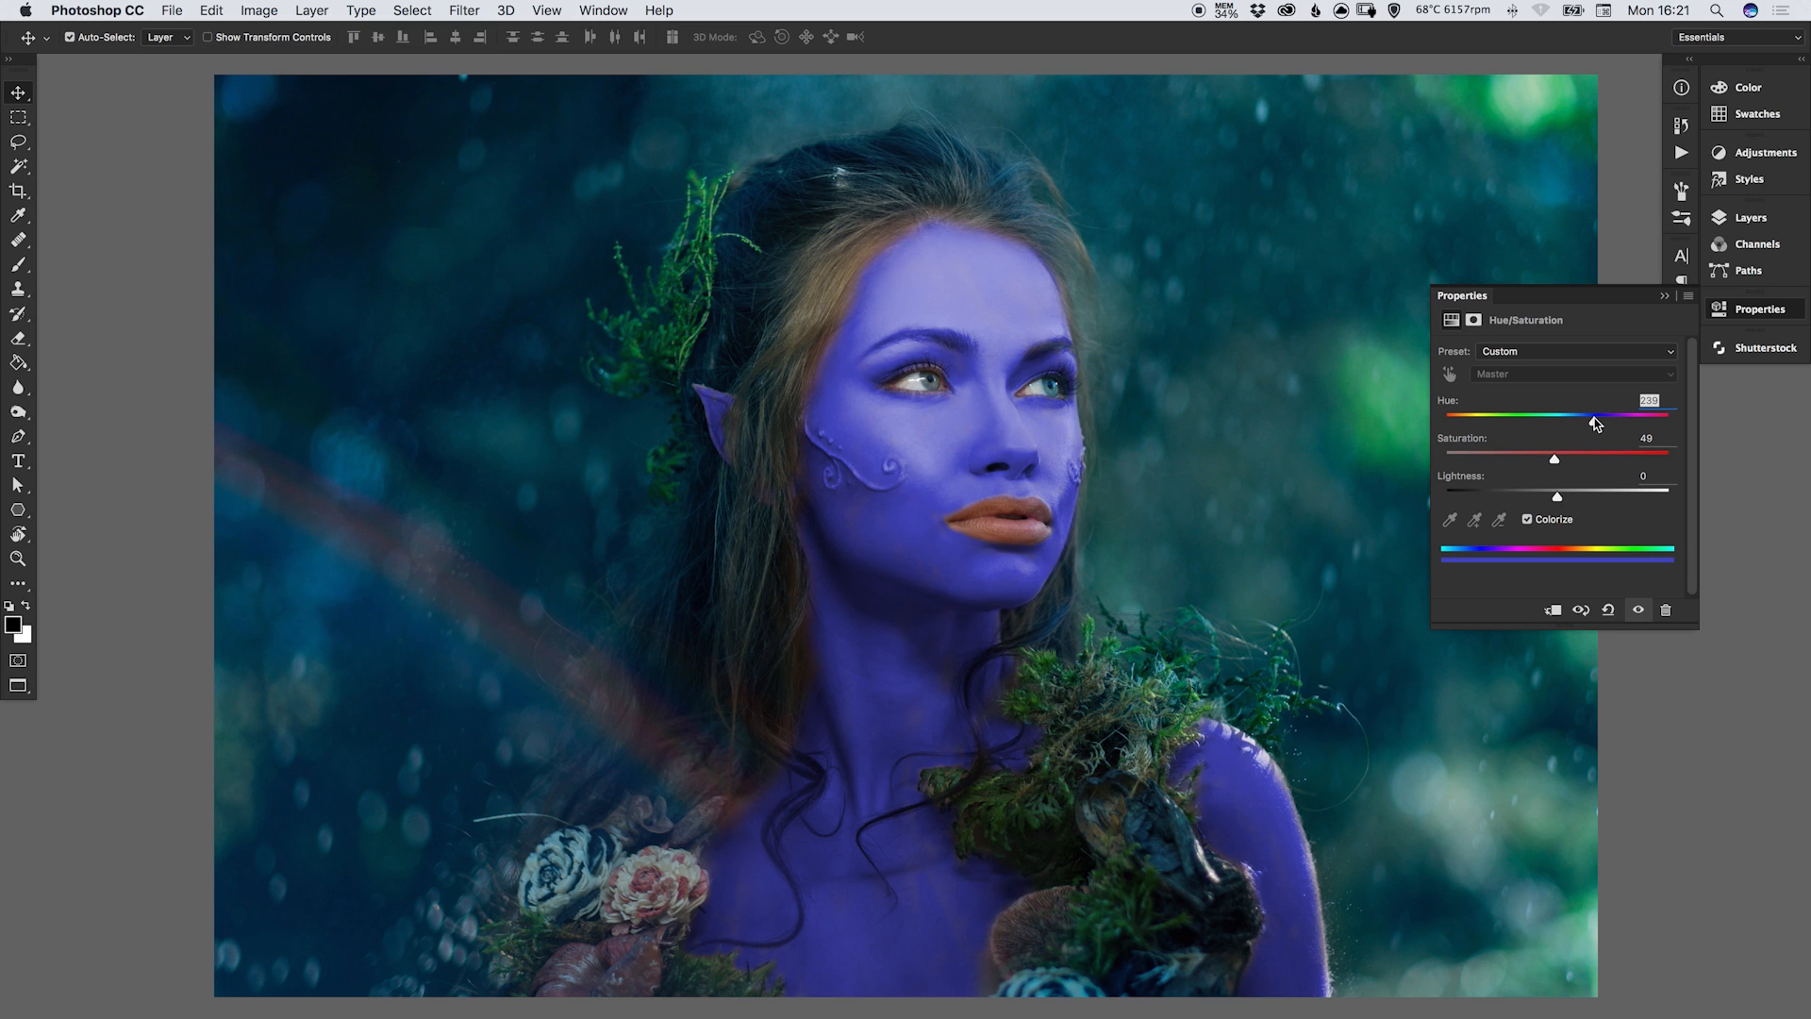
{"action": "left_click_drag", "start_coordinate": [1592, 415], "coordinate": [1577, 415]}
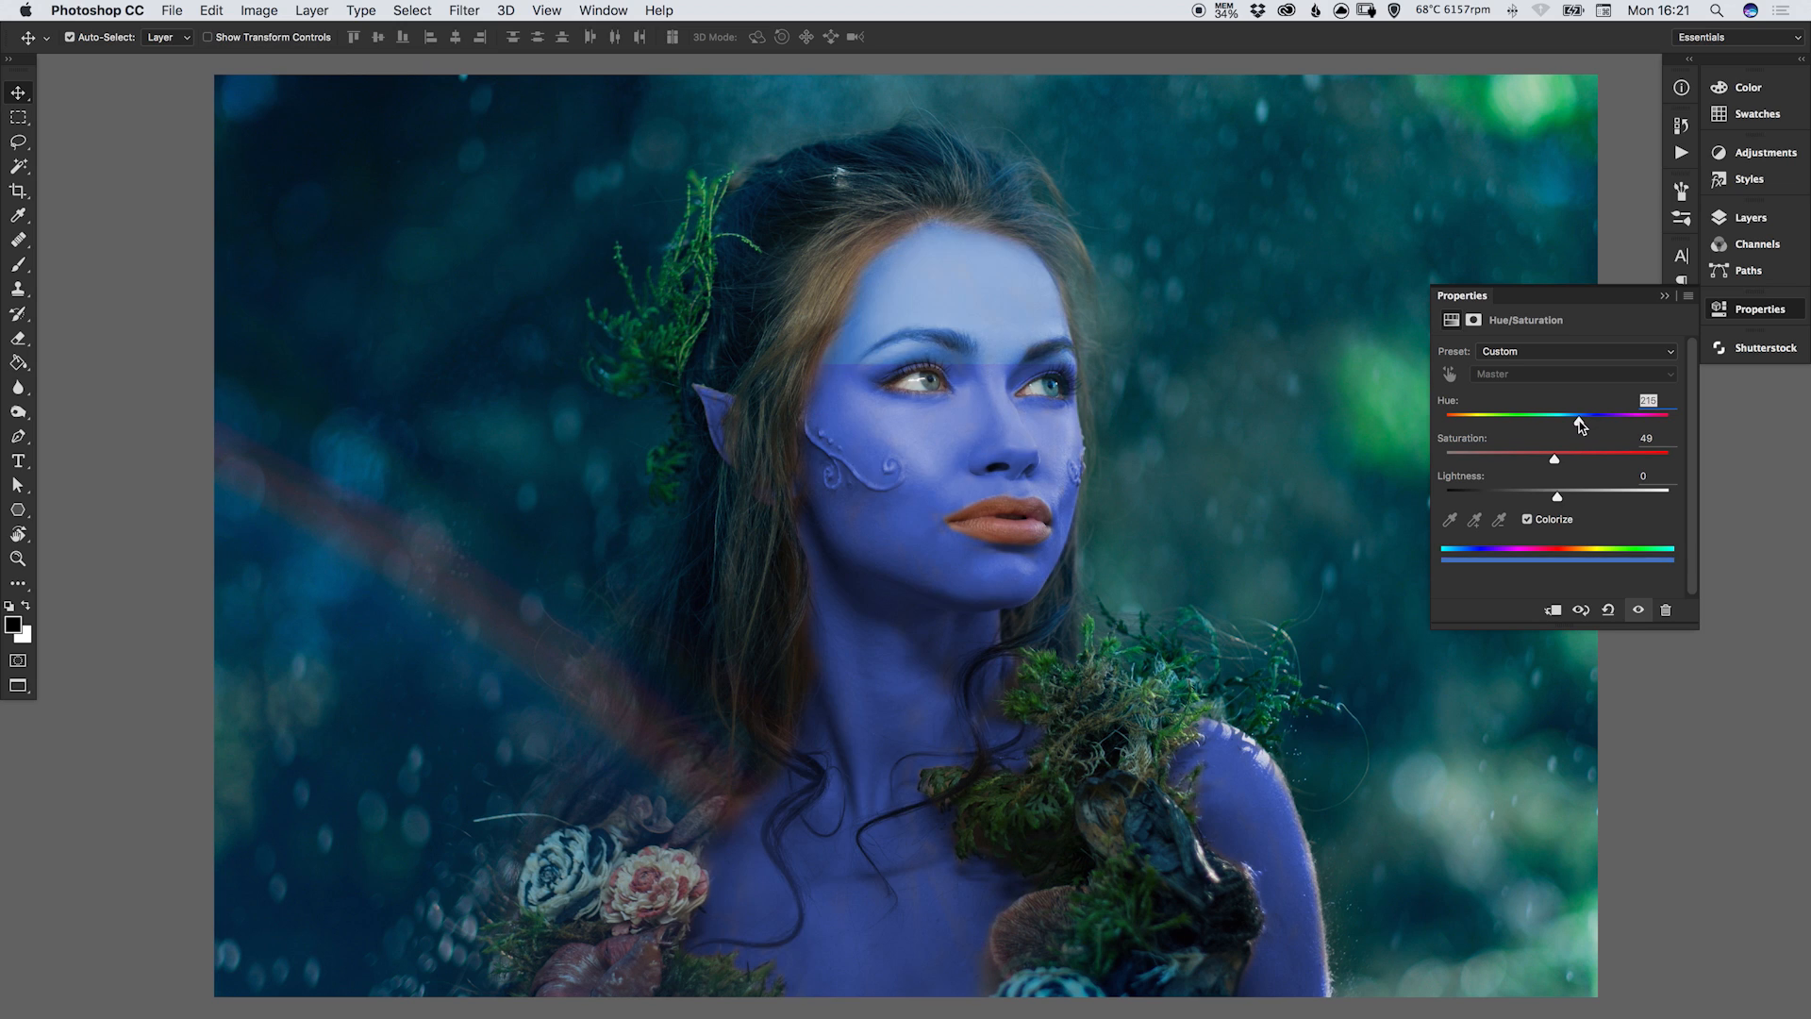
{"action": "left_click_drag", "start_coordinate": [1582, 415], "coordinate": [1573, 415]}
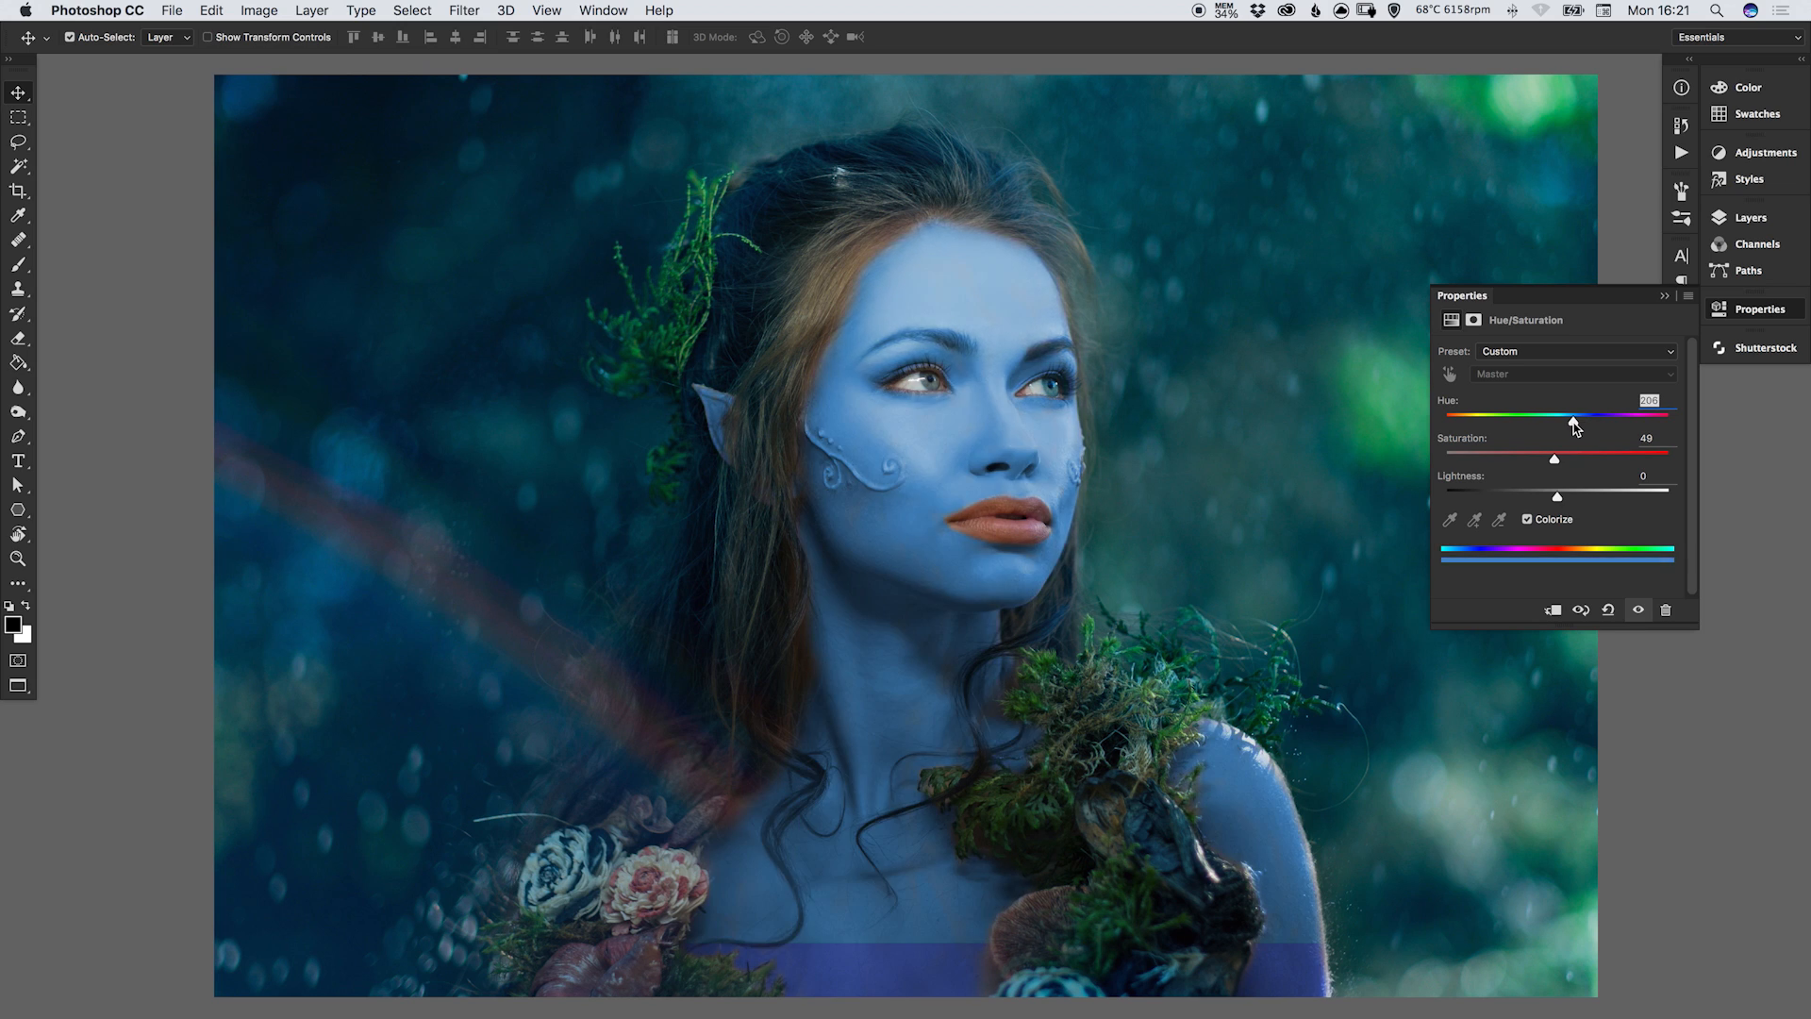
{"action": "left_click_drag", "start_coordinate": [1574, 413], "coordinate": [1568, 413]}
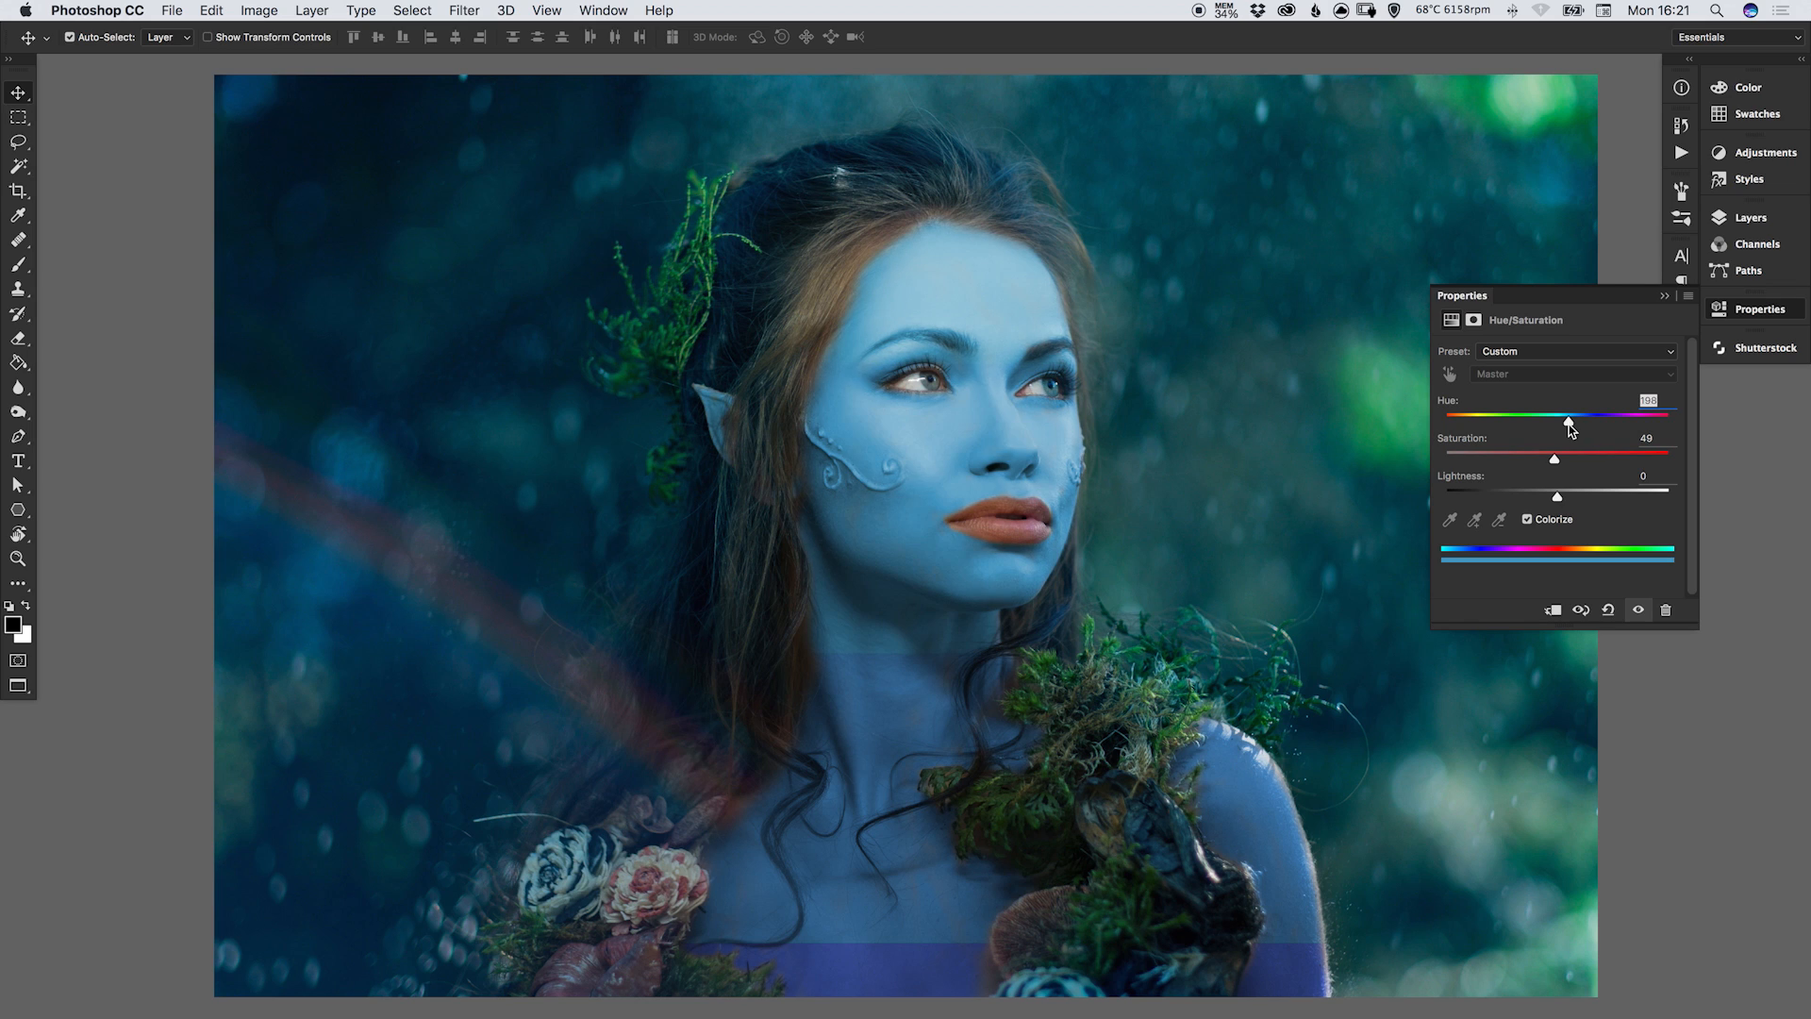
{"action": "left_click_drag", "start_coordinate": [1567, 416], "coordinate": [1556, 417]}
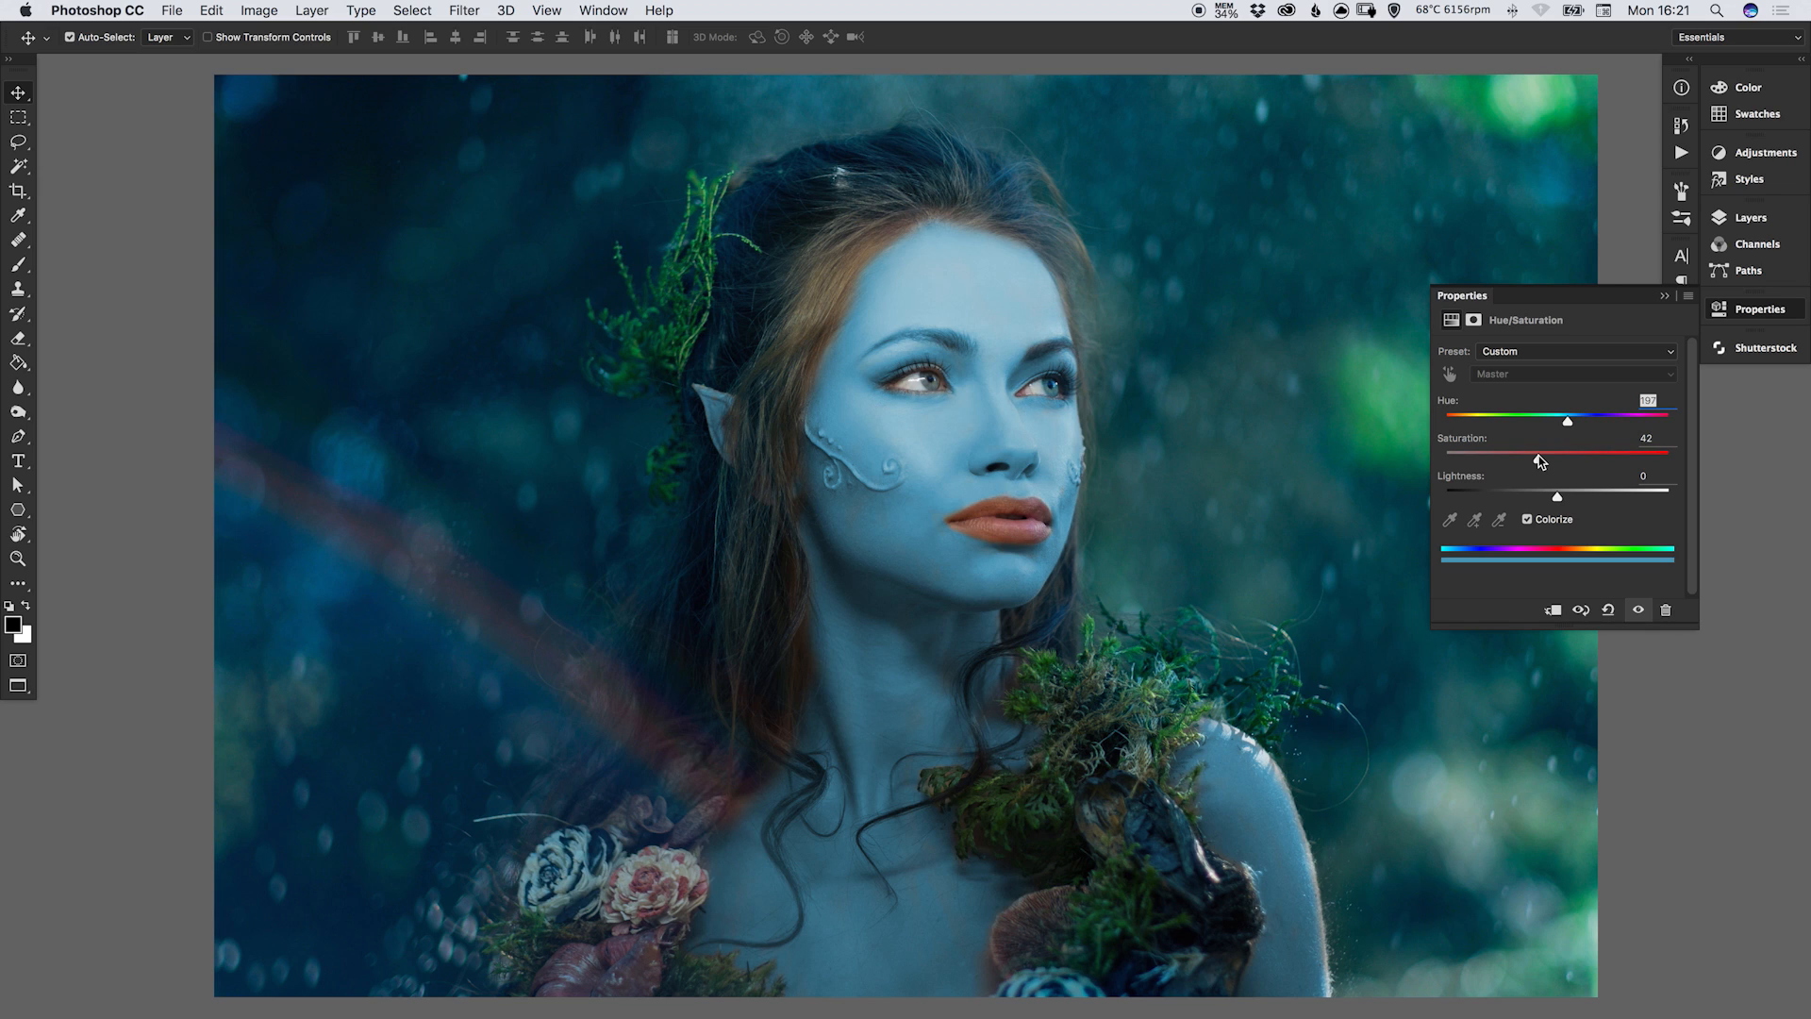
{"action": "left_click_drag", "start_coordinate": [1568, 459], "coordinate": [1535, 459]}
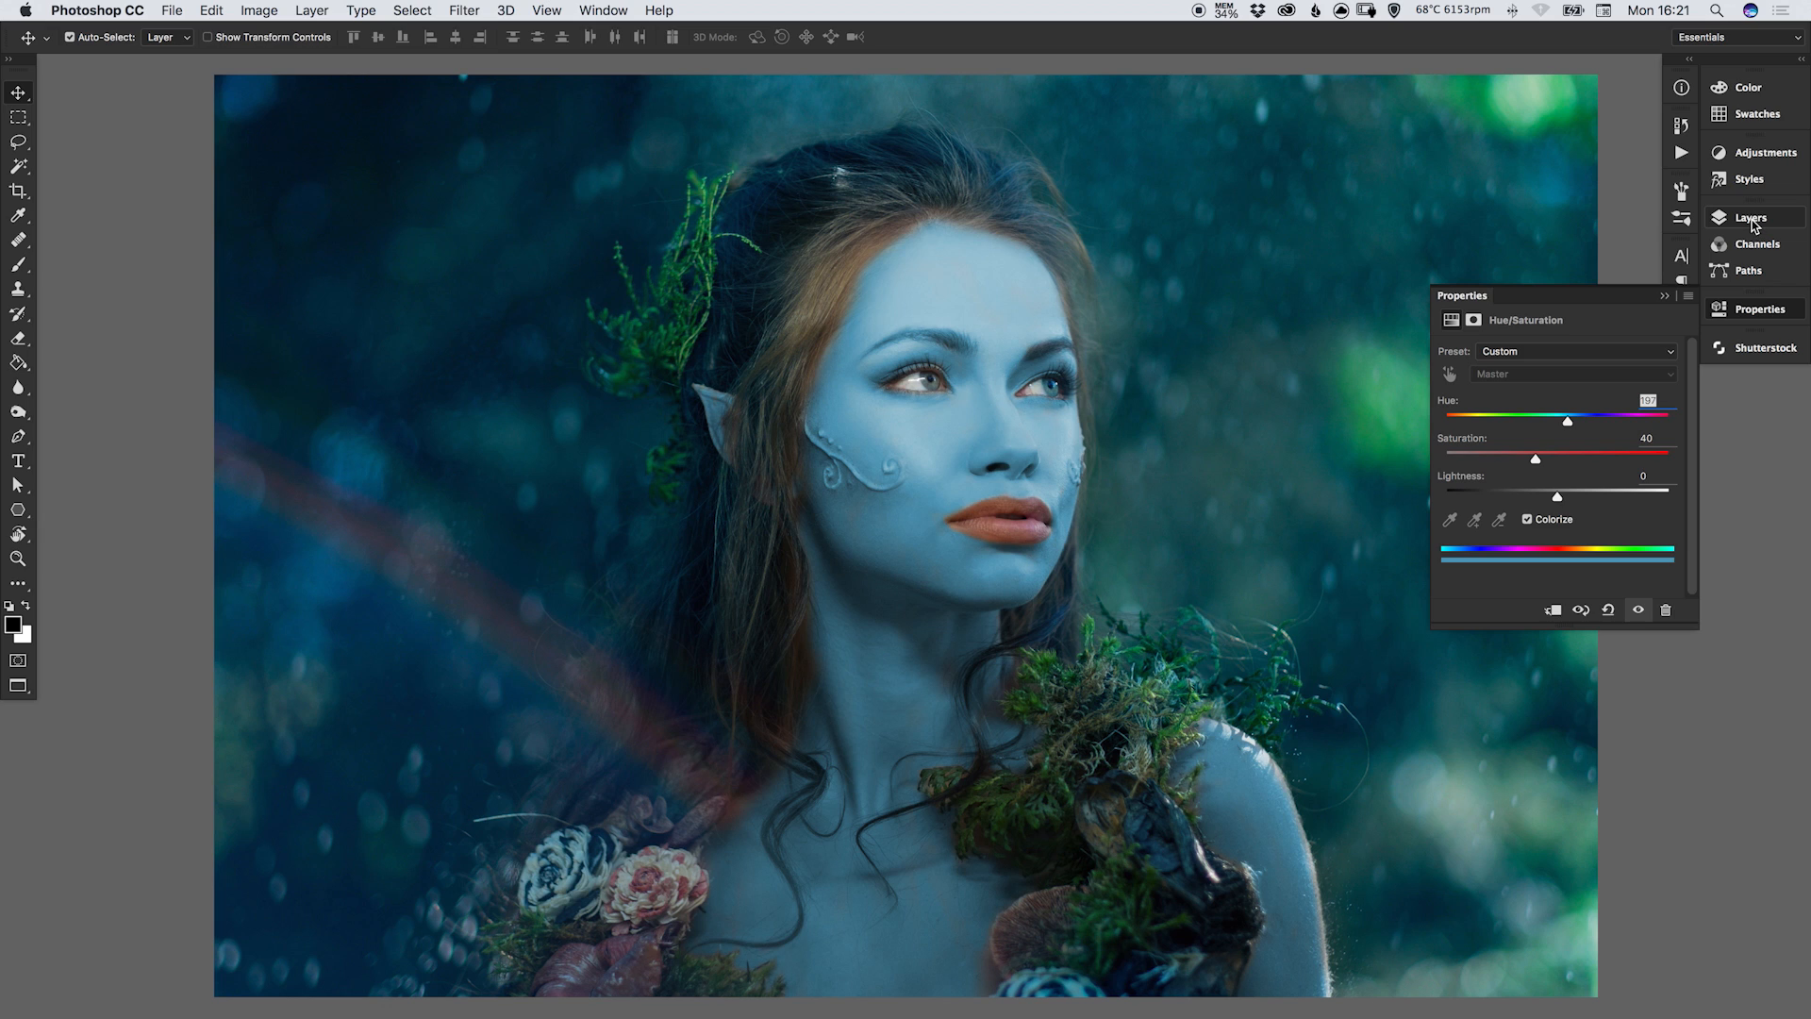
Set the Hue/Saturation layer to Color blend mode, trying lower opacity and raising it back up.
{"action": "left_click", "coordinate": [1751, 217]}
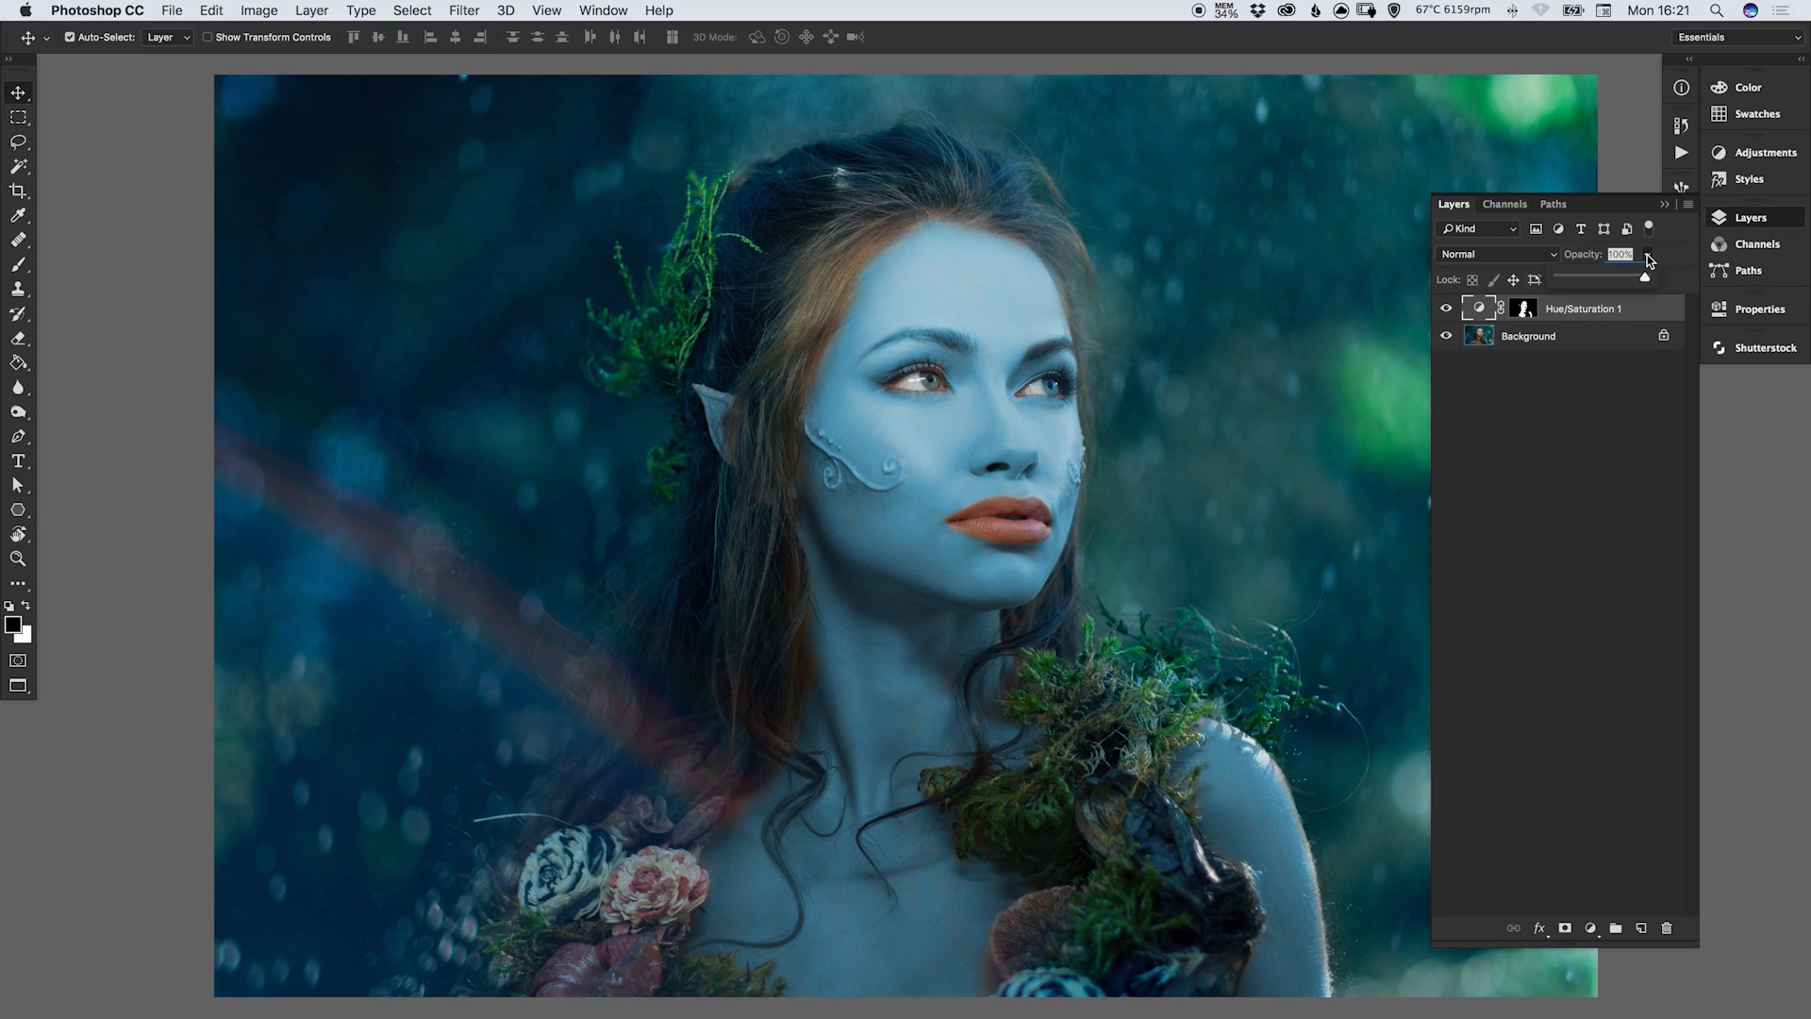
{"action": "left_click_drag", "start_coordinate": [1645, 277], "coordinate": [1628, 277]}
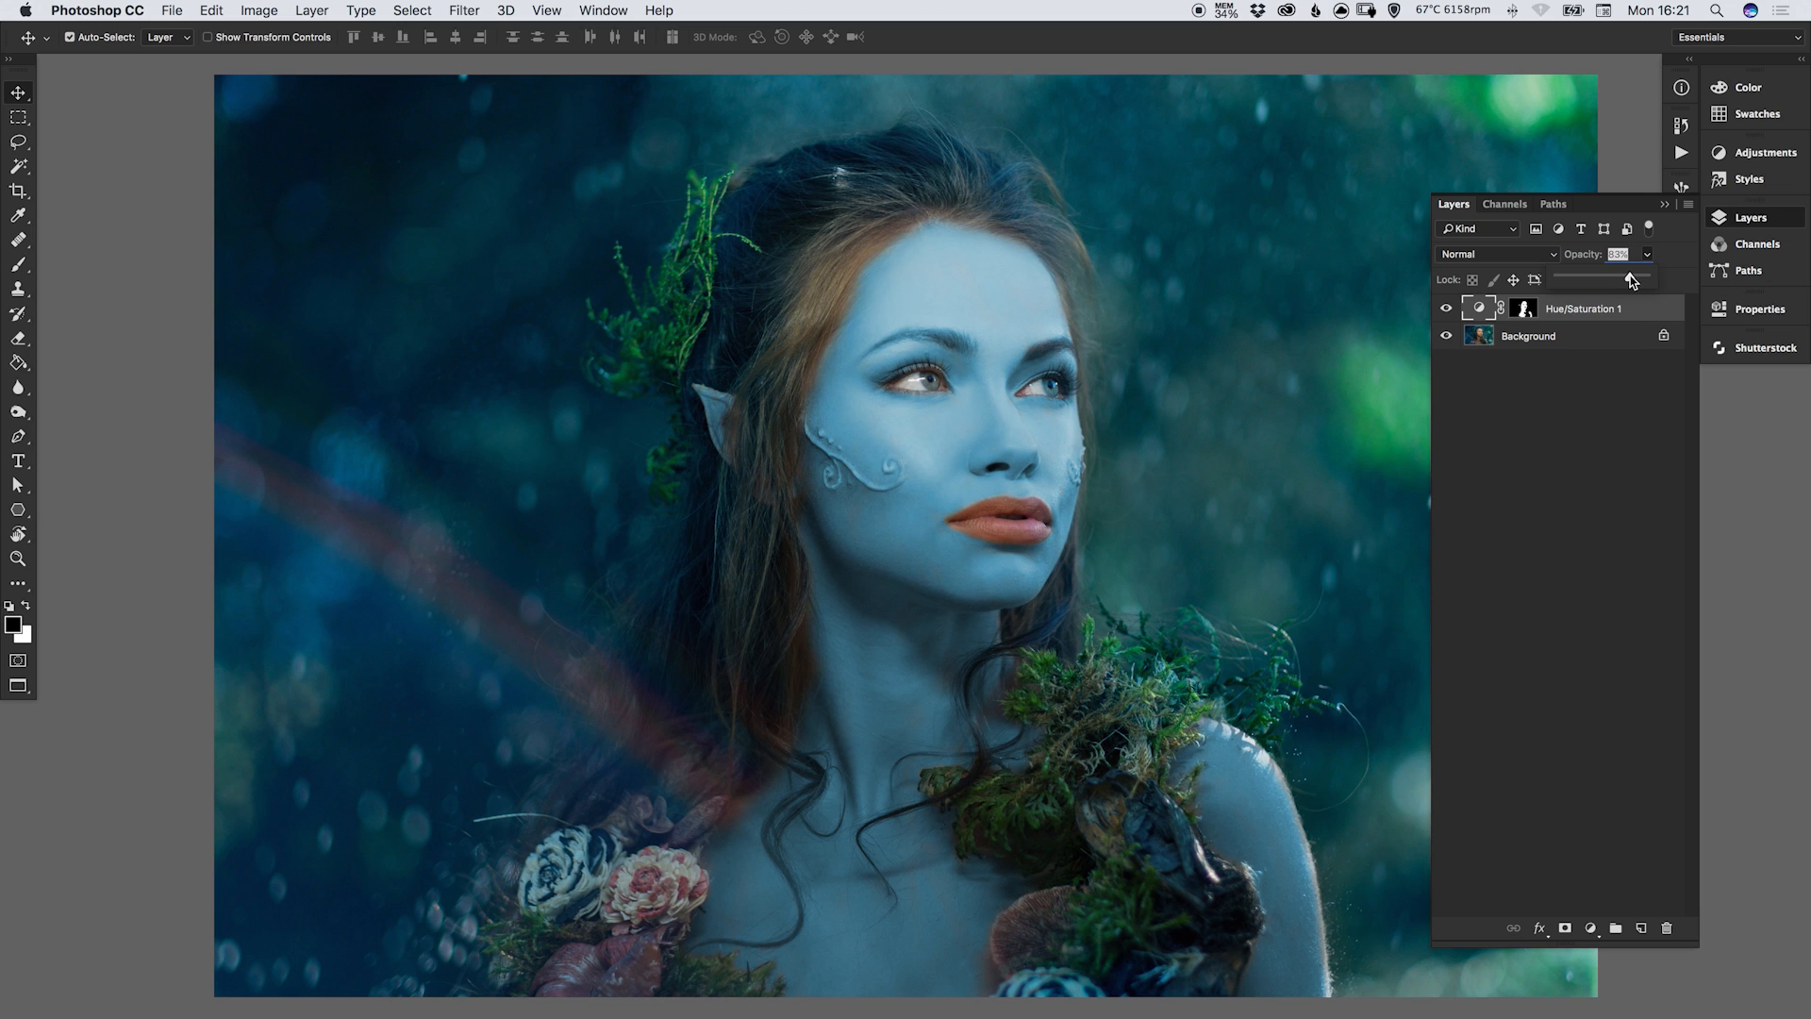
{"action": "left_click_drag", "start_coordinate": [1598, 279], "coordinate": [1624, 279]}
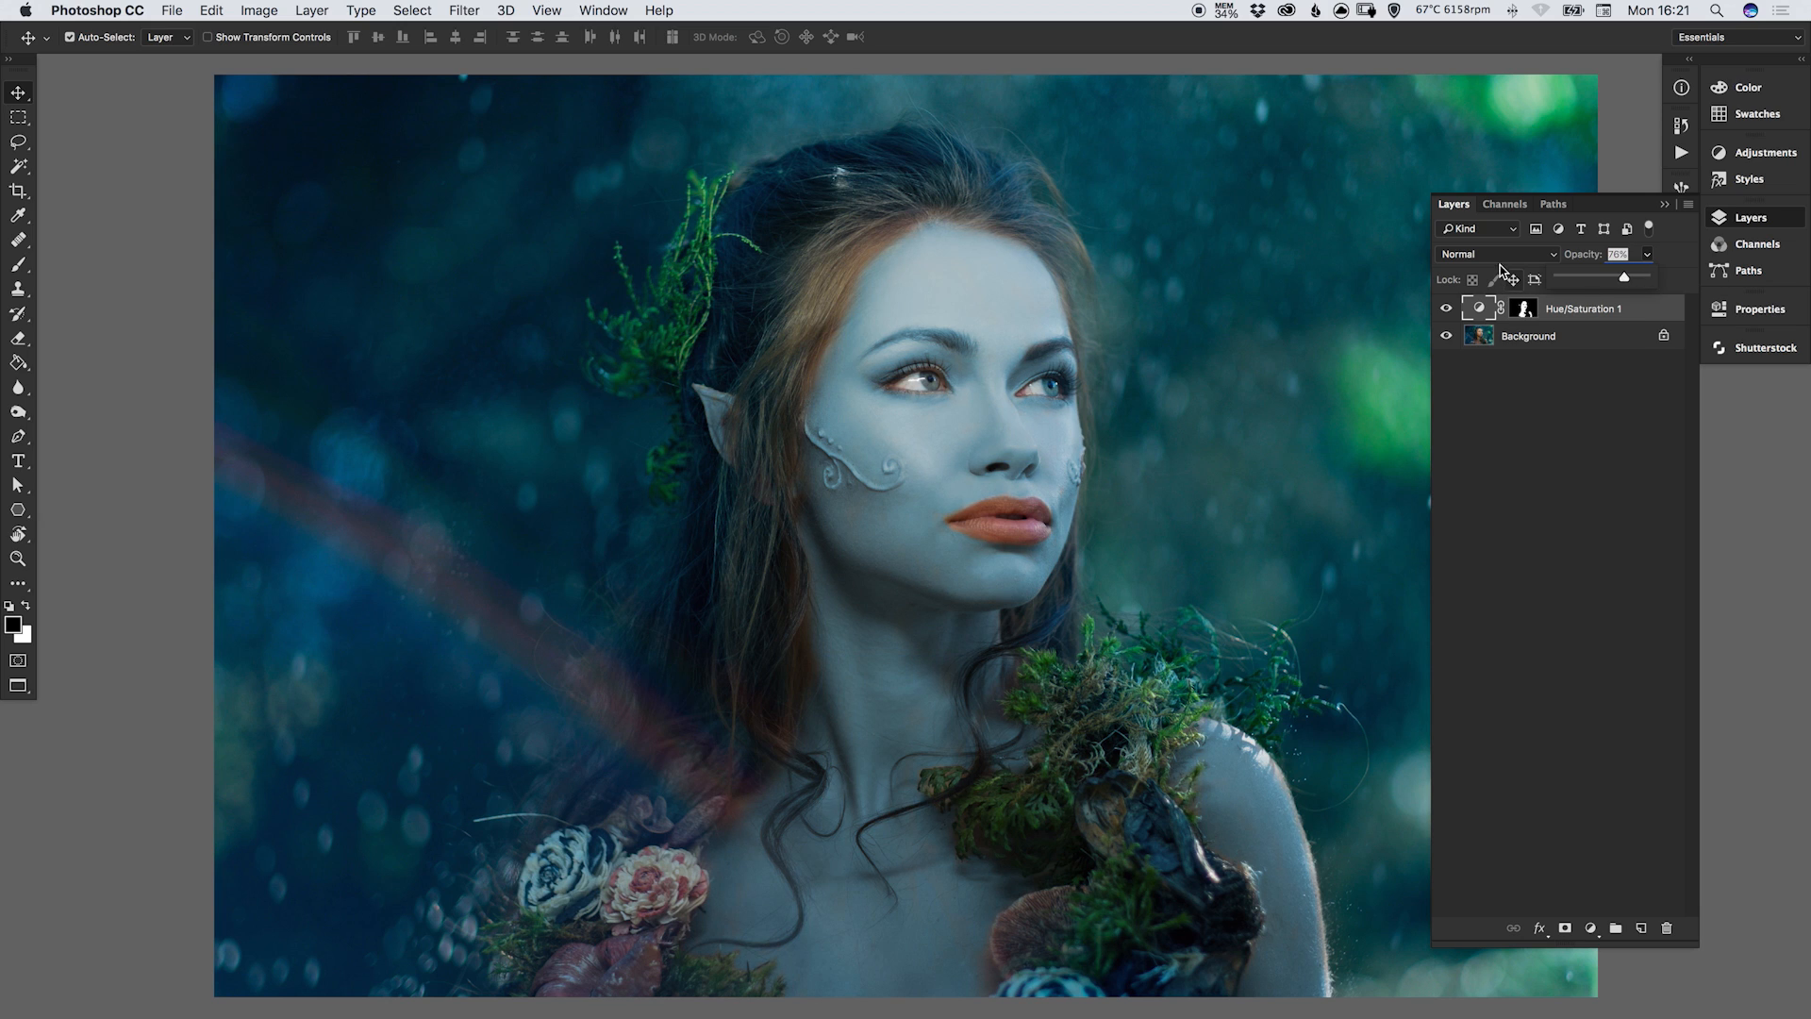
{"action": "left_click", "coordinate": [1494, 255]}
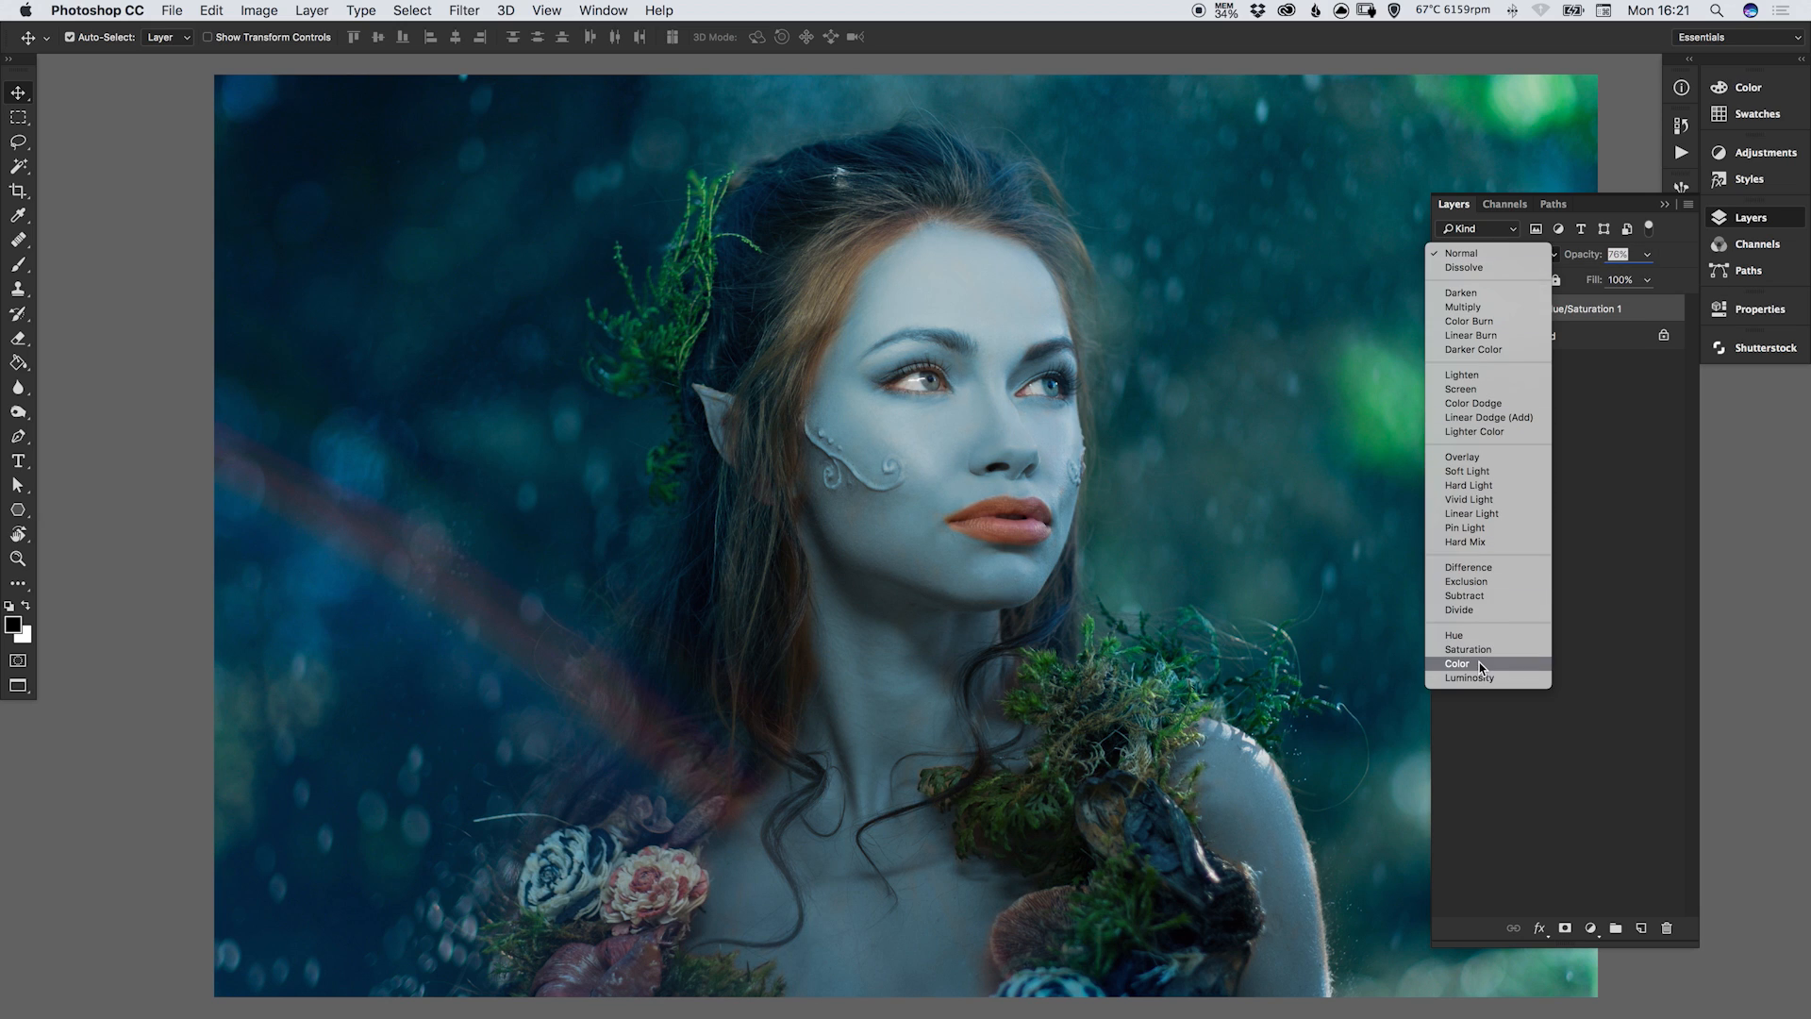
{"action": "left_click", "coordinate": [1458, 664]}
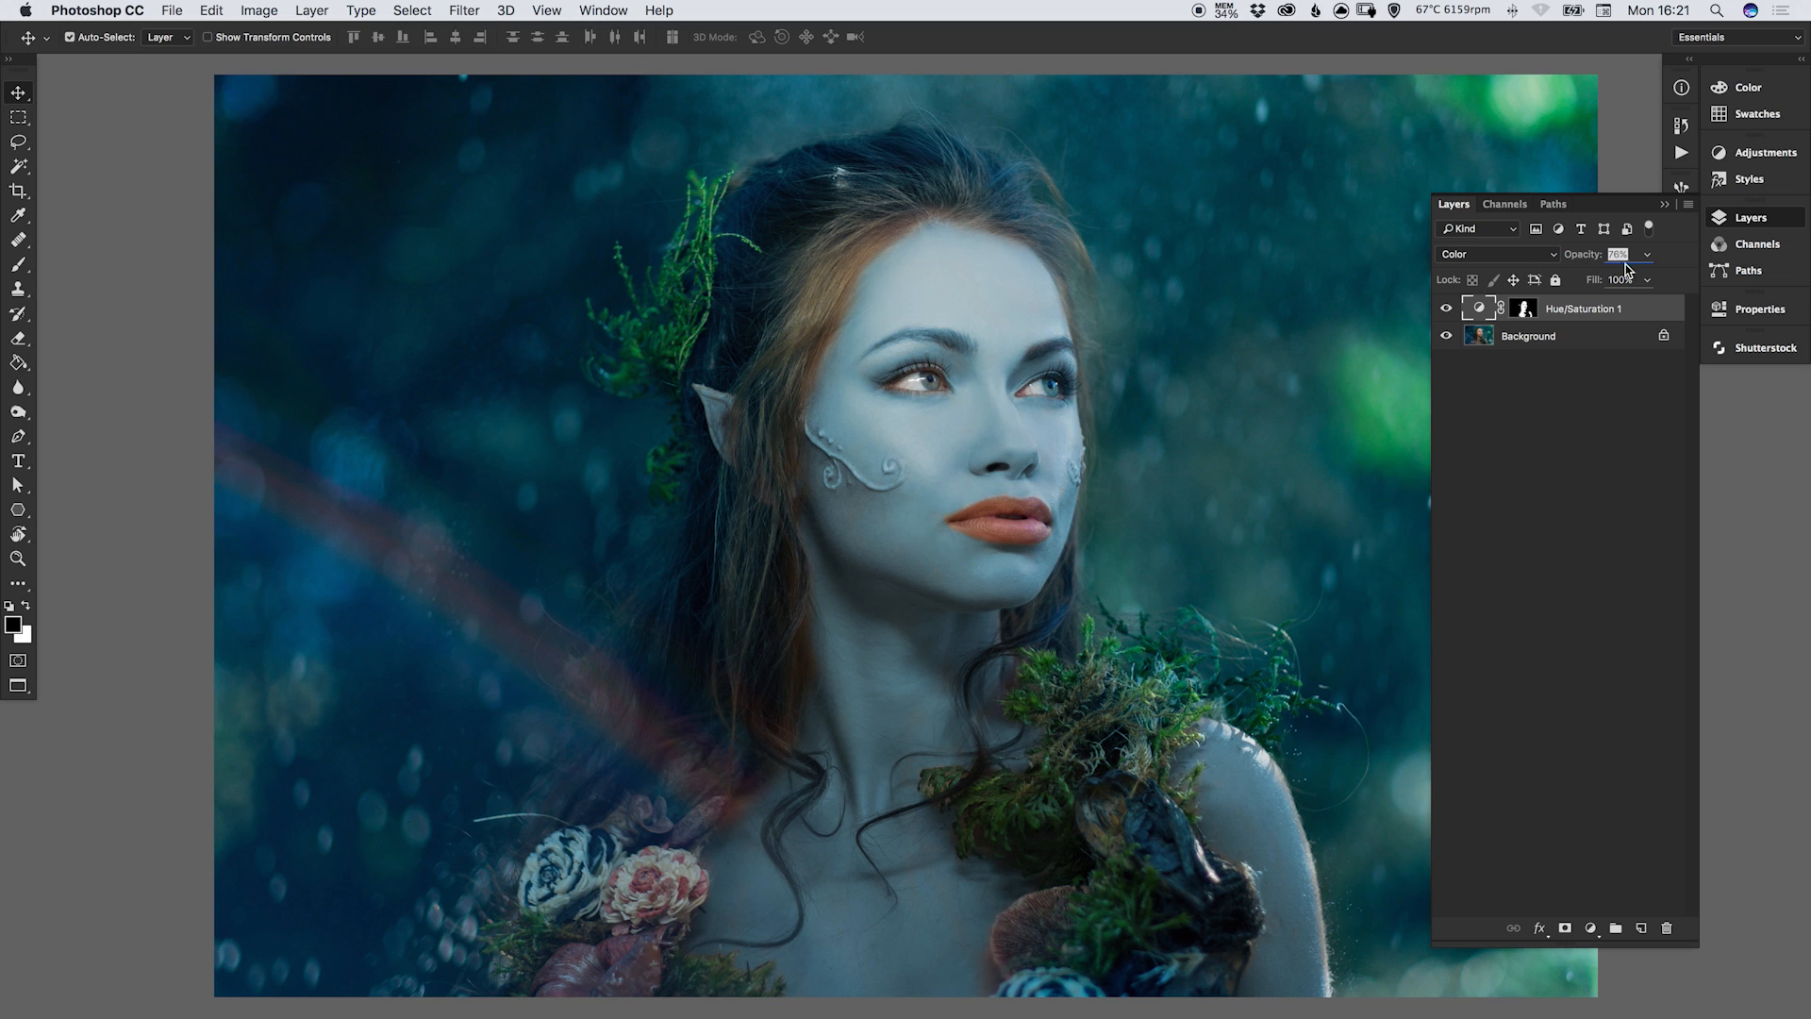
{"action": "left_click_drag", "start_coordinate": [1616, 255], "coordinate": [1652, 279]}
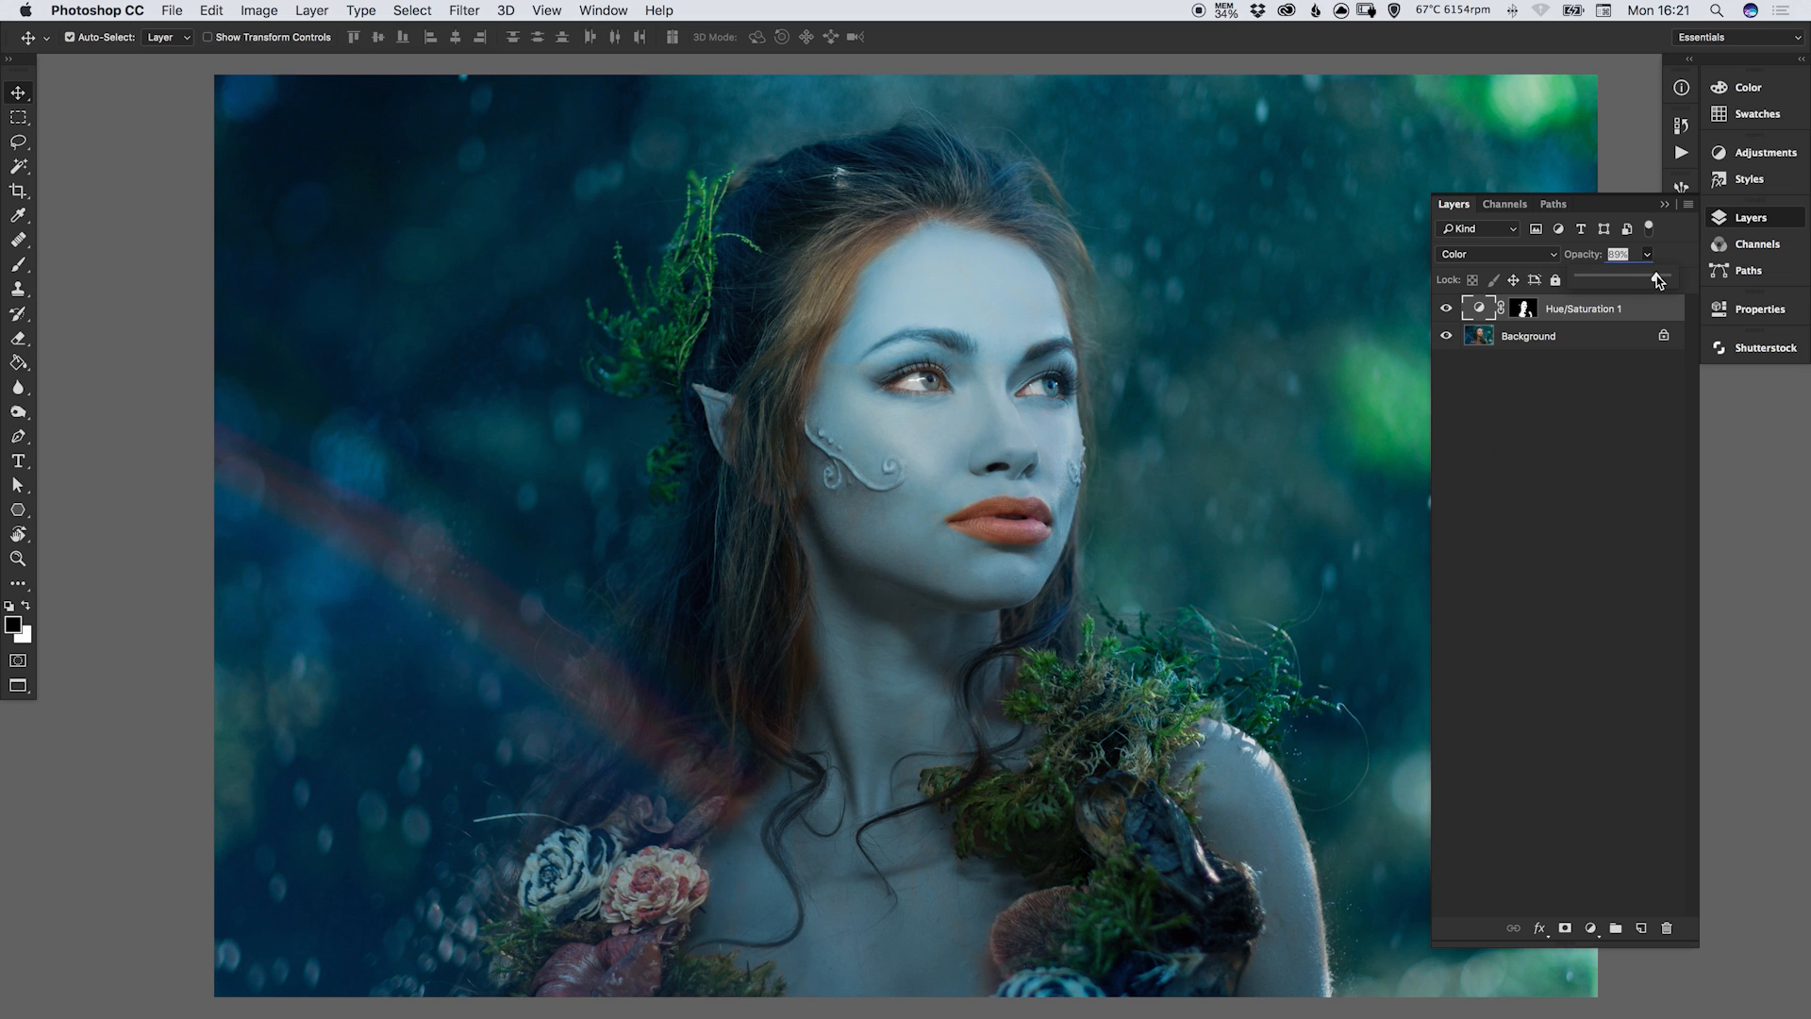
Raise the skin Saturation slightly to 53 in the layer's Properties.
{"action": "left_click", "coordinate": [1760, 307]}
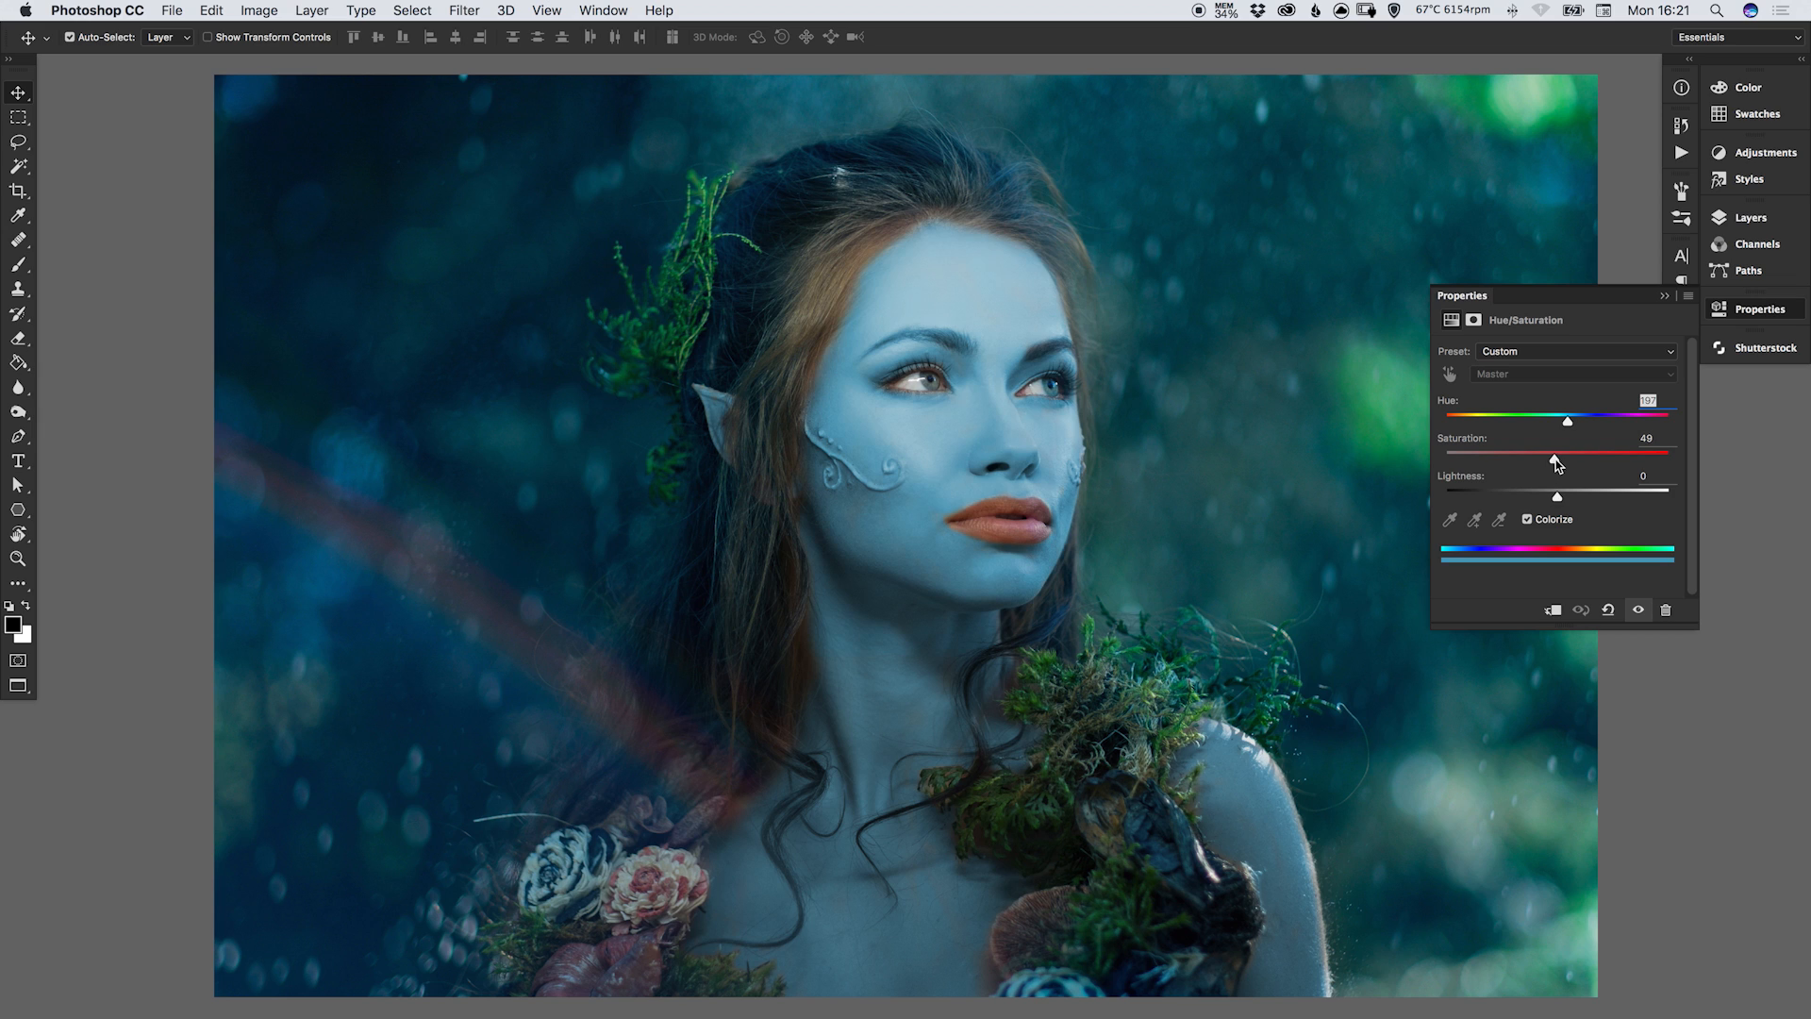
{"action": "left_click_drag", "start_coordinate": [1556, 460], "coordinate": [1567, 460]}
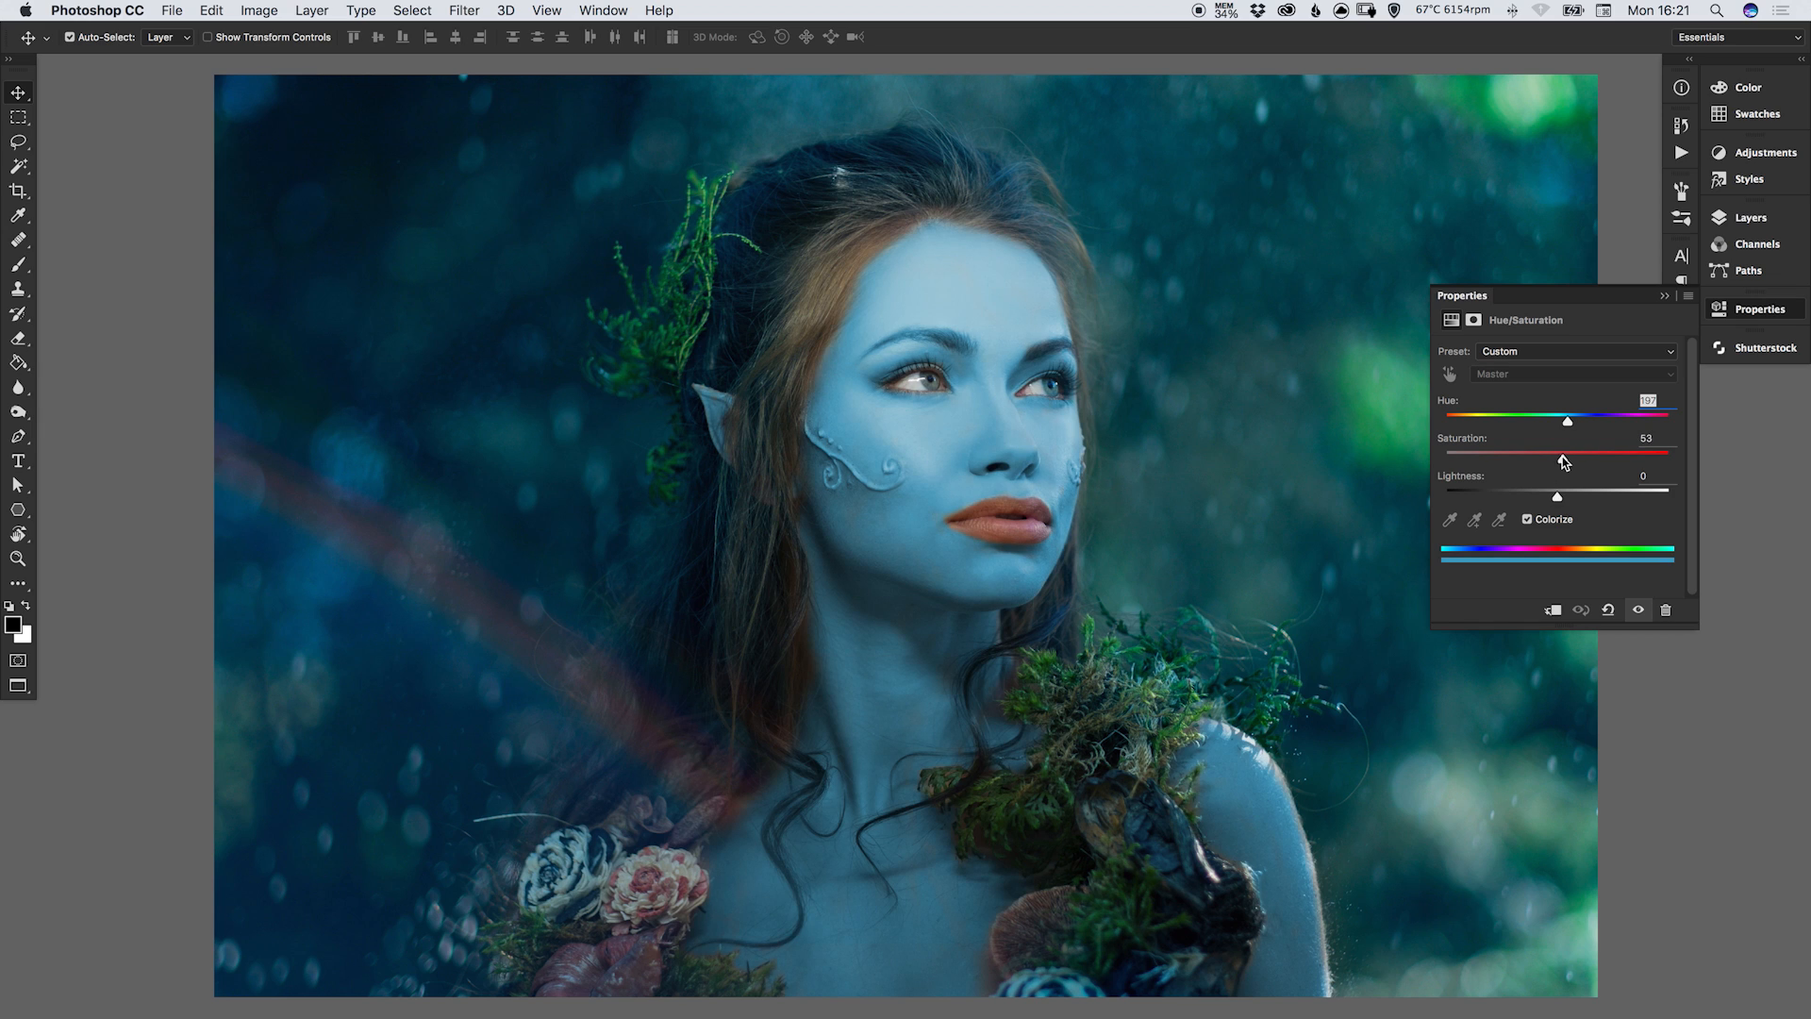